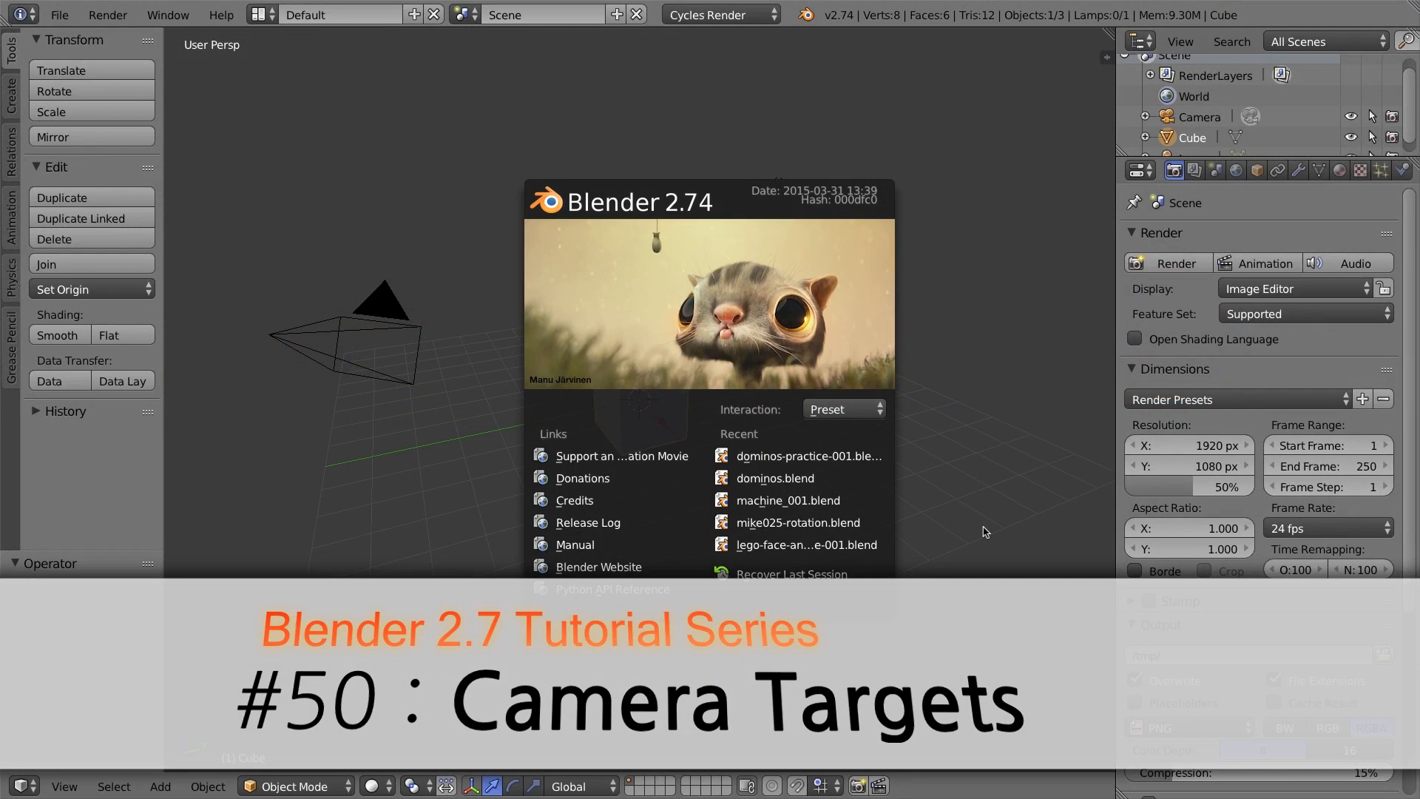
pyautogui.moveTo(977, 529)
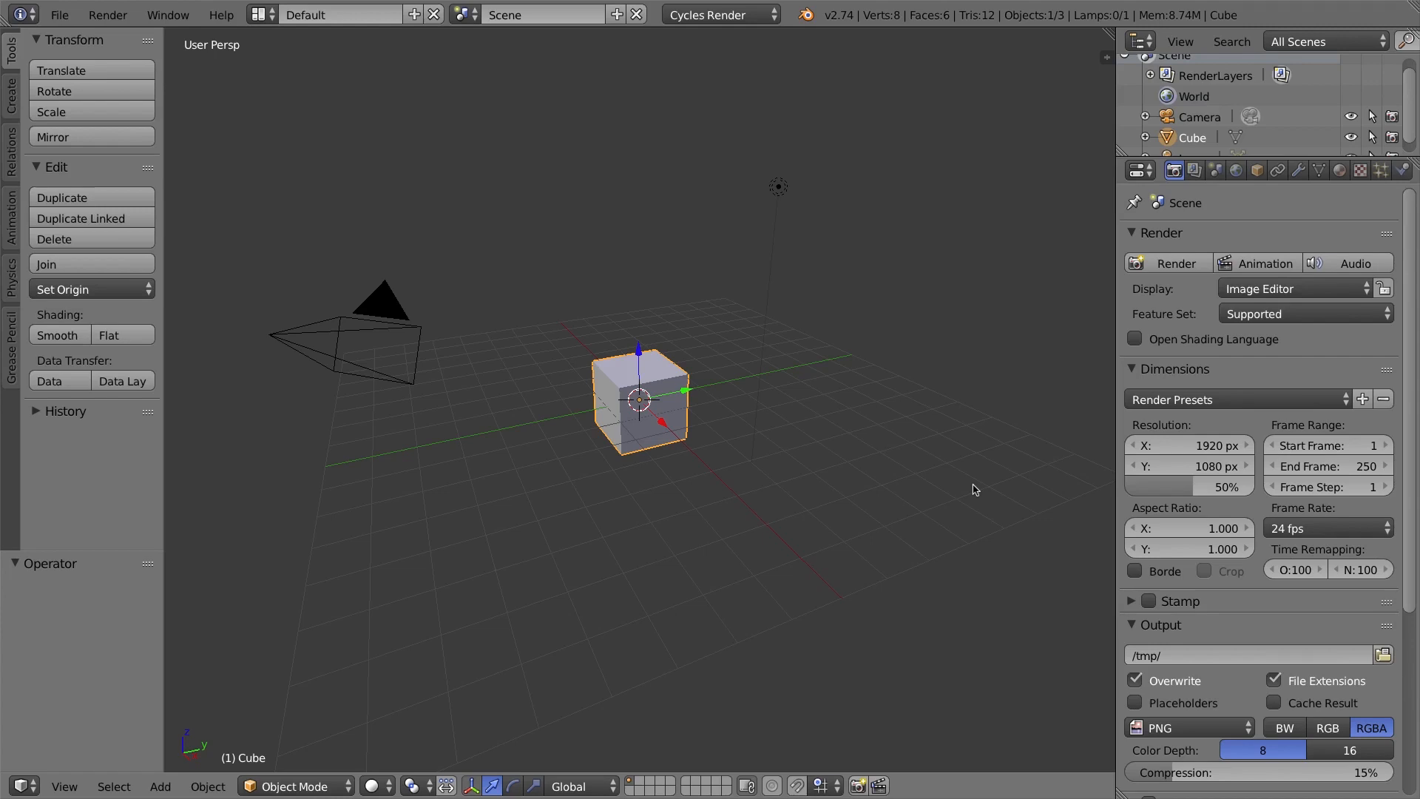
# Select the camera and shift it 0.152 units along the Y axis.
pyautogui.click(380, 307)
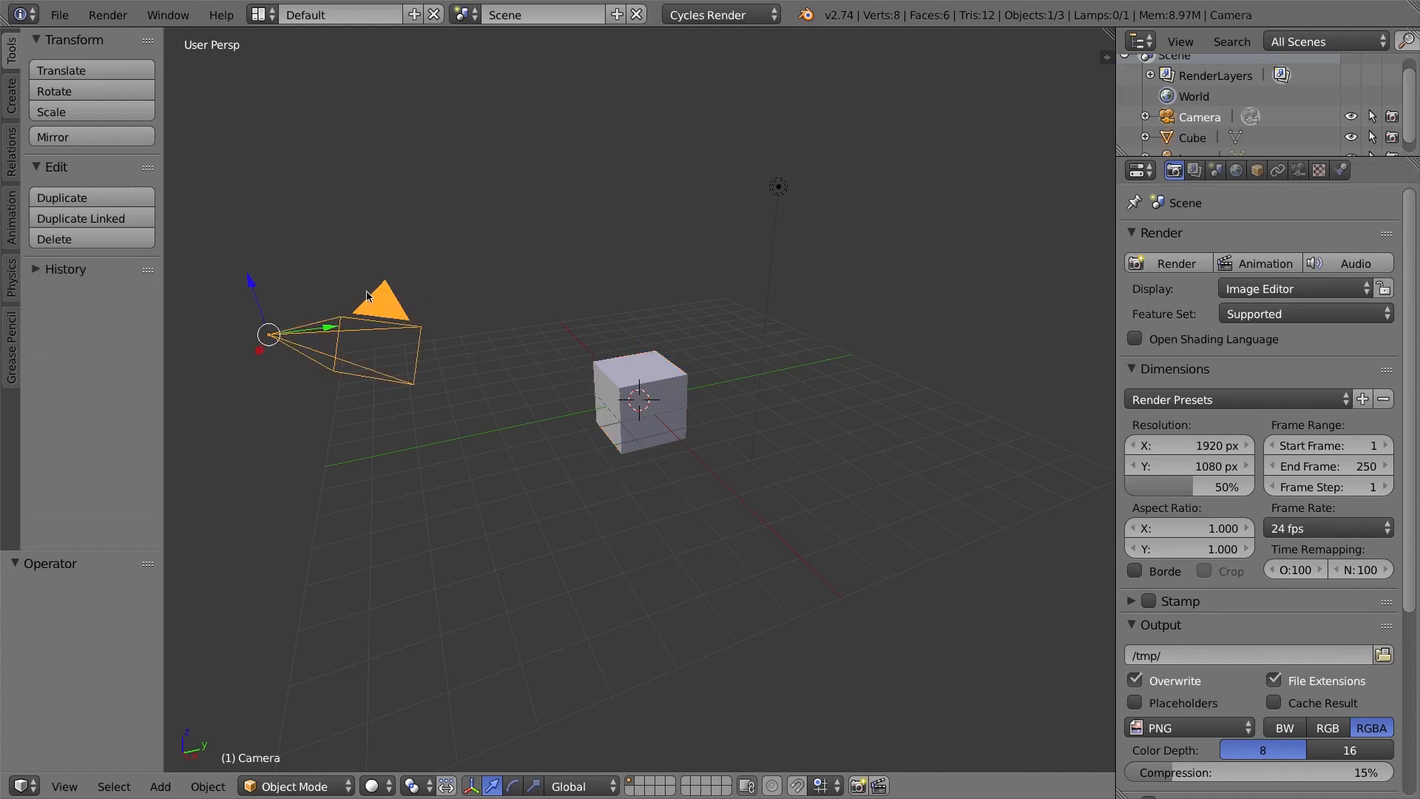
pyautogui.moveTo(704, 383)
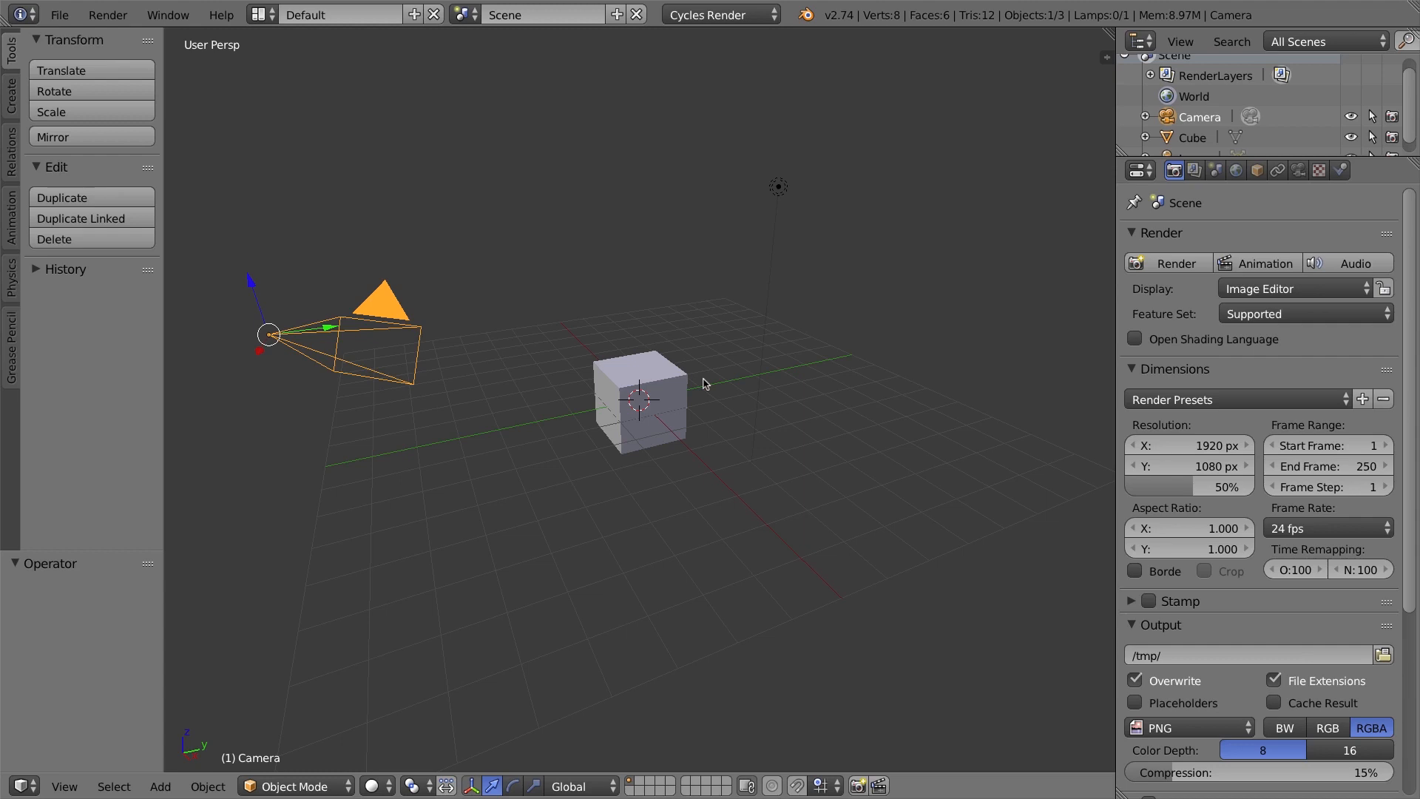
pyautogui.moveTo(709, 388)
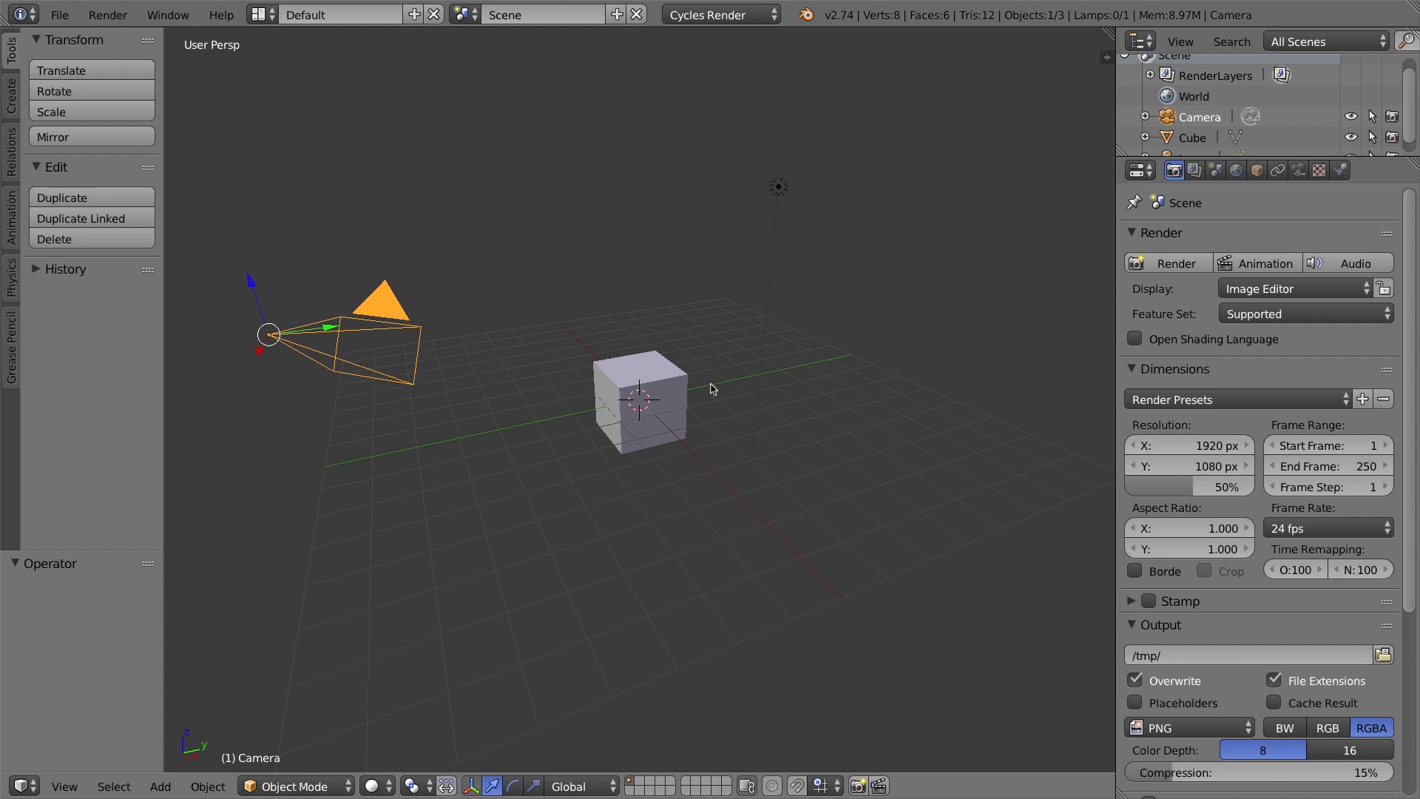
pyautogui.moveTo(777, 372)
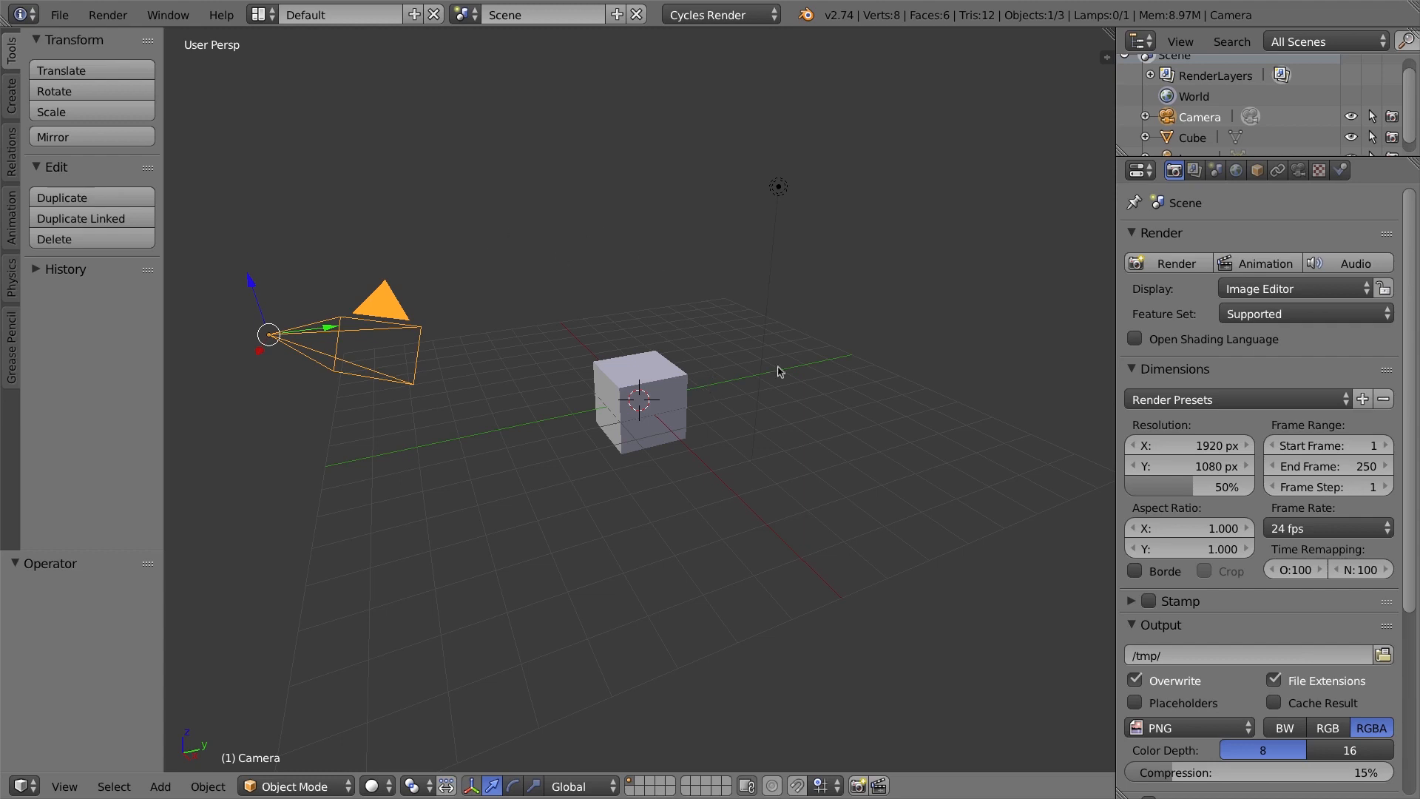
pyautogui.moveTo(763, 265)
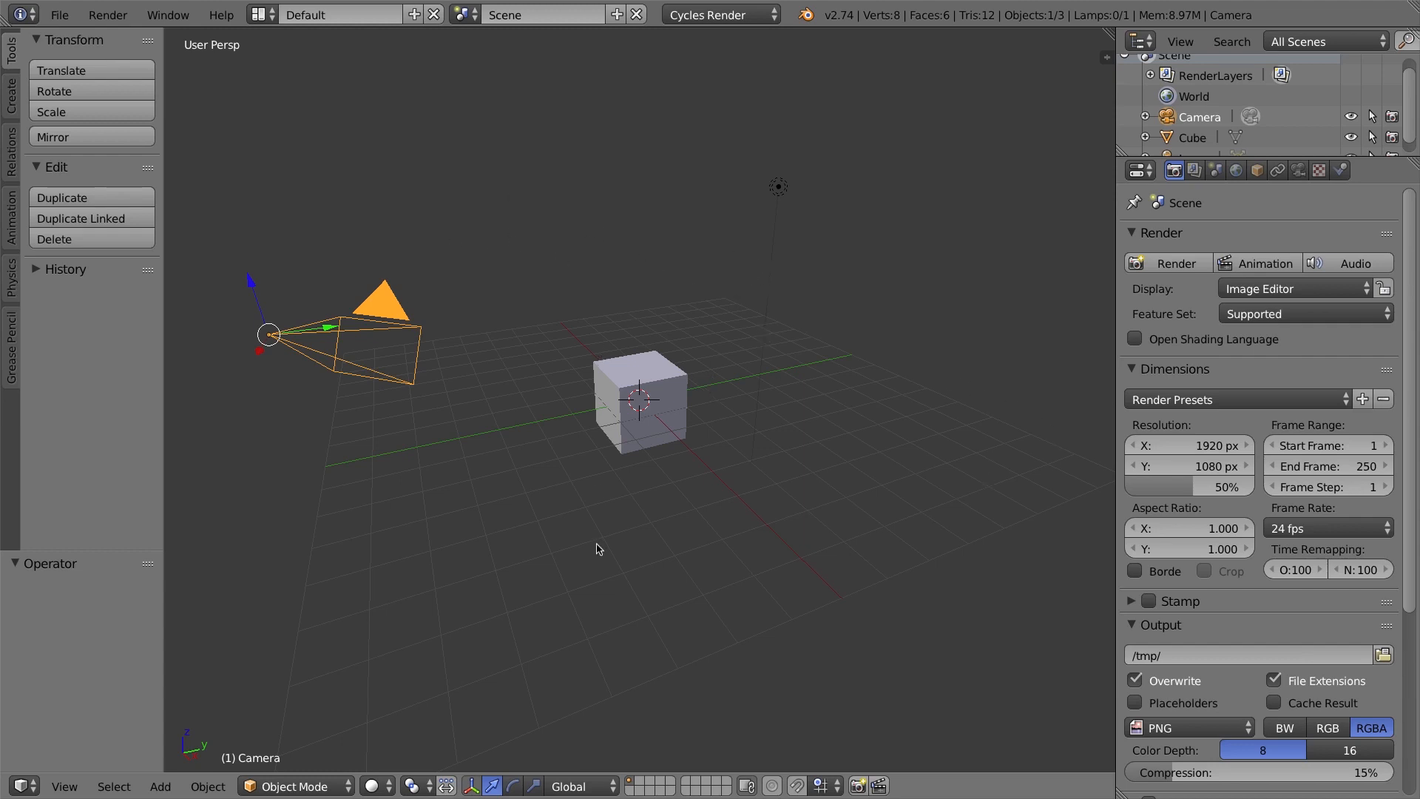
pyautogui.moveTo(390, 379)
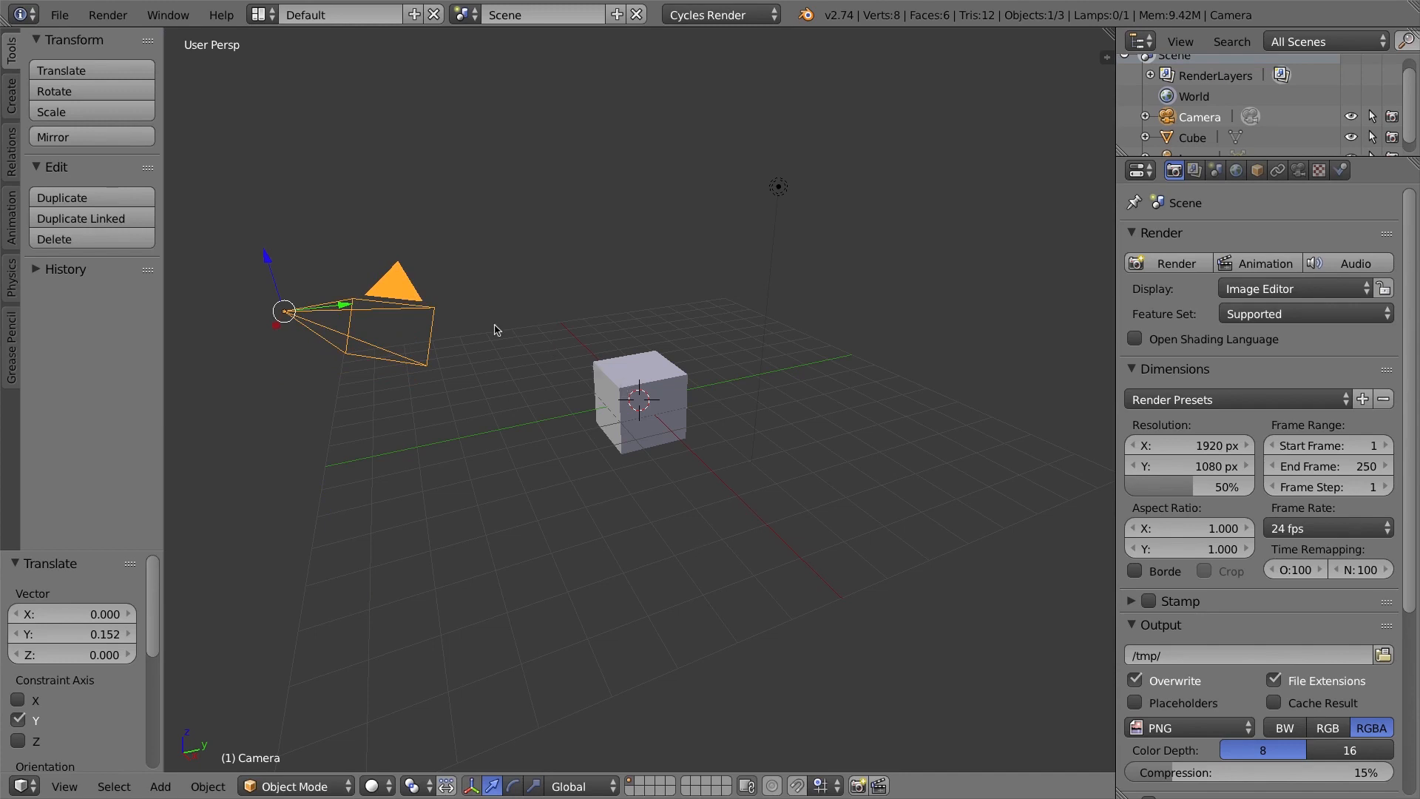
pyautogui.moveTo(710, 352)
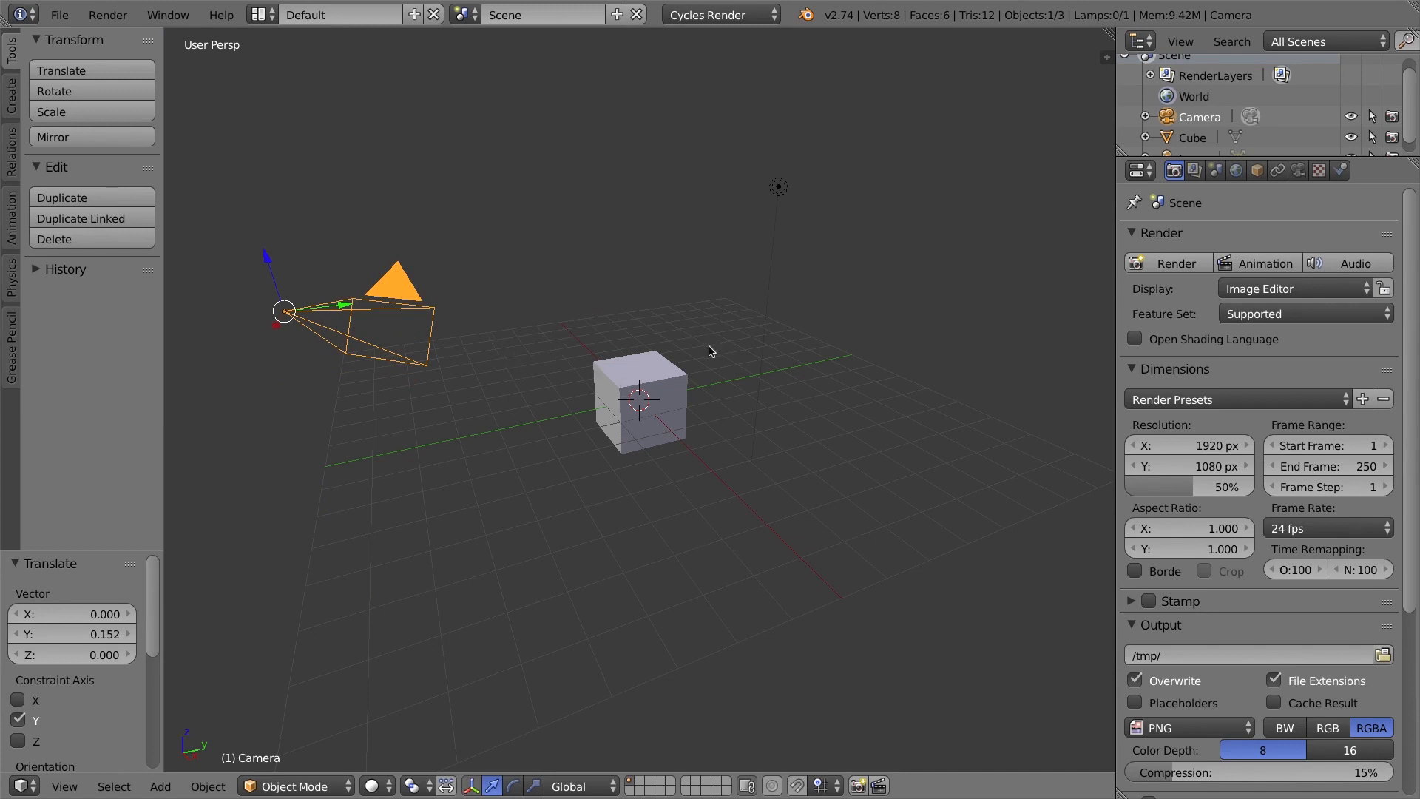
pyautogui.moveTo(382, 268)
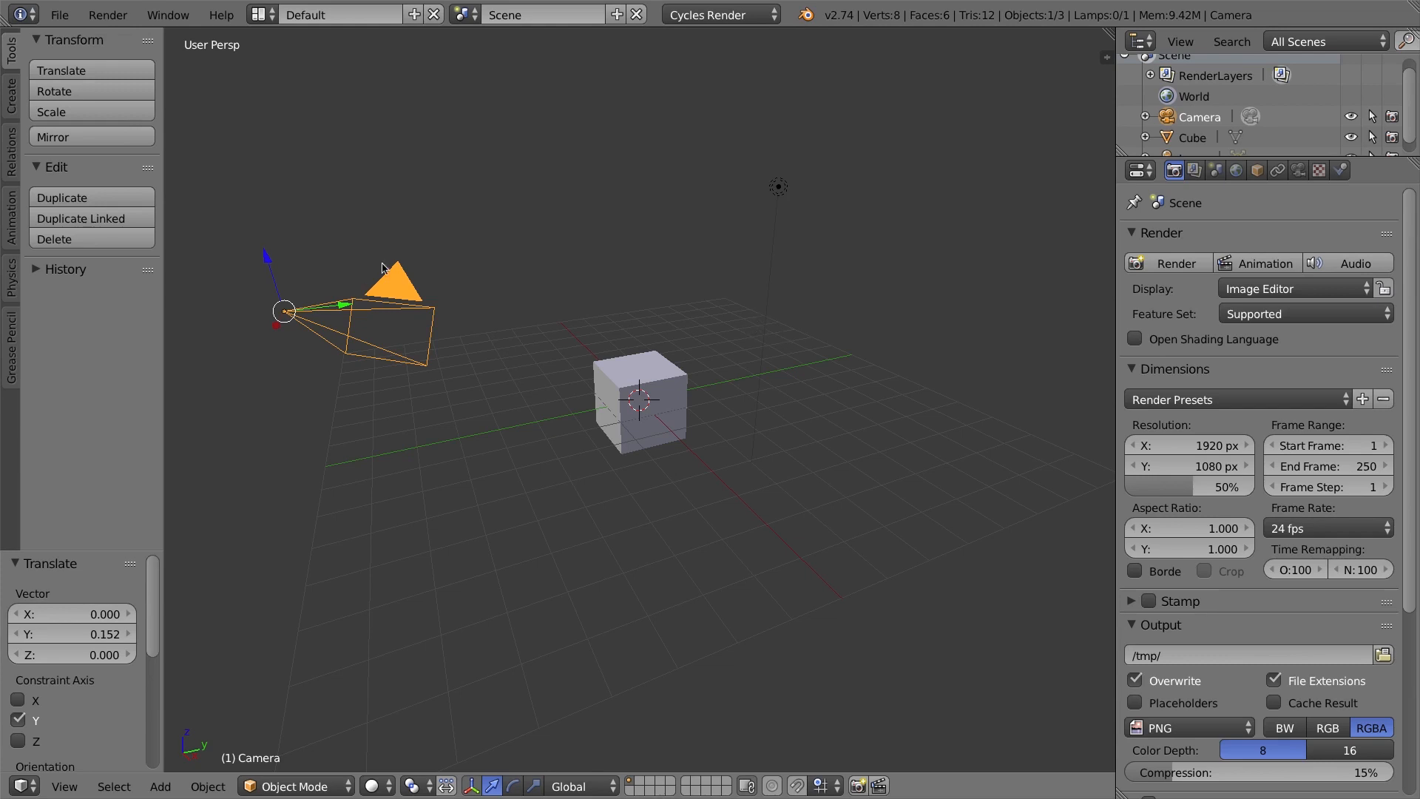
pyautogui.moveTo(359, 279)
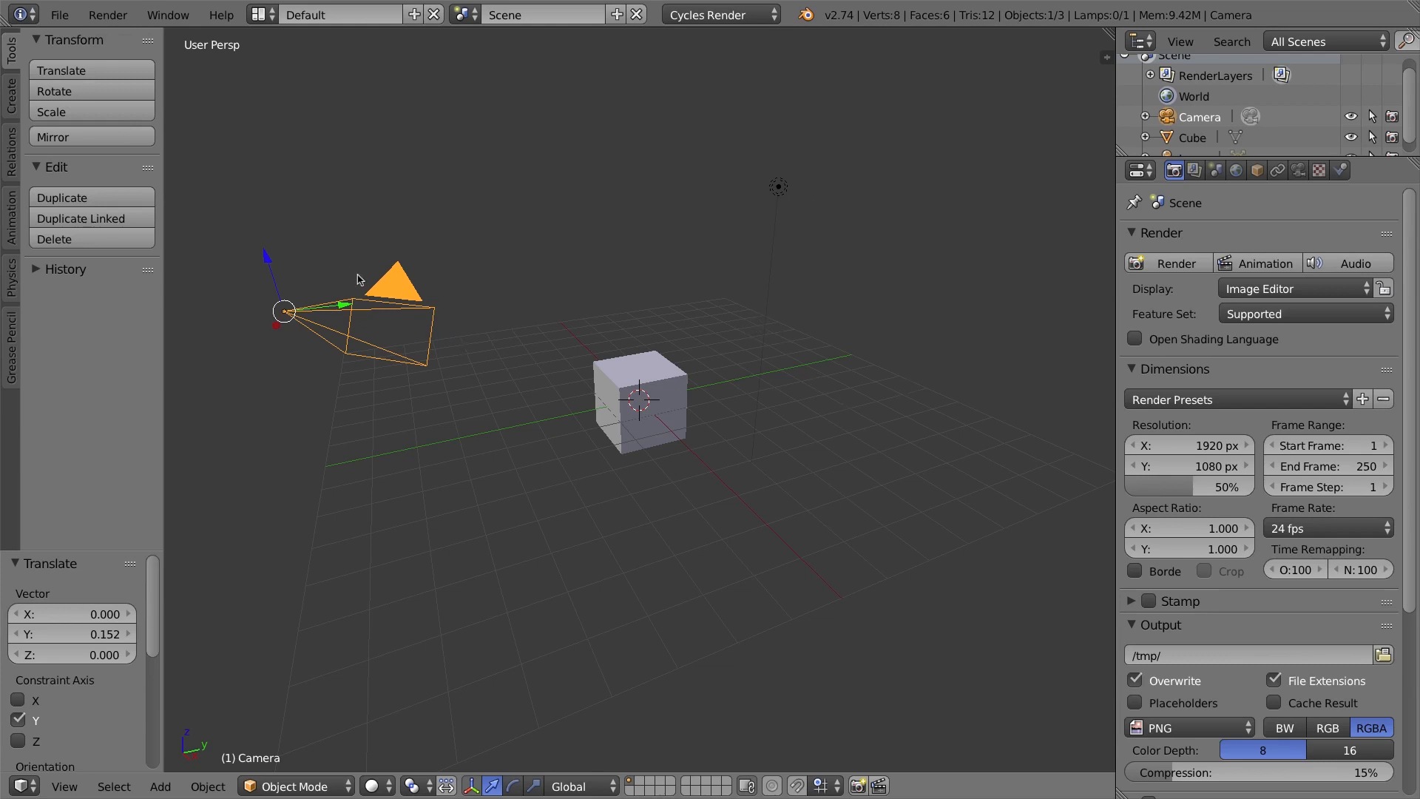
pyautogui.moveTo(589, 318)
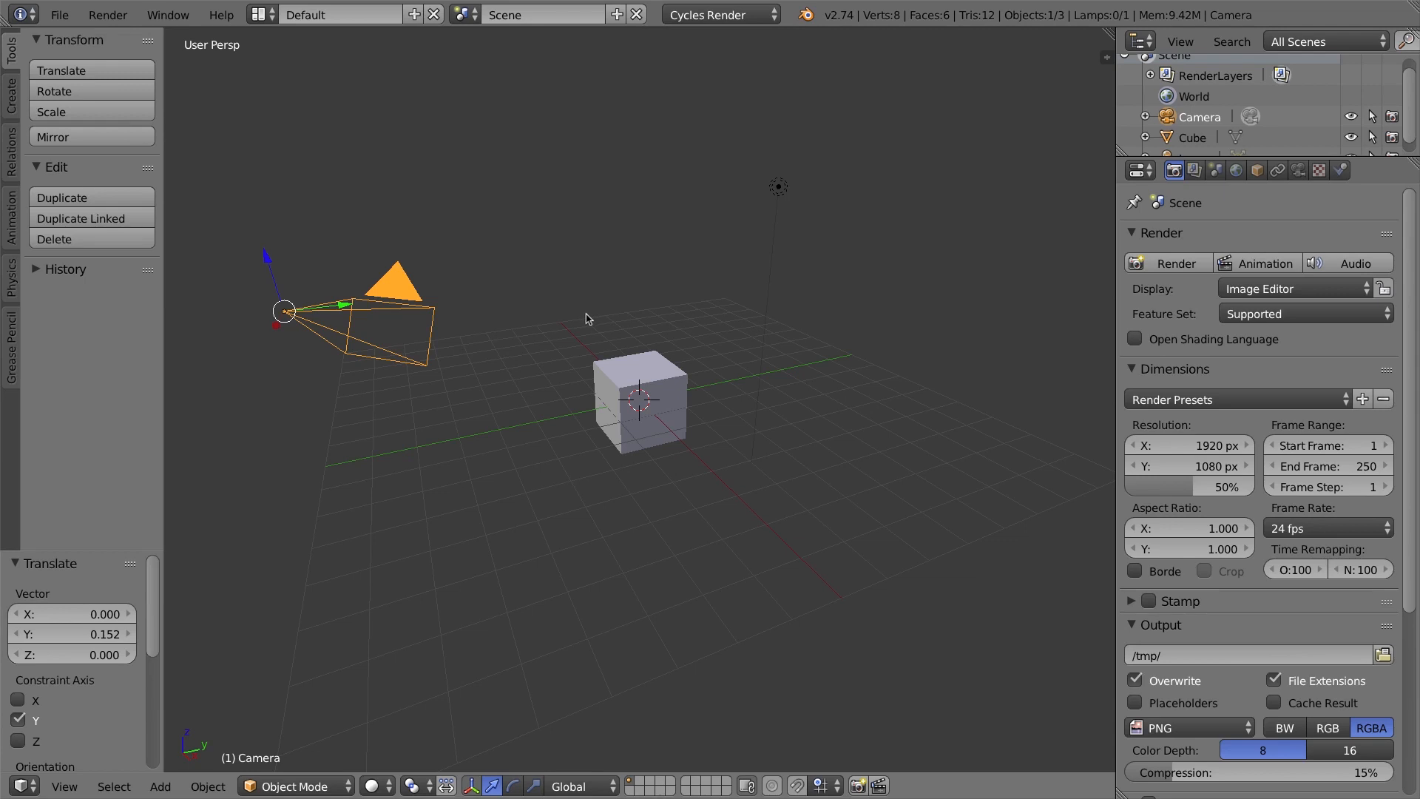
pyautogui.moveTo(621, 379)
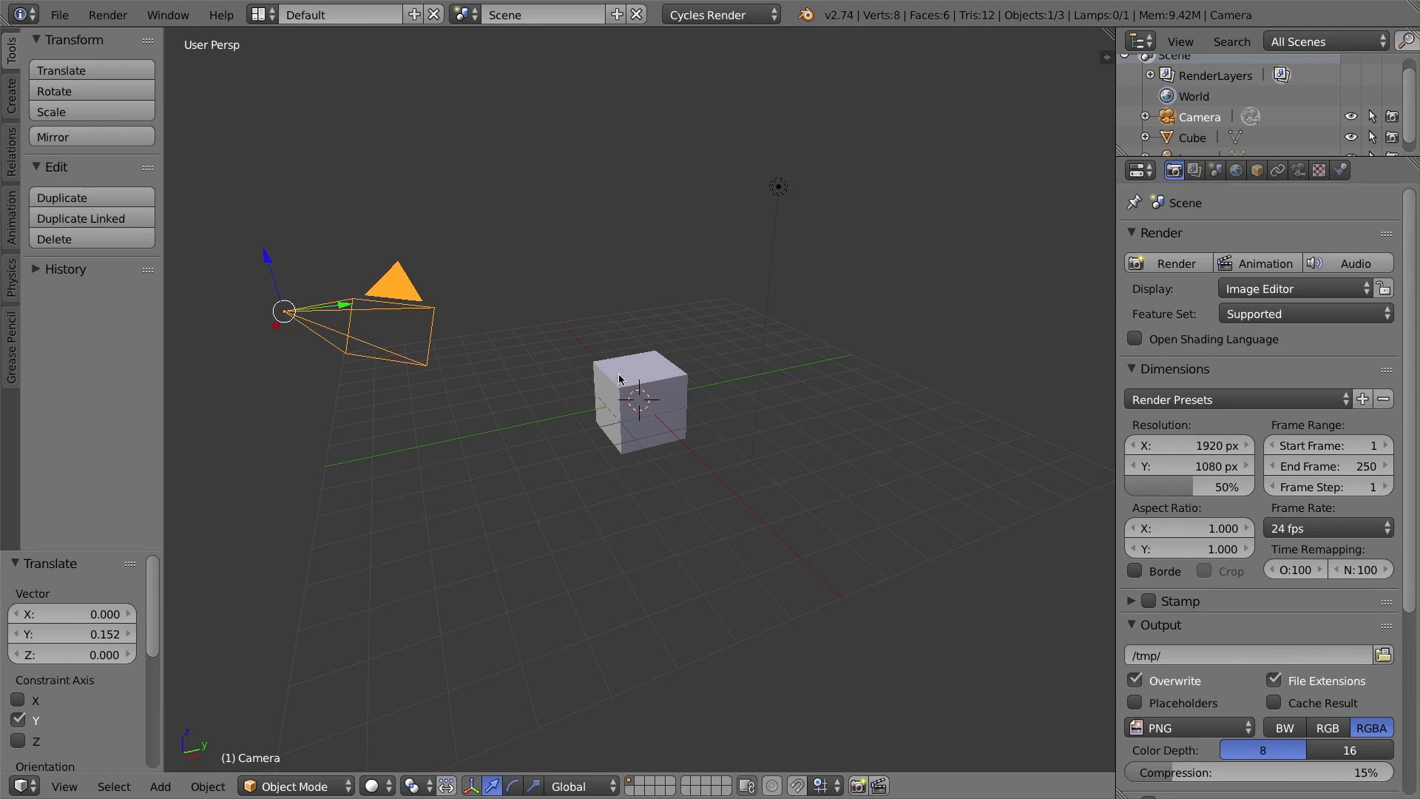
# Select the default cube and delete it from the scene.
pyautogui.click(634, 398)
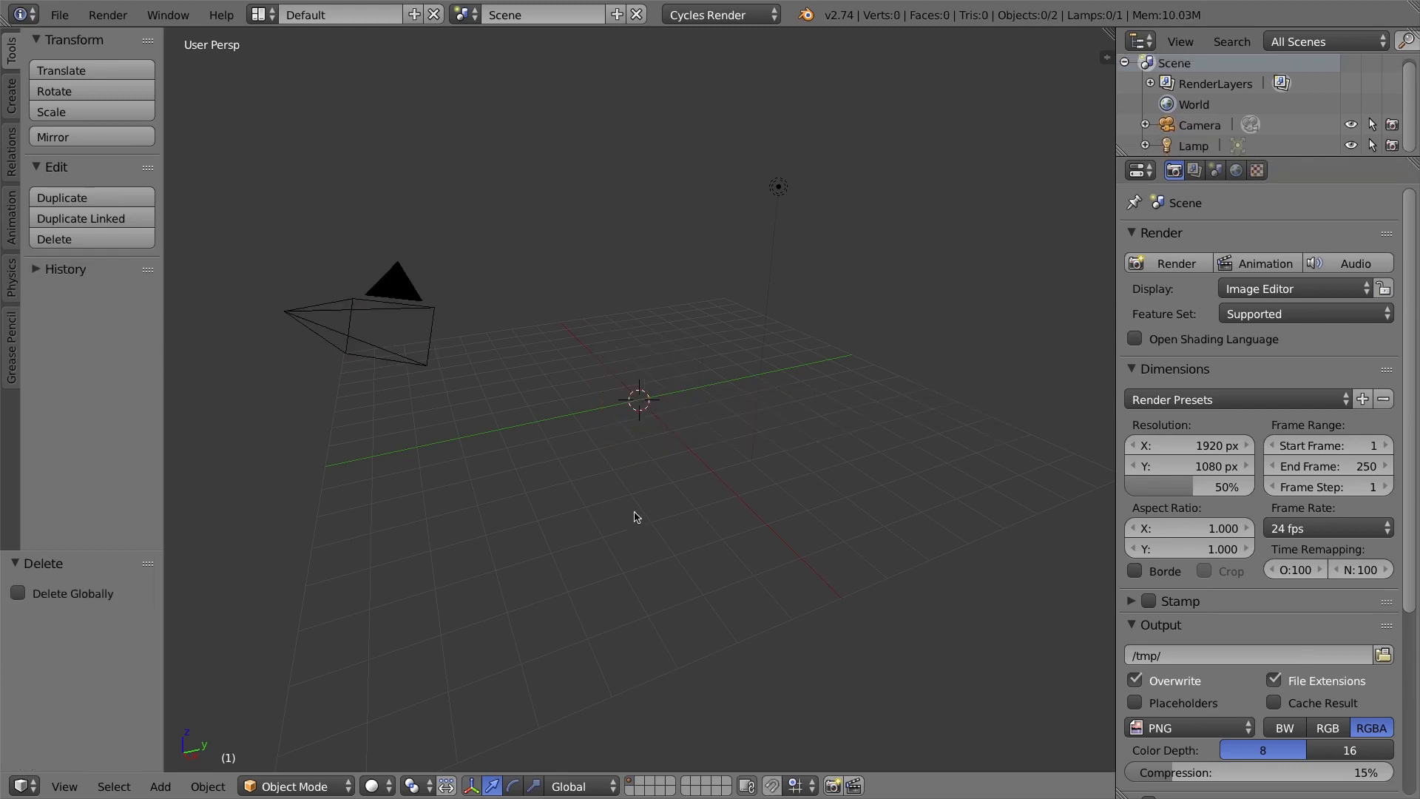
pyautogui.moveTo(675, 420)
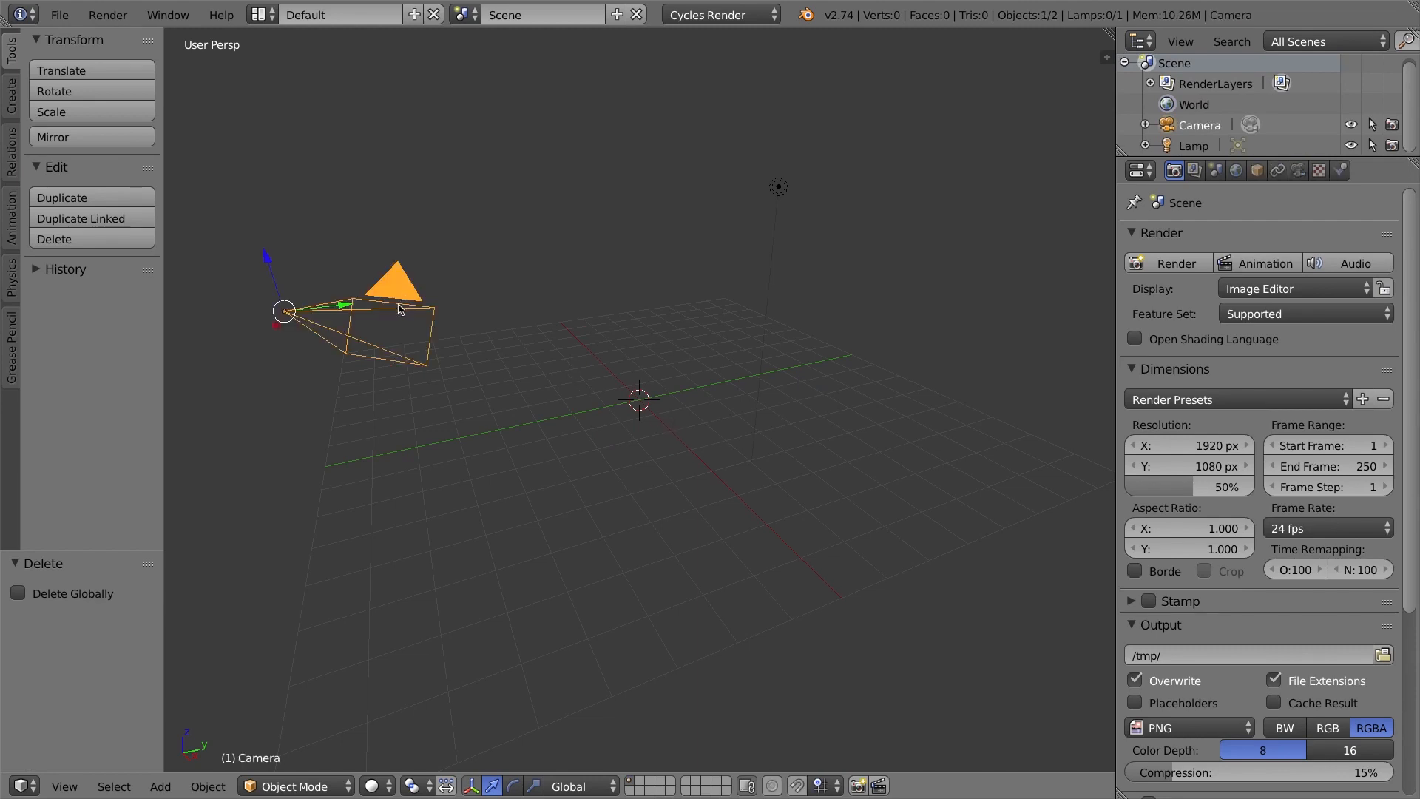
pyautogui.moveTo(622, 376)
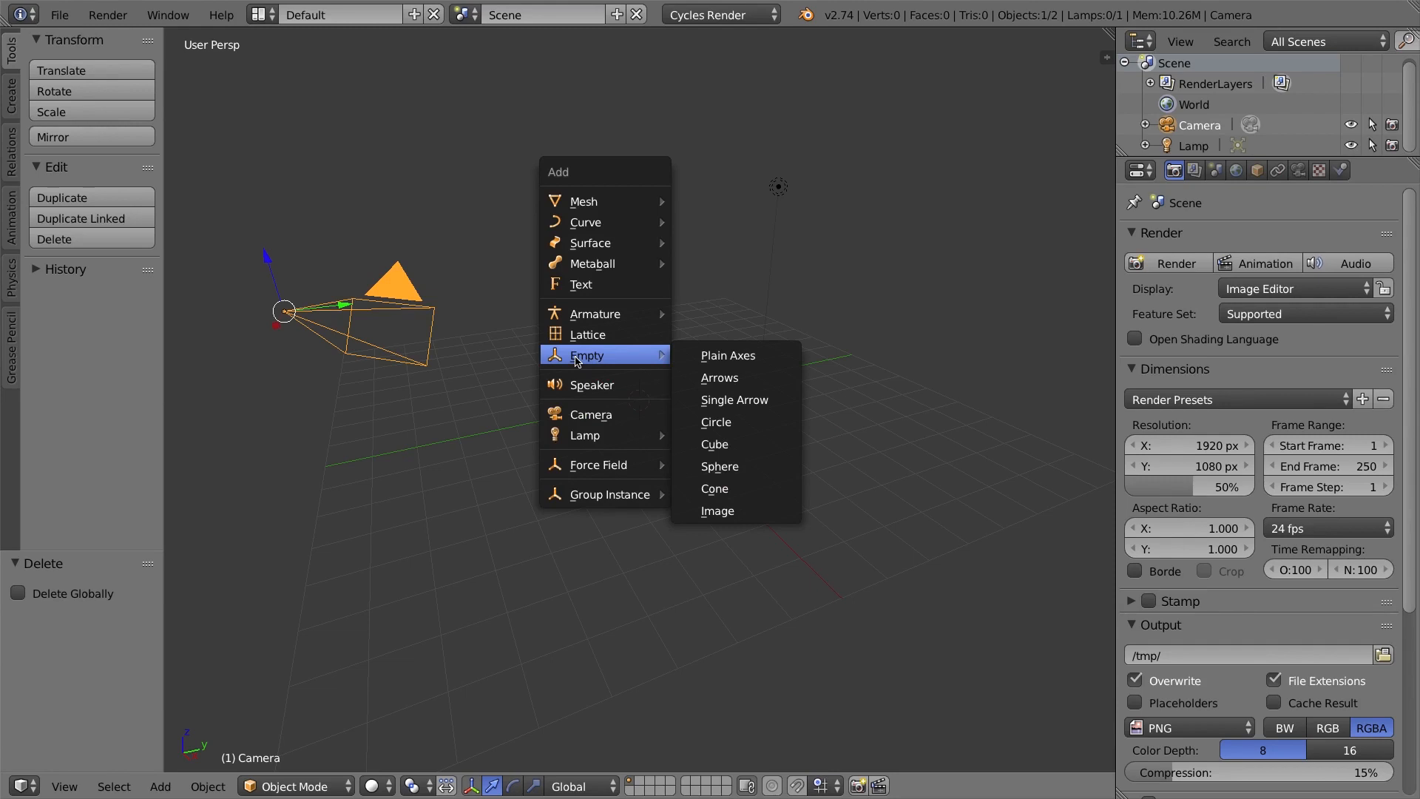
pyautogui.moveTo(728, 354)
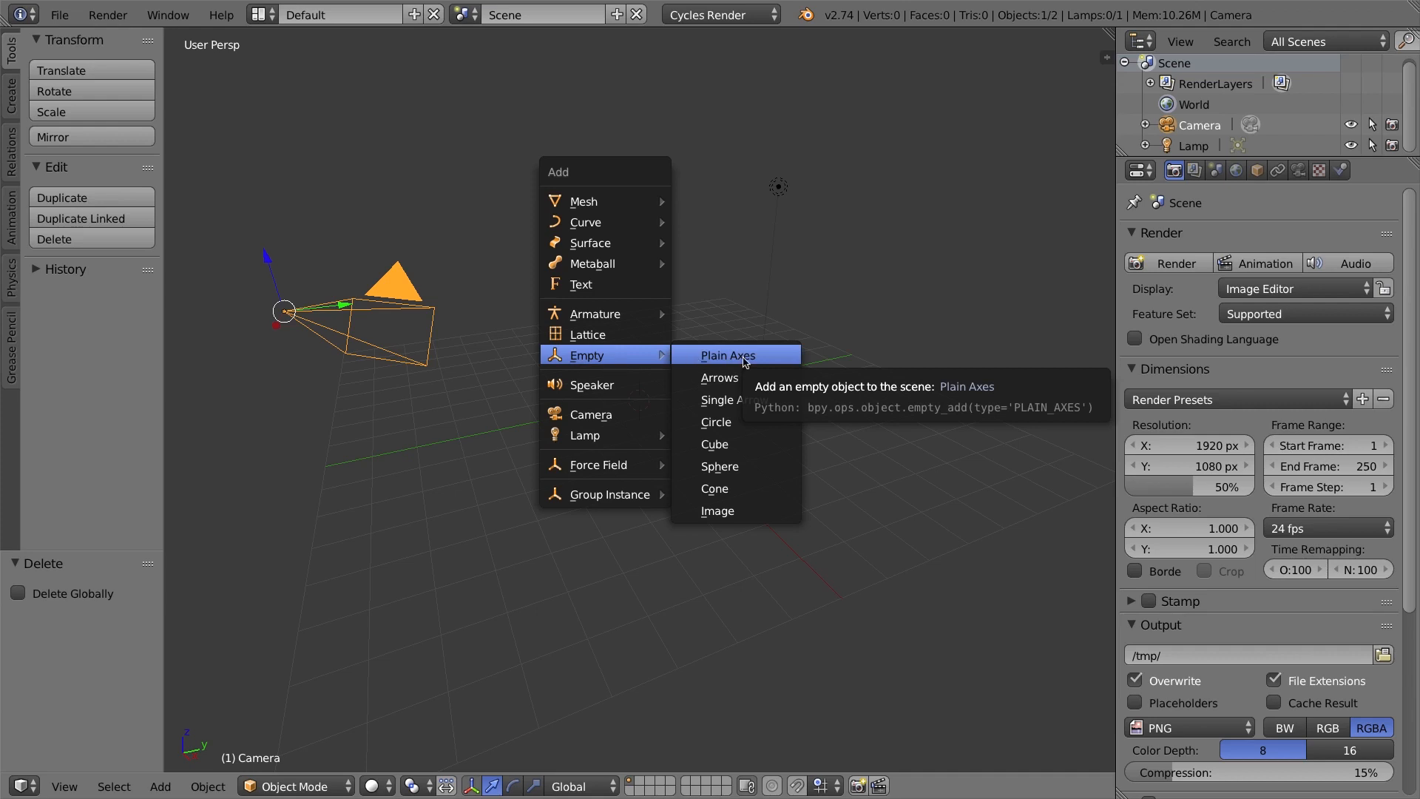
# Add a Plain Axes empty at the origin and select the camera together with it.
pyautogui.click(725, 354)
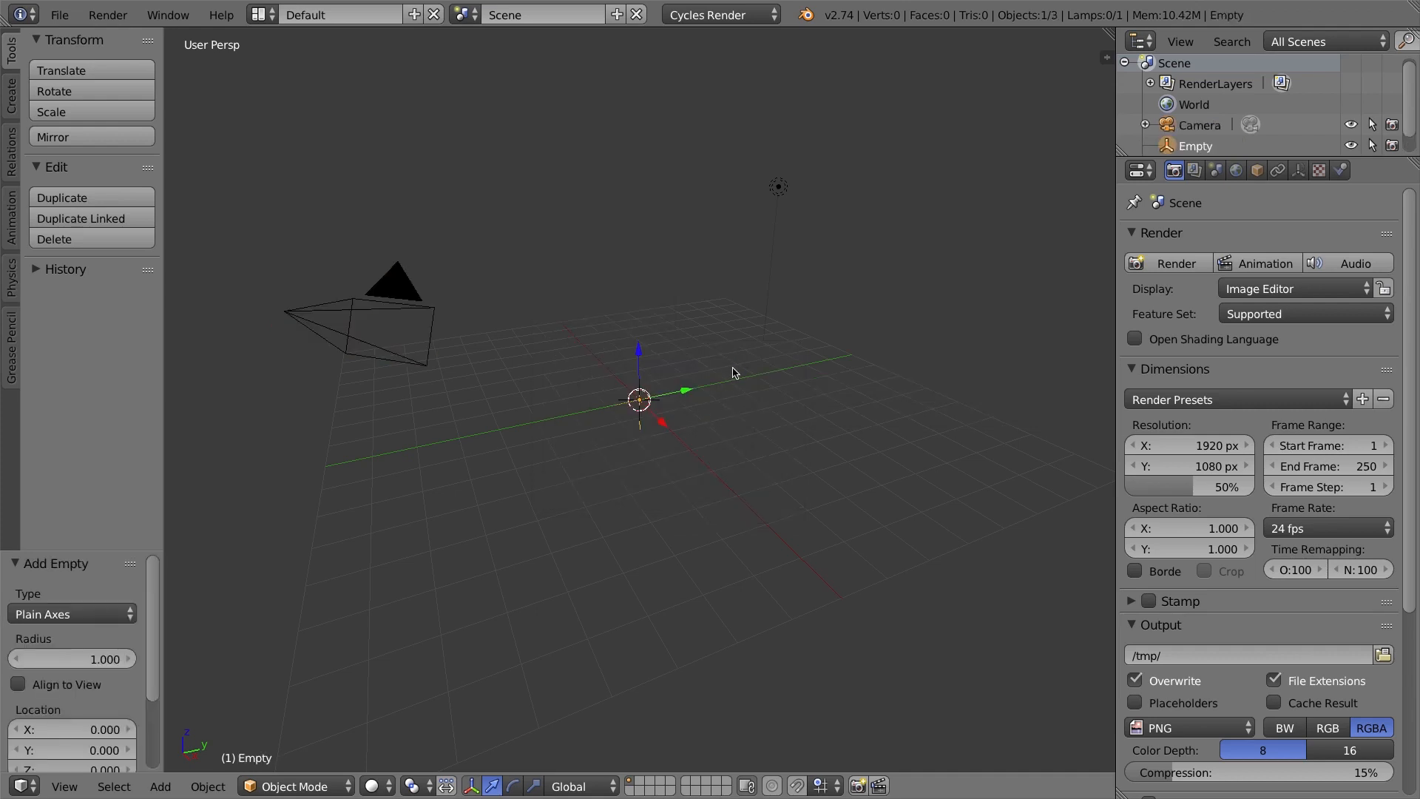
pyautogui.moveTo(233, 717)
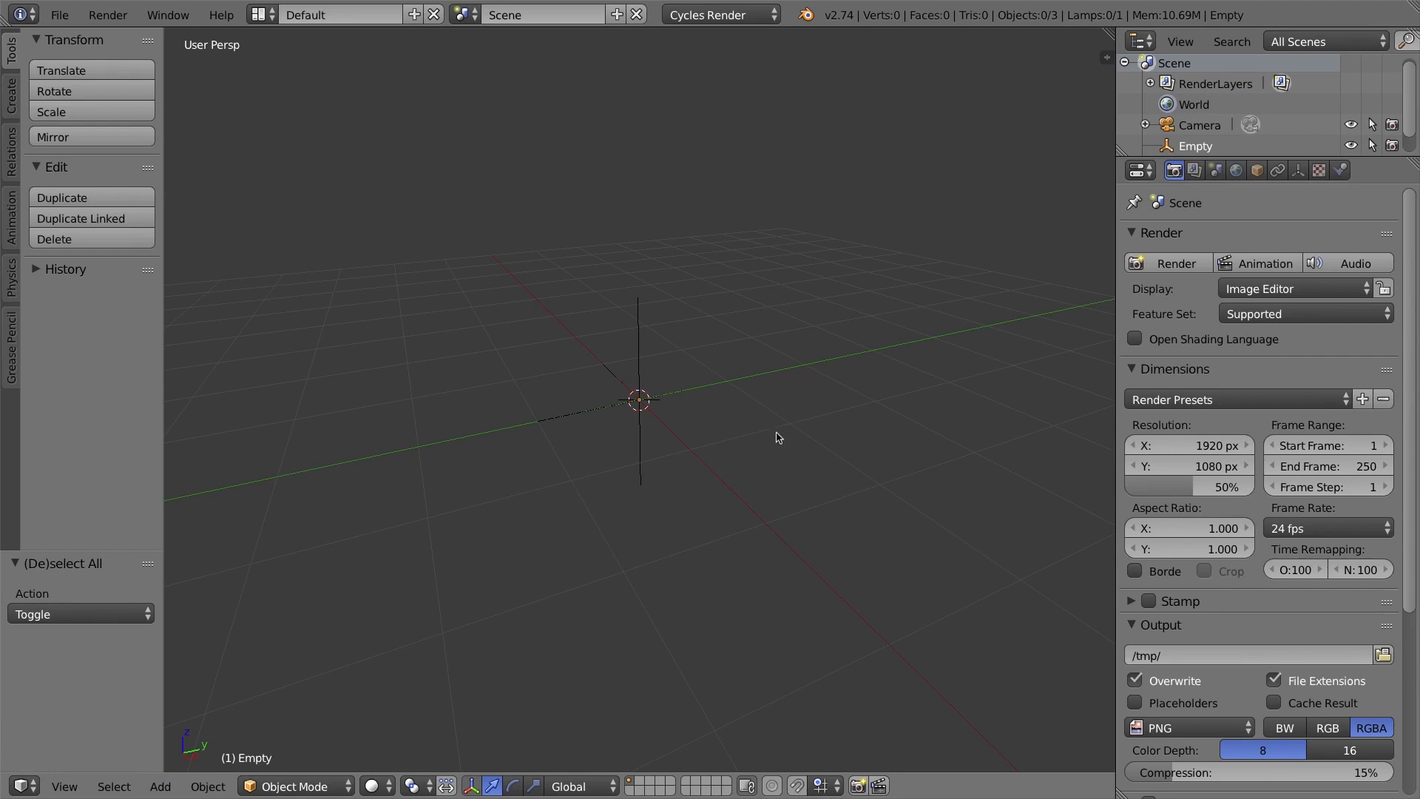
pyautogui.moveTo(654, 384)
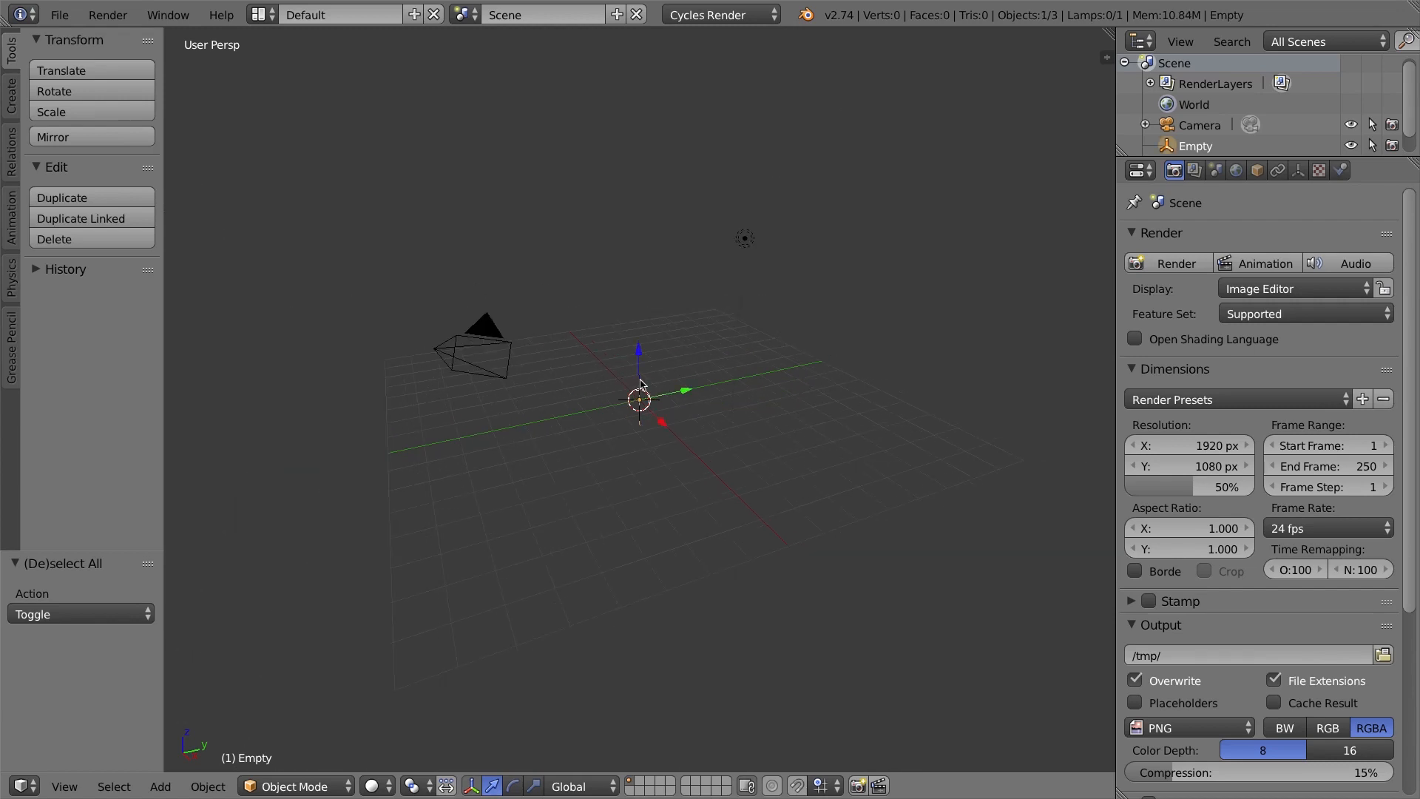
pyautogui.moveTo(622, 366)
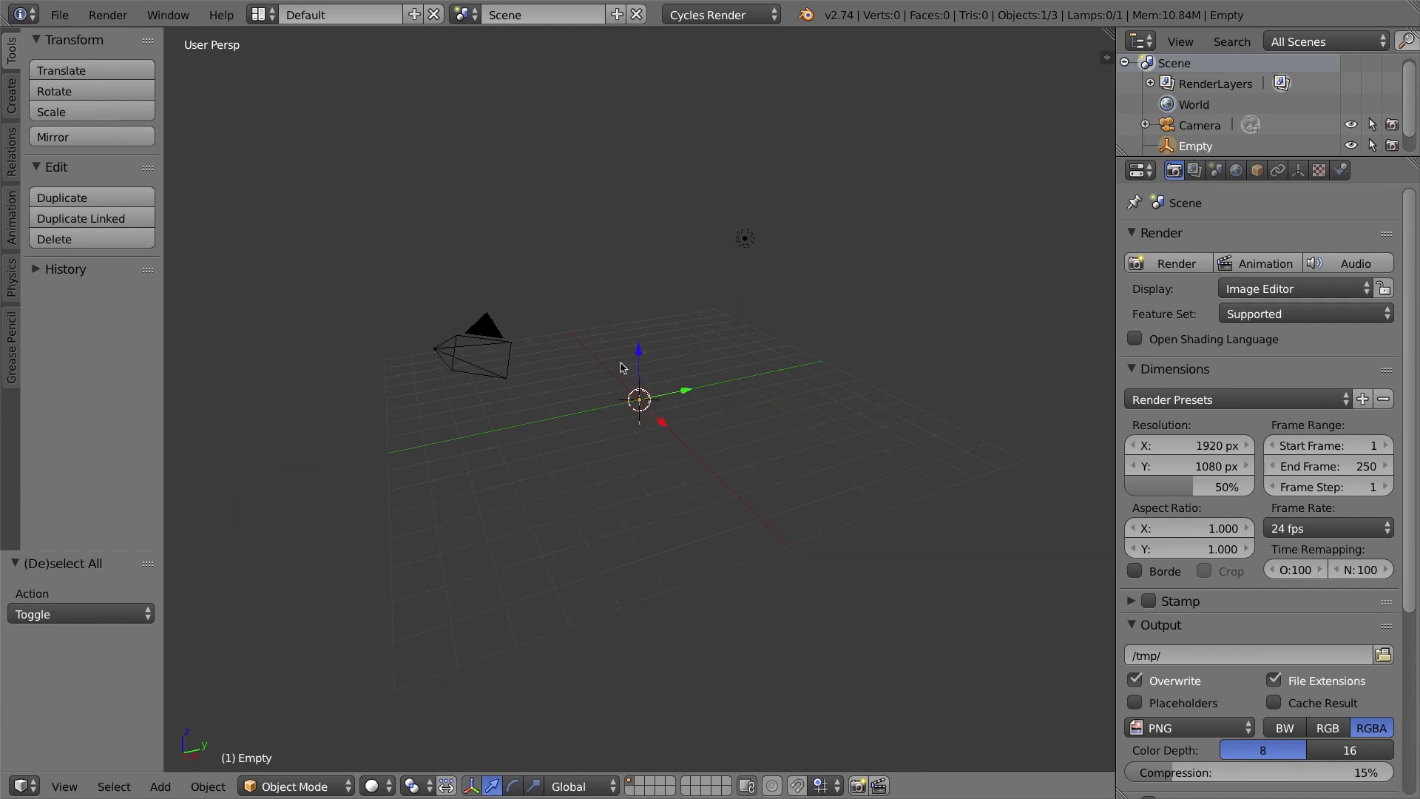
pyautogui.click(480, 344)
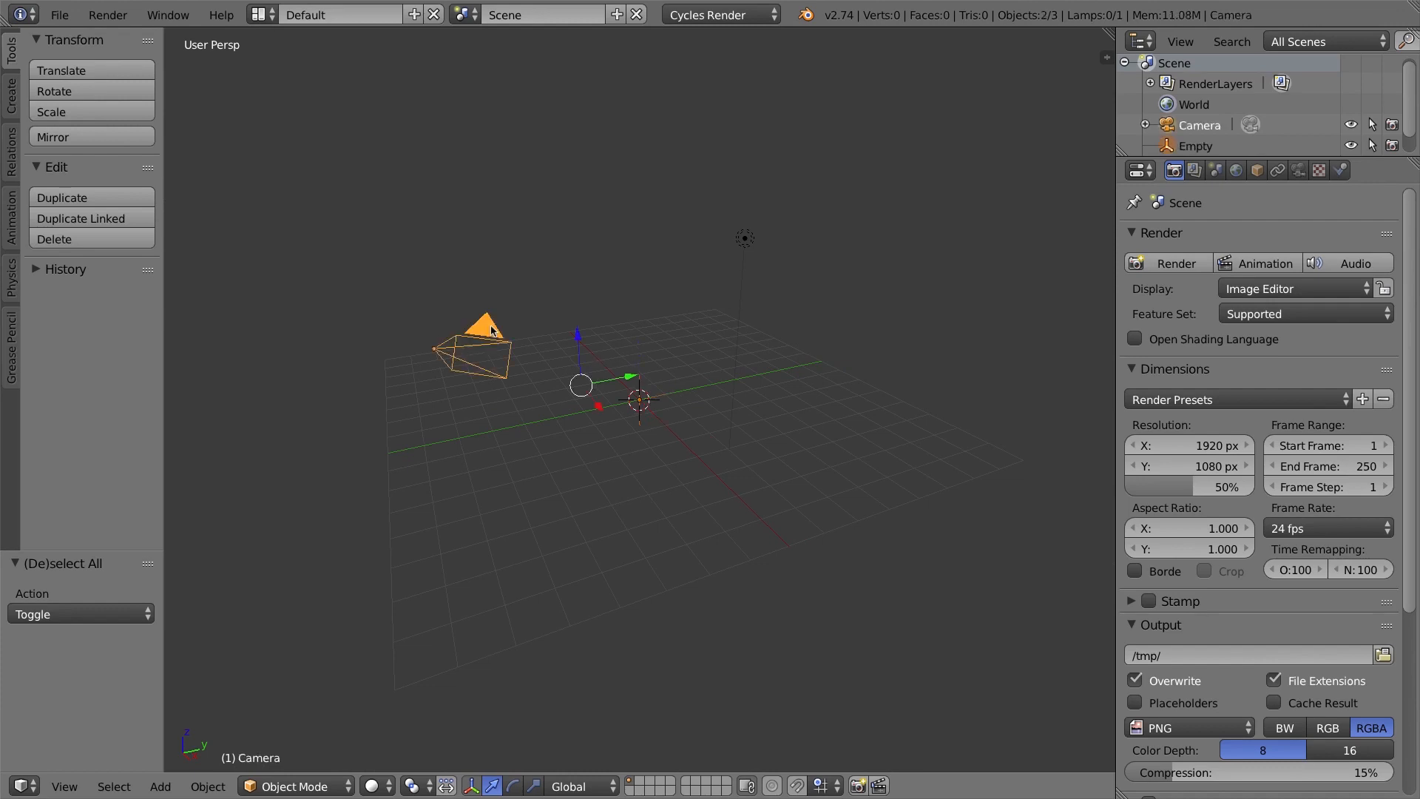
pyautogui.moveTo(766, 369)
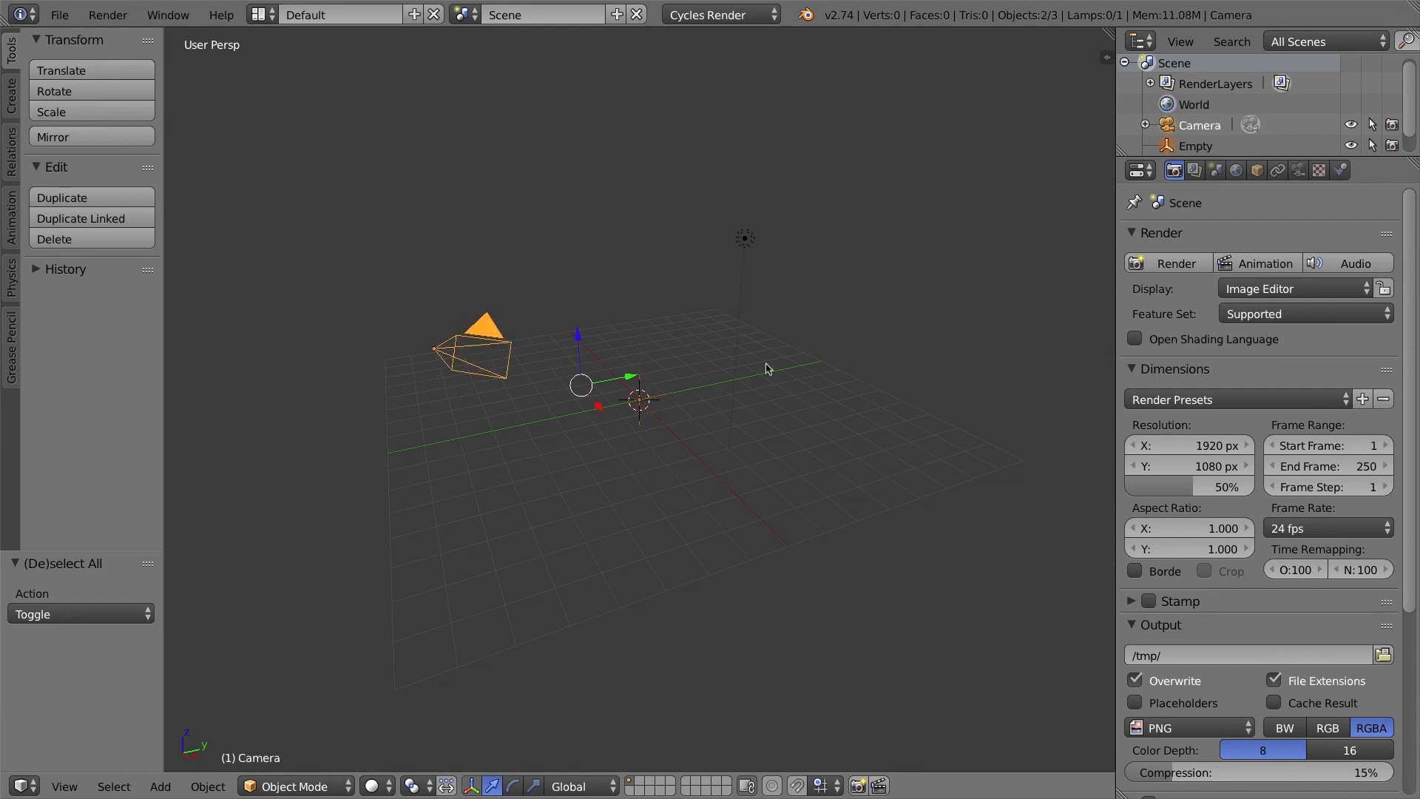
pyautogui.moveTo(547, 335)
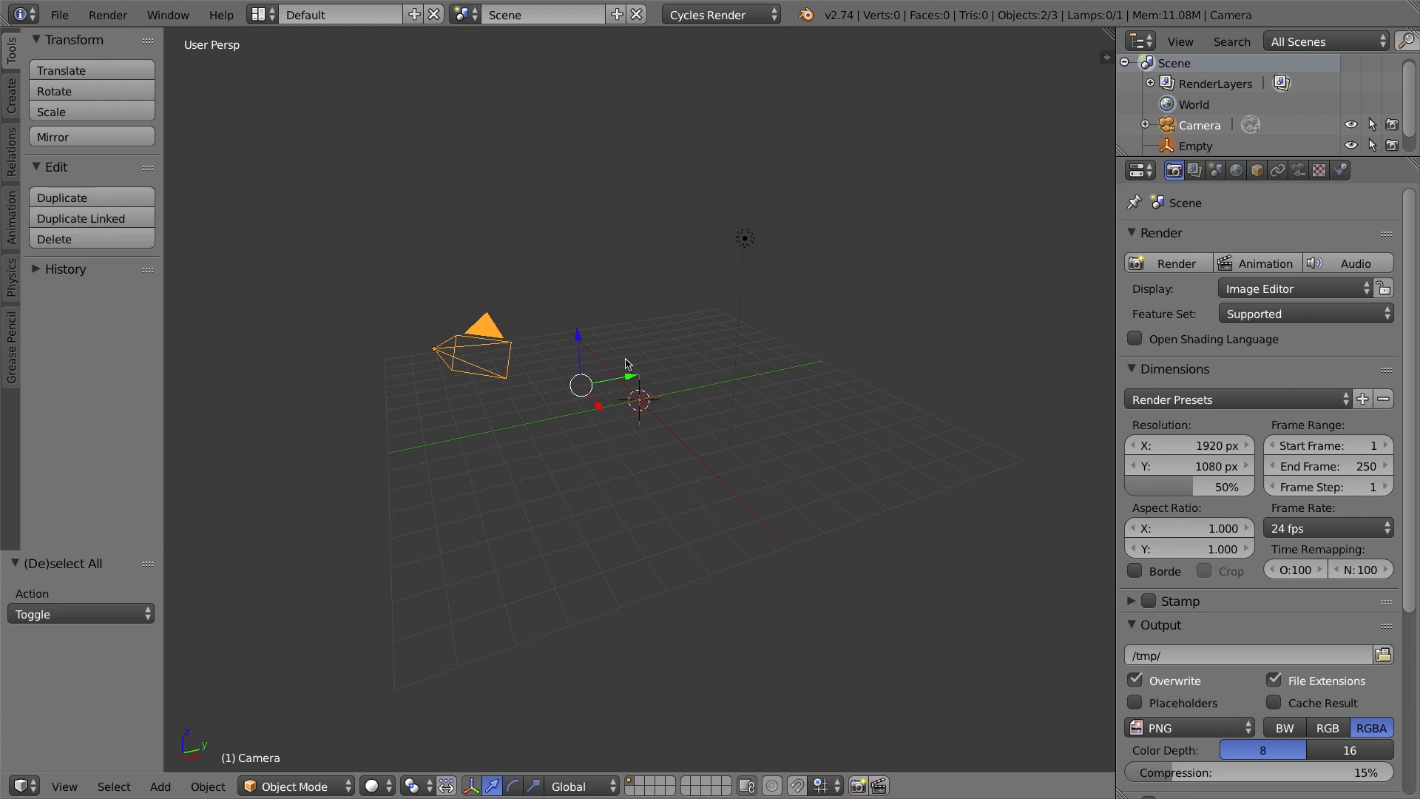
pyautogui.moveTo(631, 419)
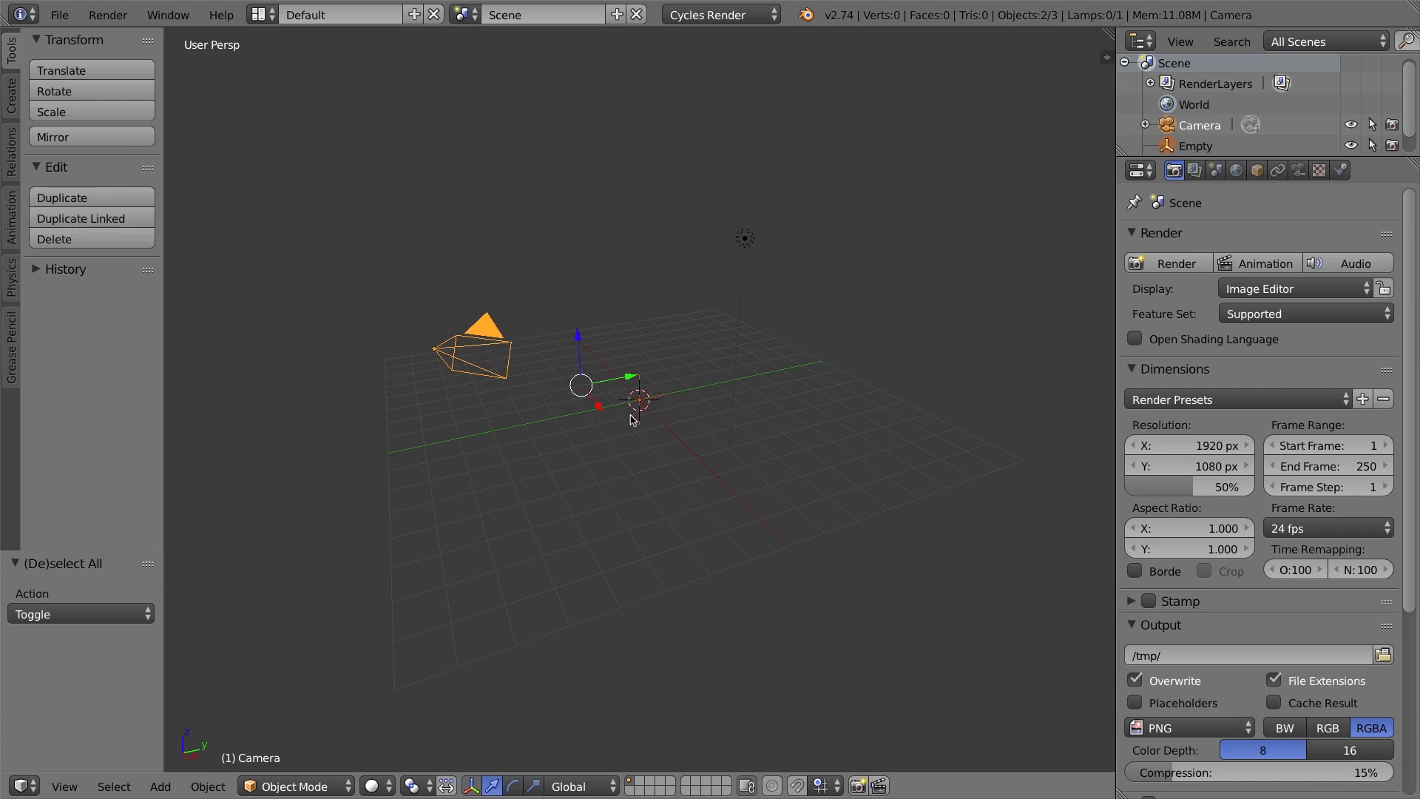
pyautogui.moveTo(685, 398)
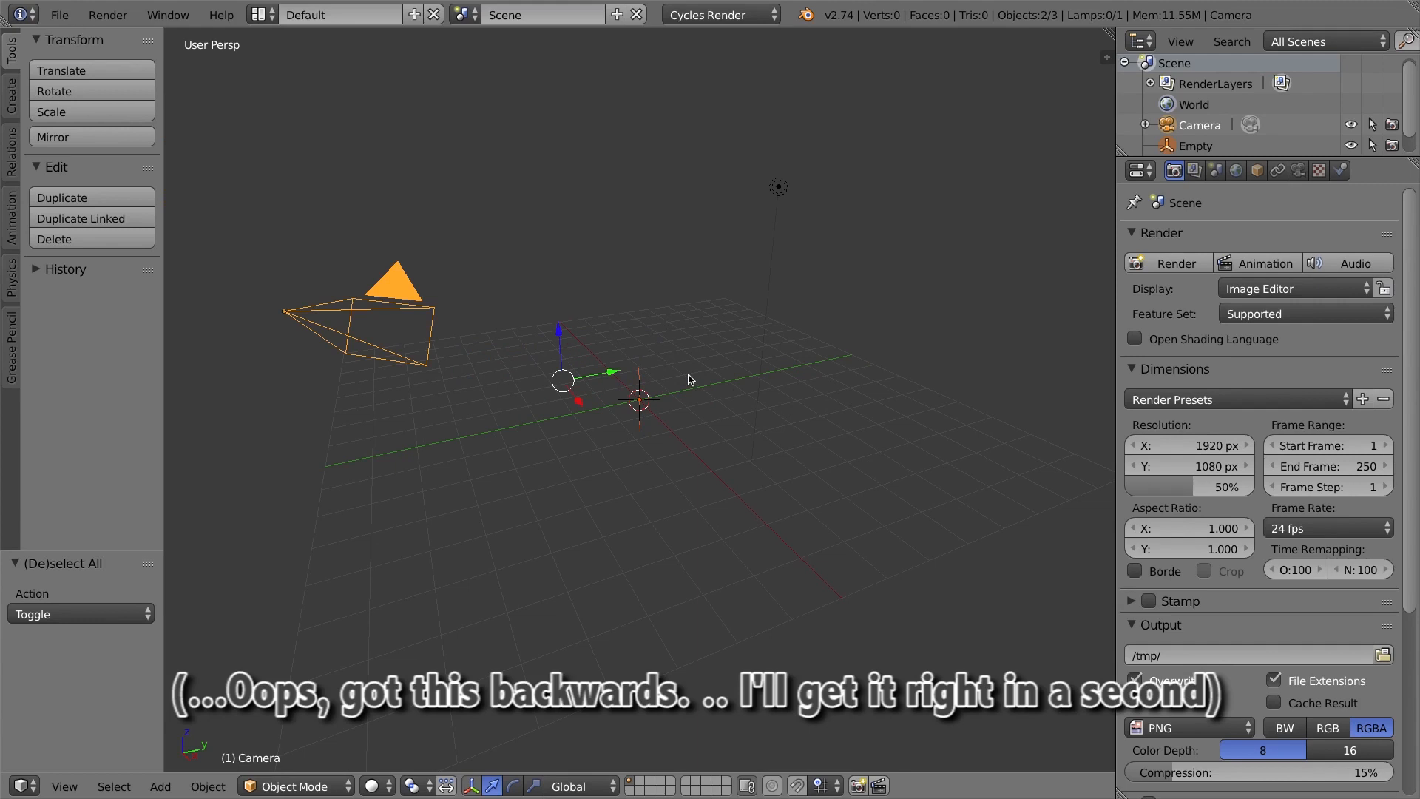
pyautogui.moveTo(631, 350)
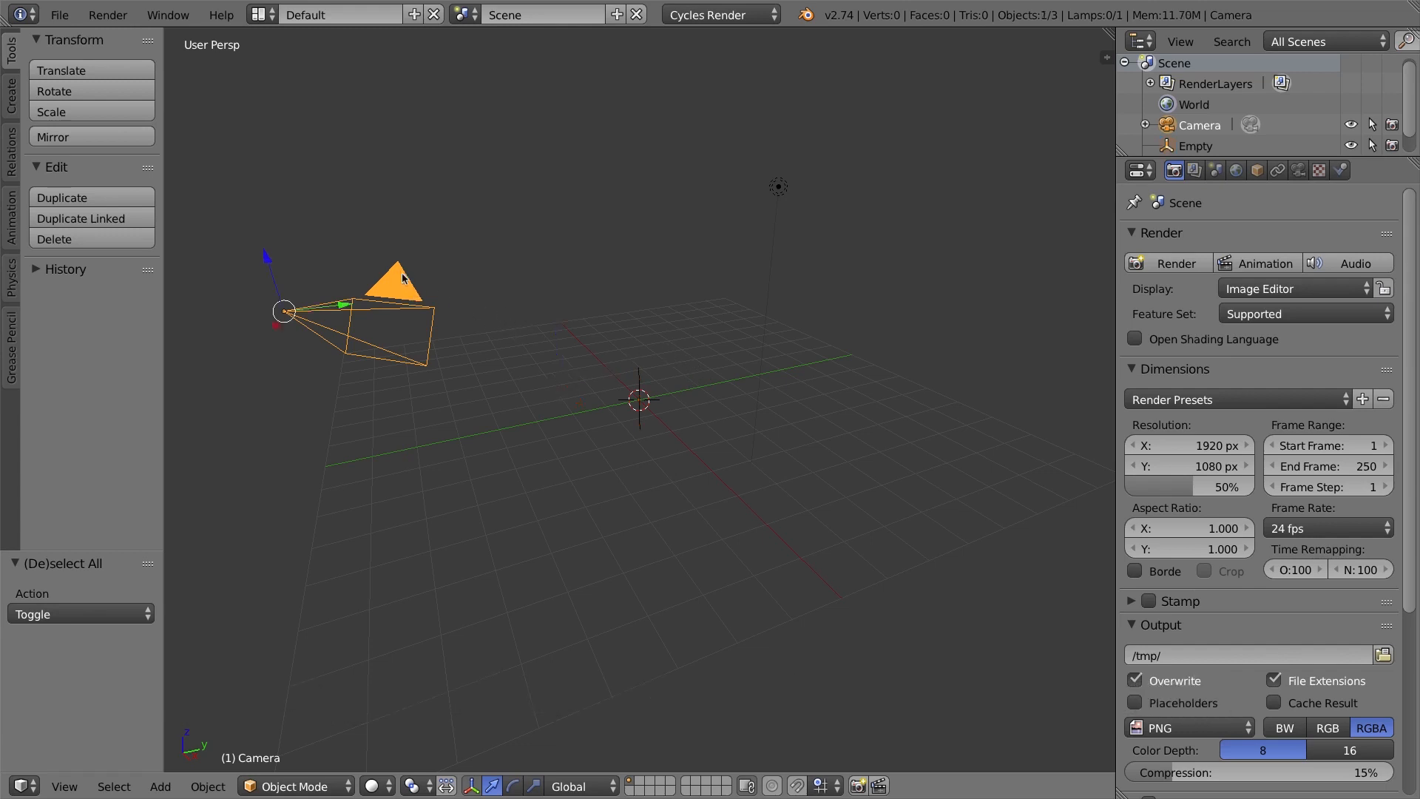
# Give the camera a Track To constraint aimed at the empty via Ctrl+T.
pyautogui.click(637, 399)
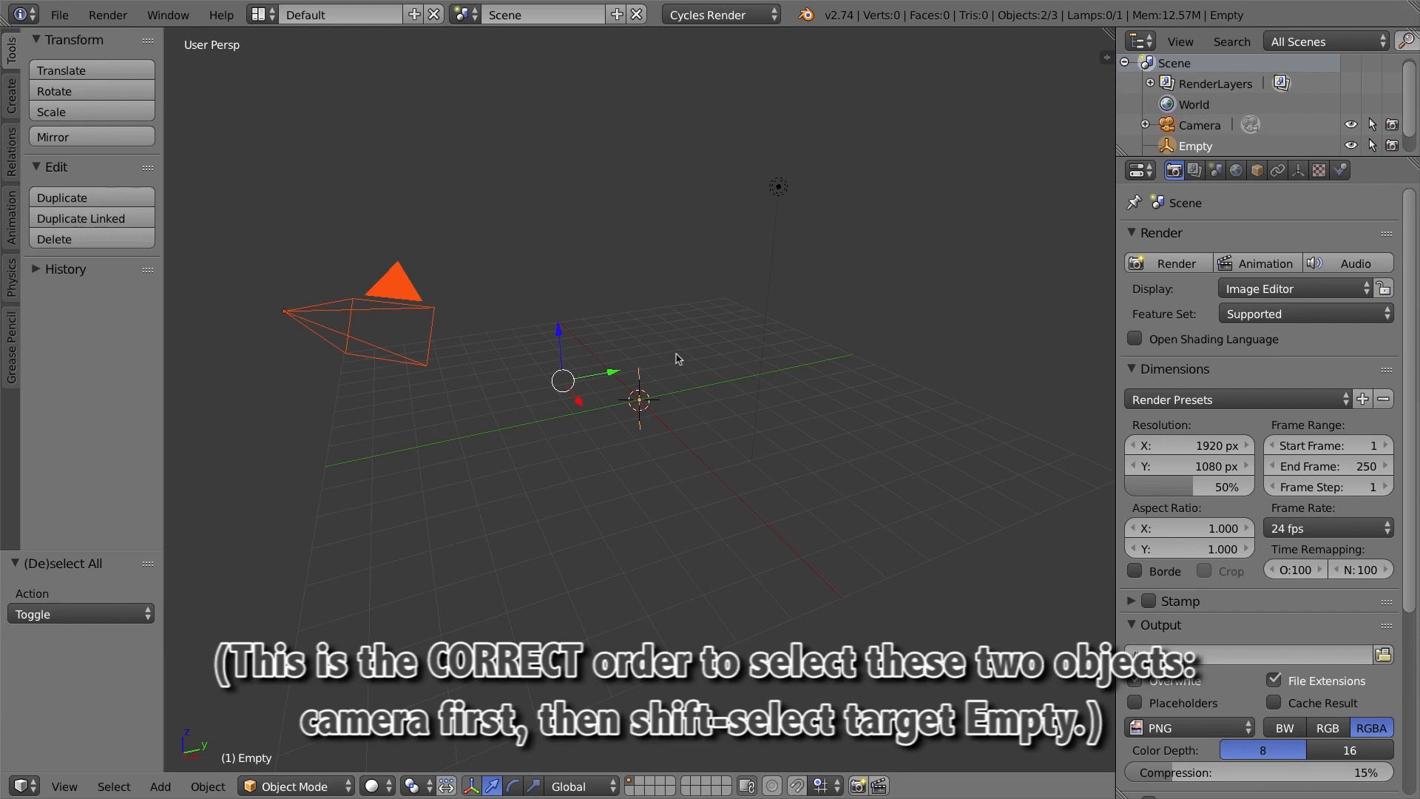
pyautogui.press('ctrl+t')
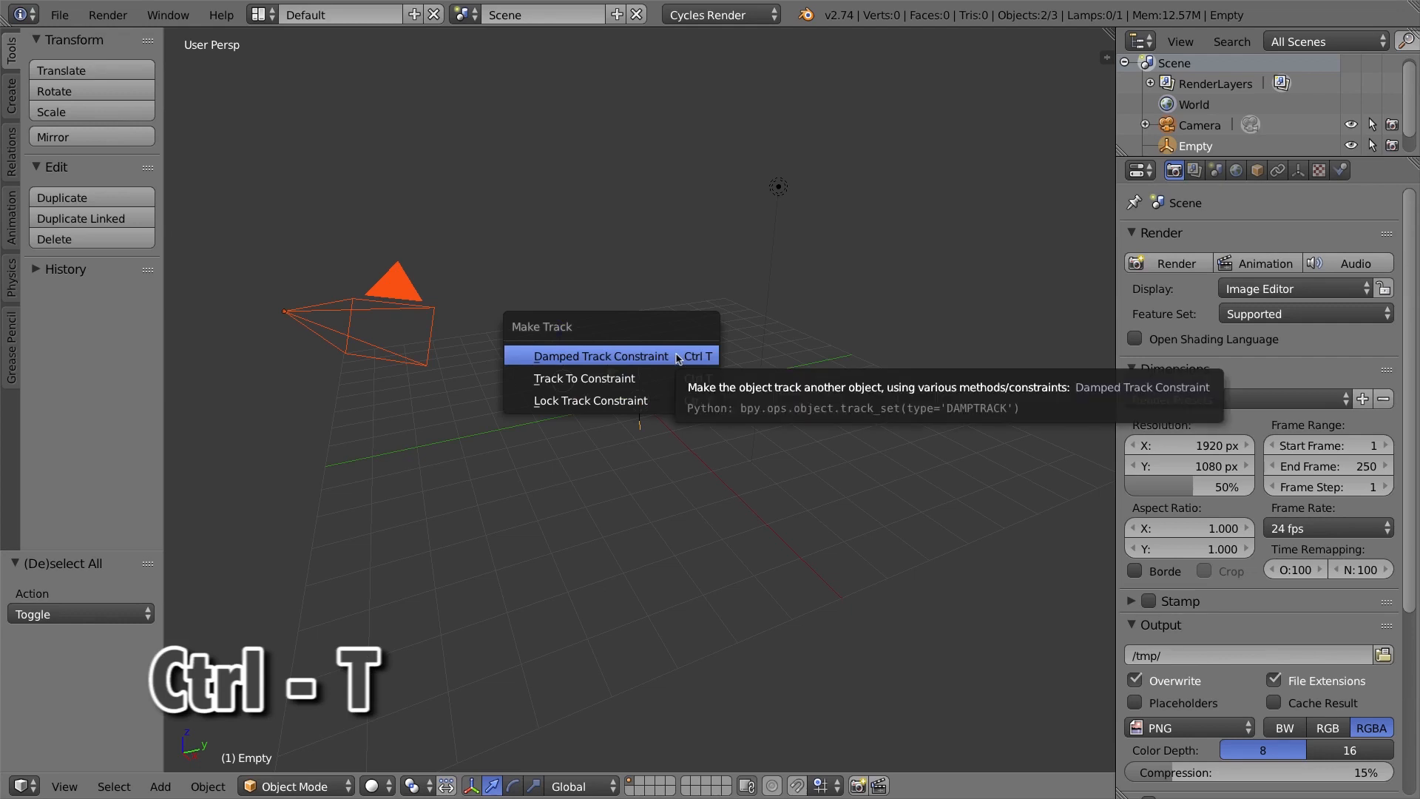
pyautogui.moveTo(606, 370)
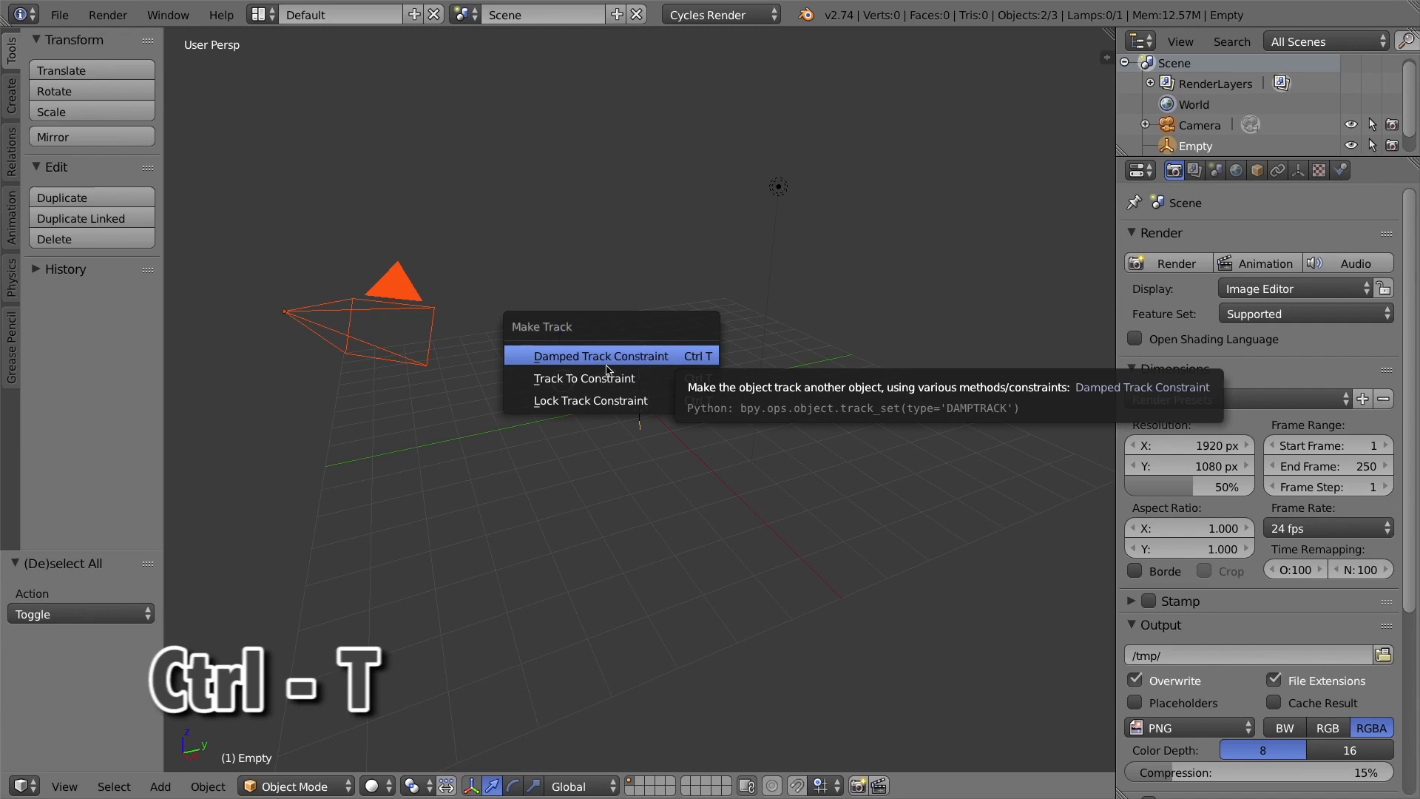
pyautogui.moveTo(584, 377)
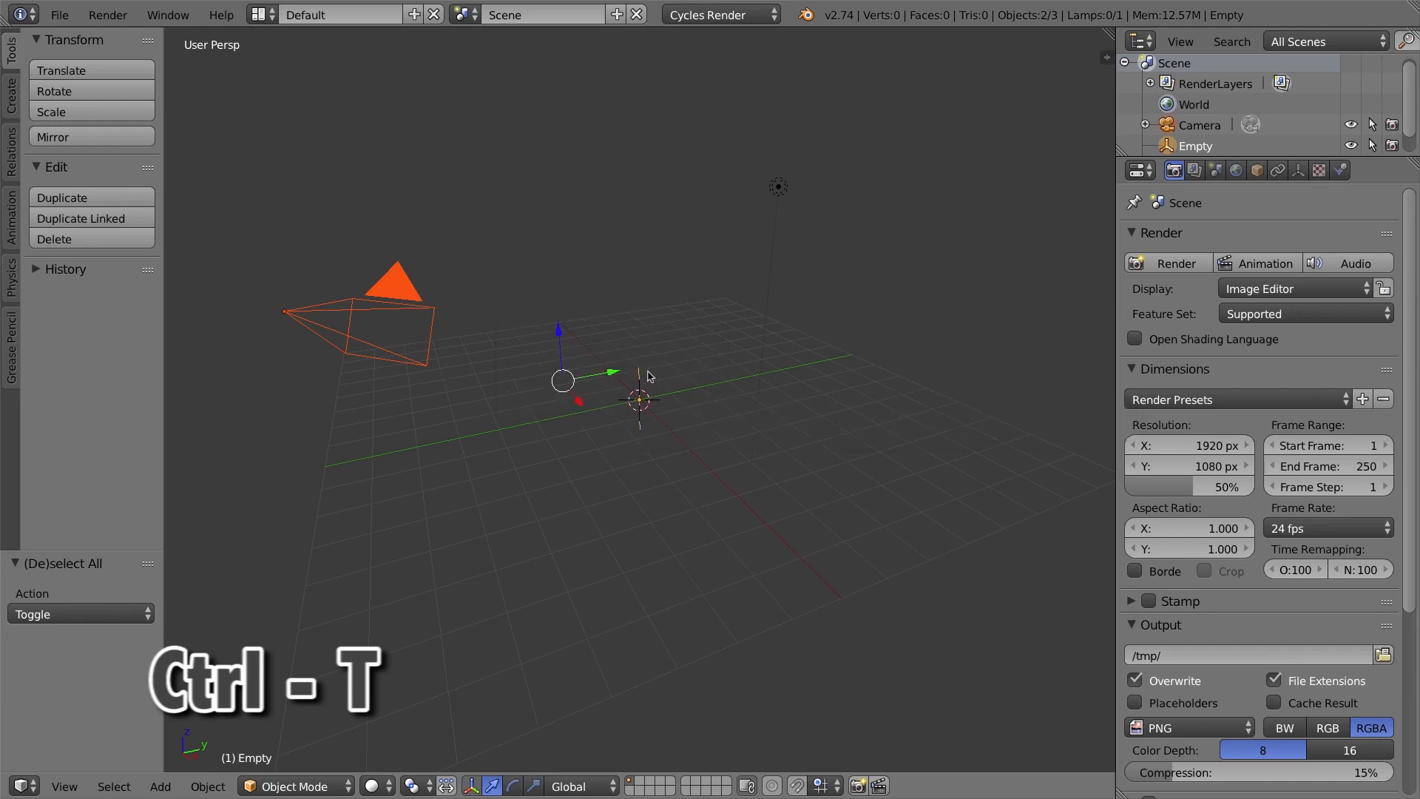
pyautogui.press('ctrl+t')
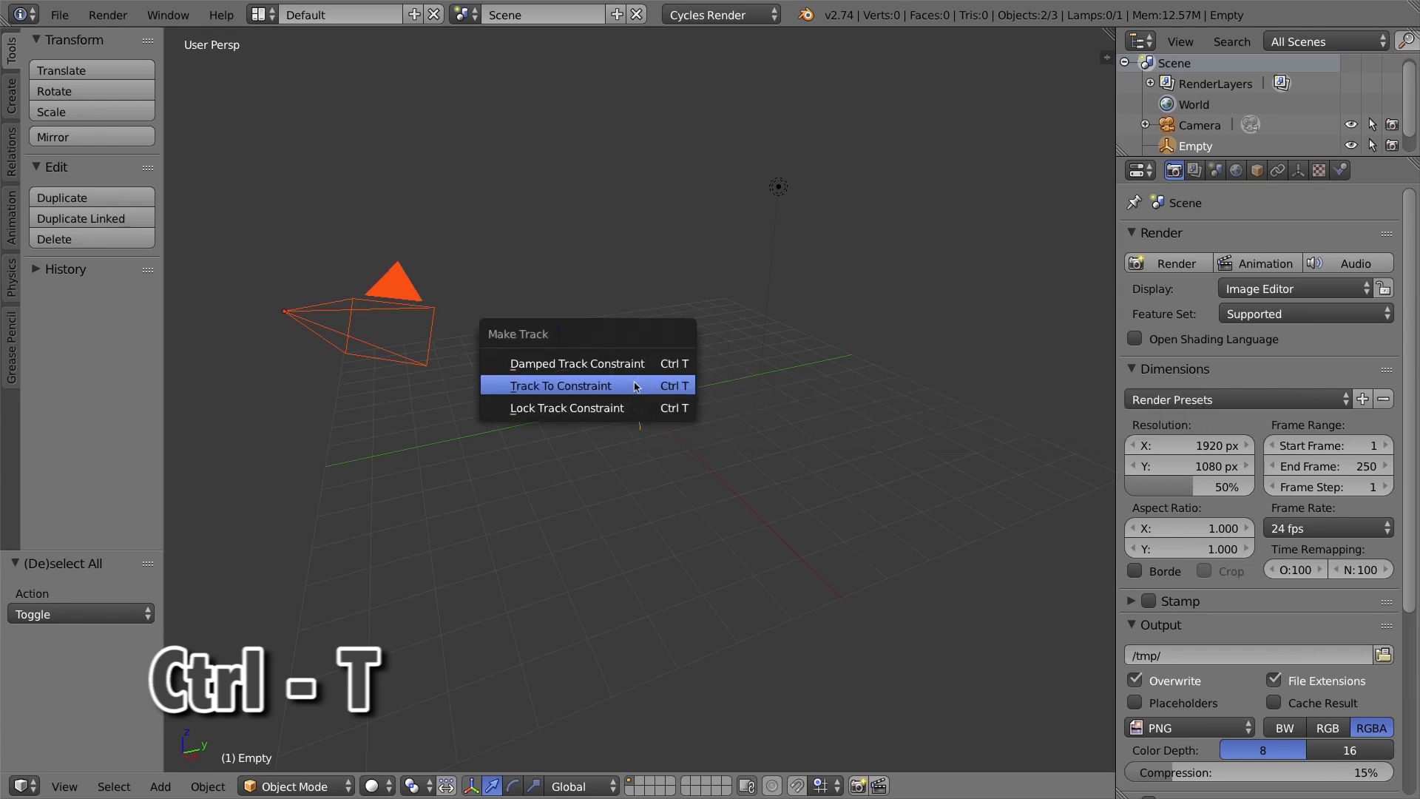
pyautogui.click(560, 385)
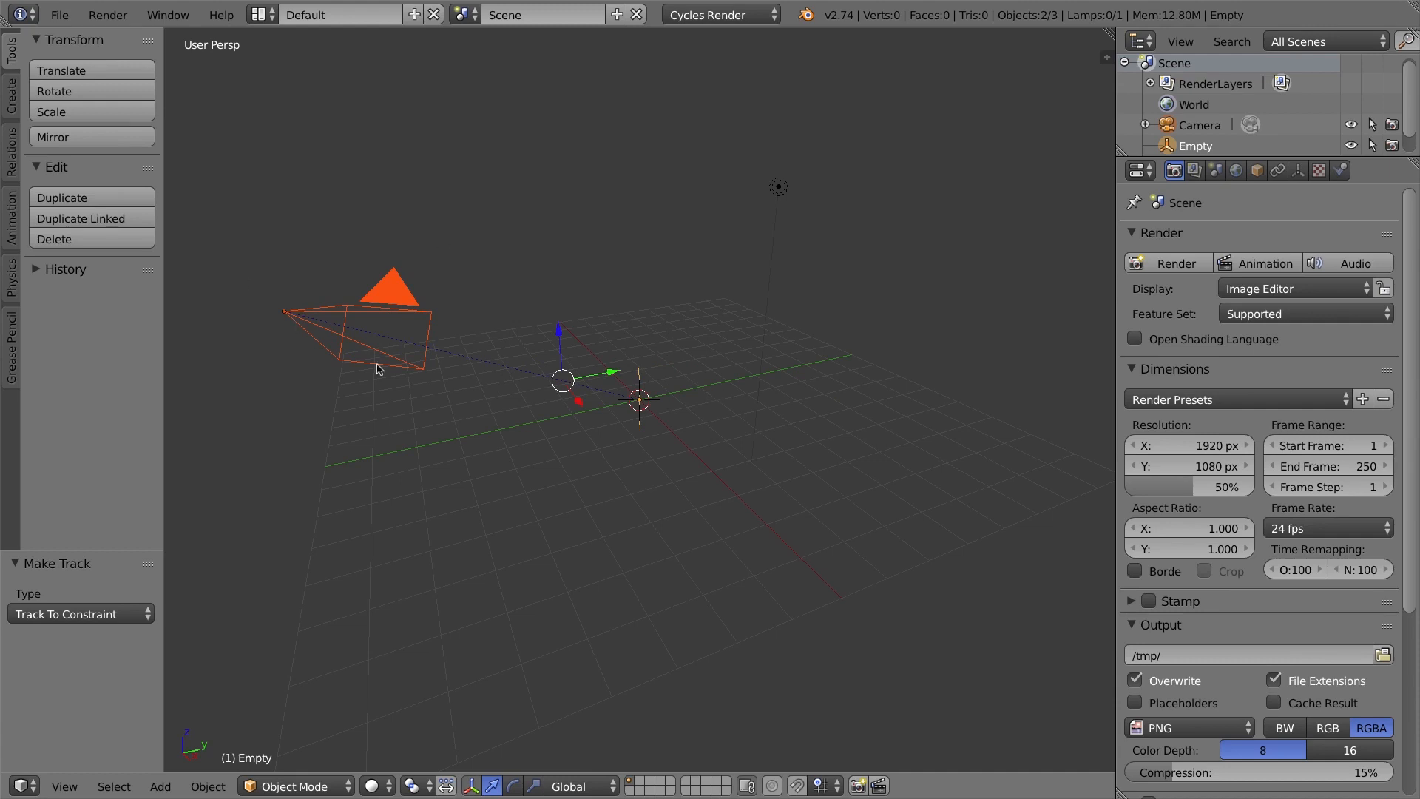
pyautogui.moveTo(399, 295)
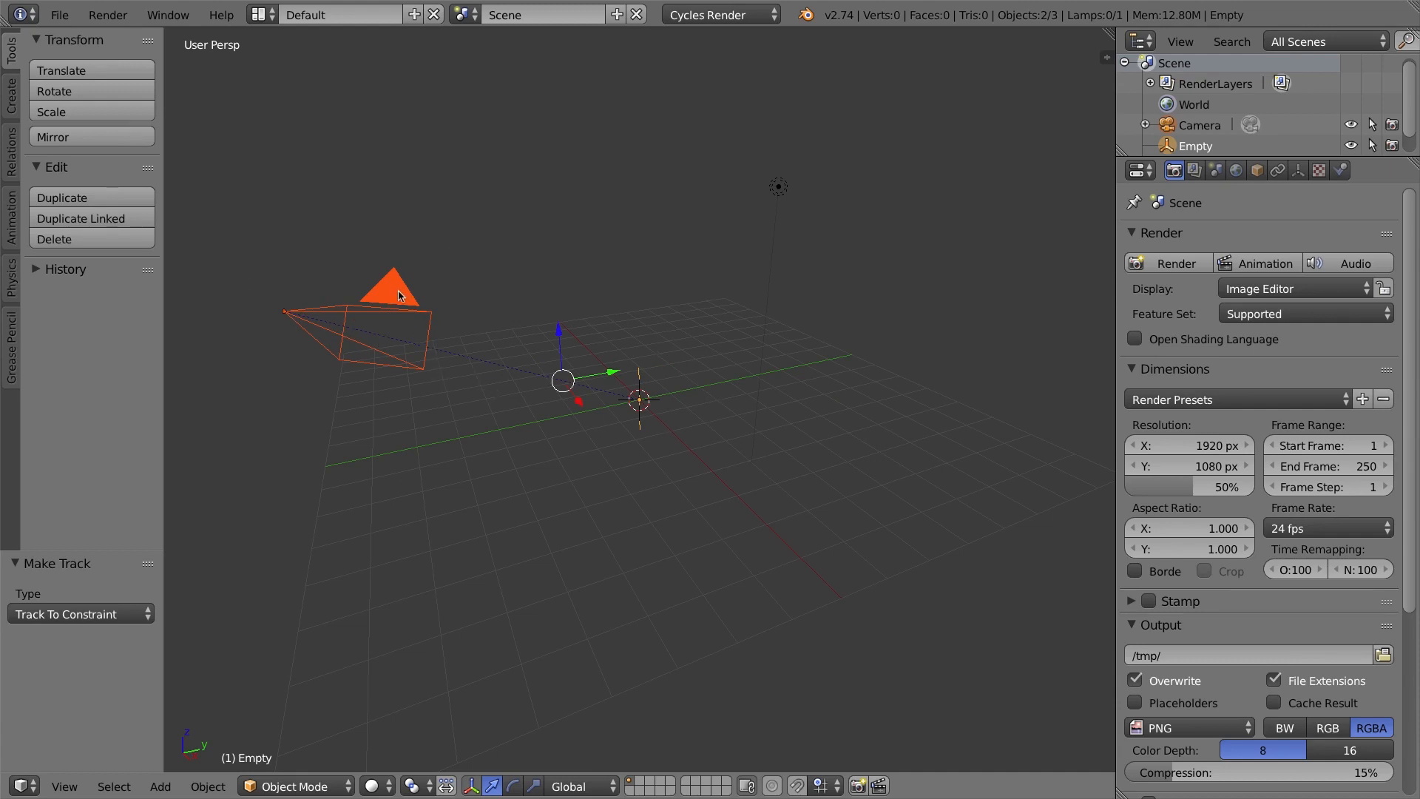
pyautogui.moveTo(435, 399)
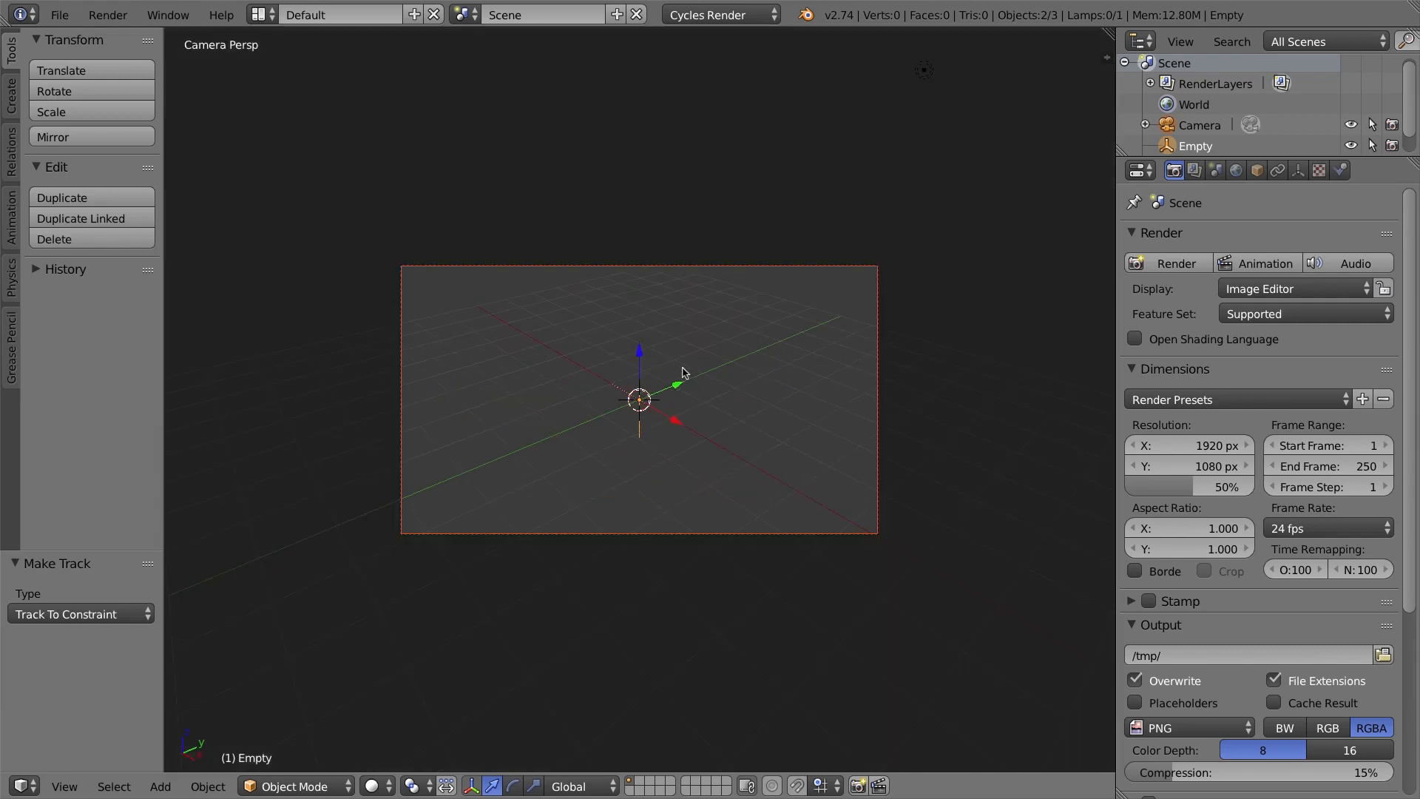
# Look through the active camera in the lower of two split viewport areas.
pyautogui.click(64, 786)
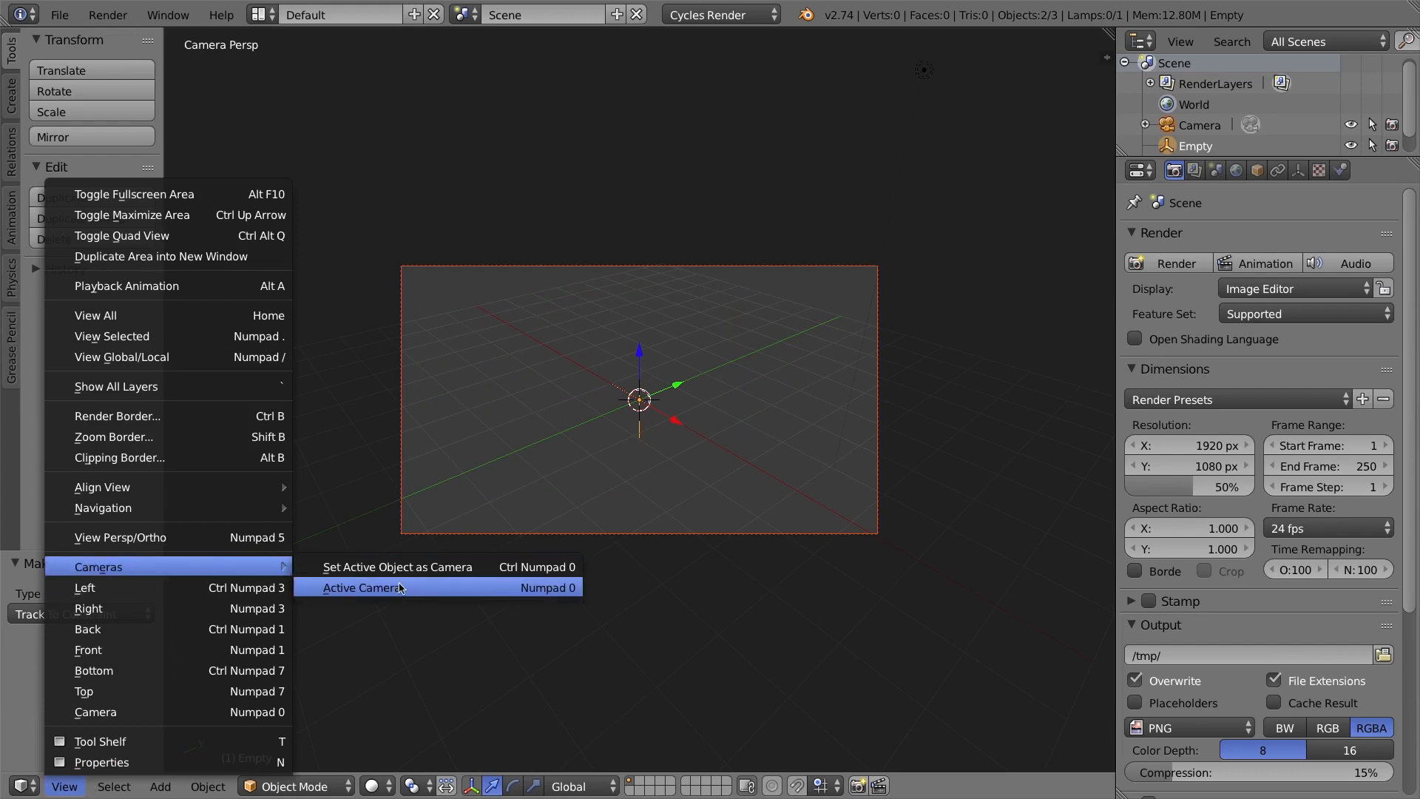
pyautogui.click(362, 586)
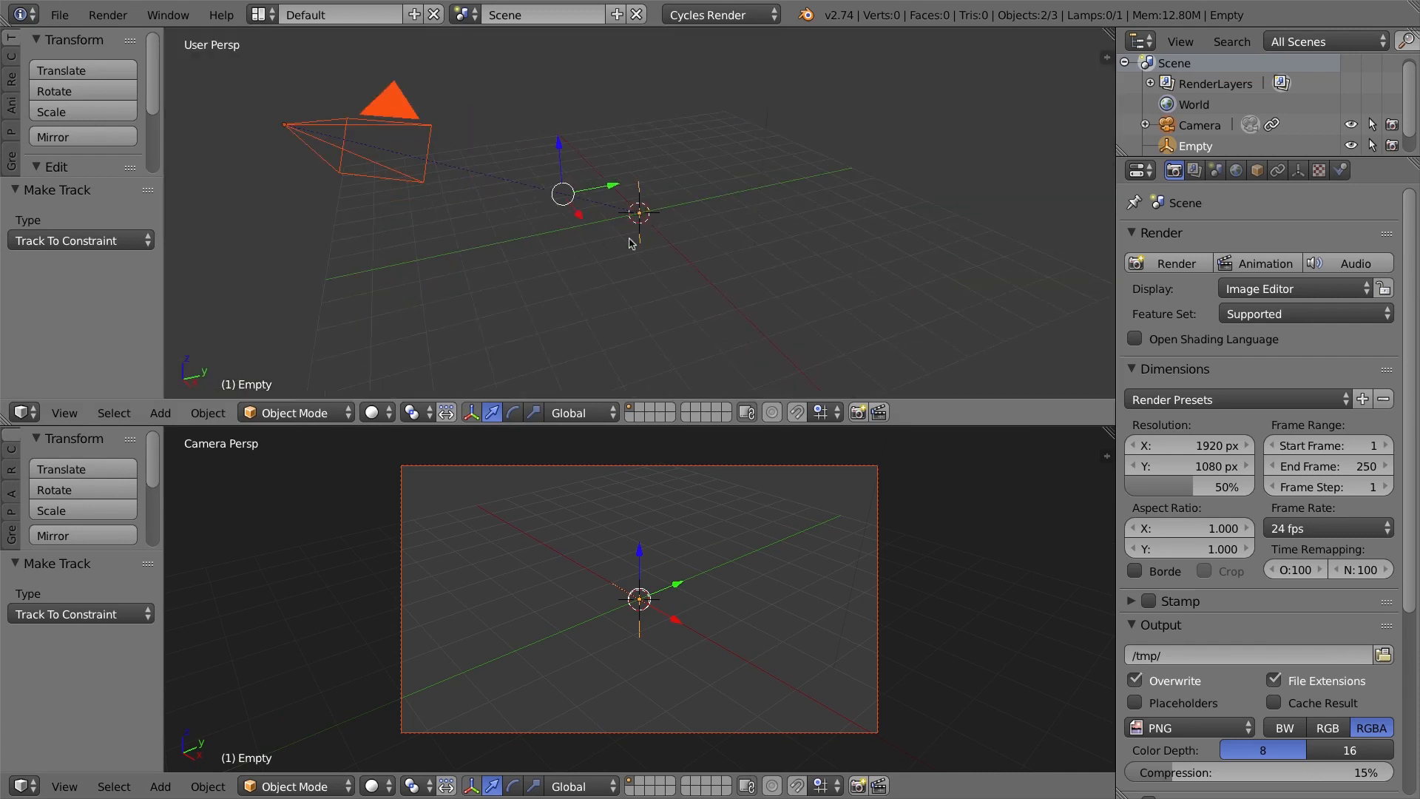
pyautogui.moveTo(695, 565)
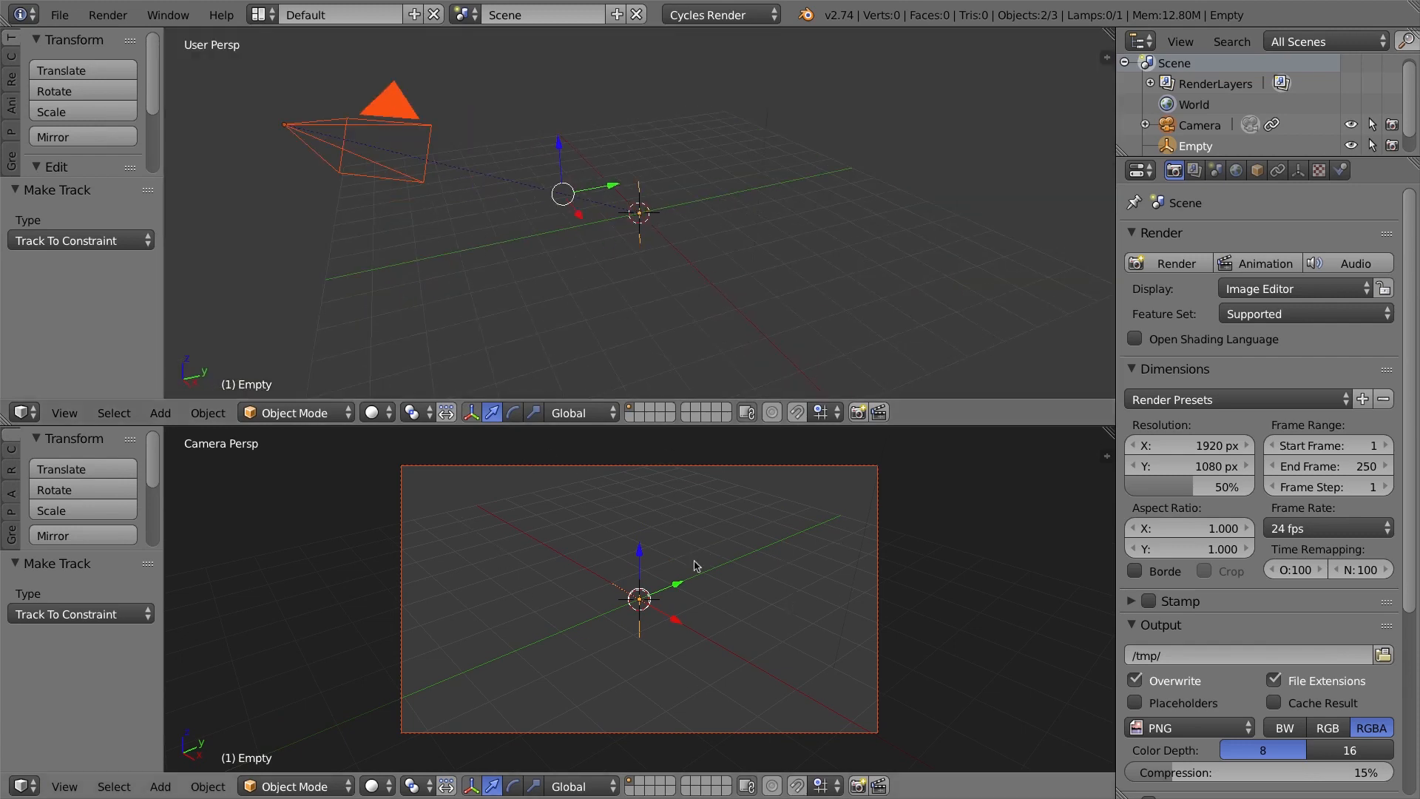
pyautogui.moveTo(872, 217)
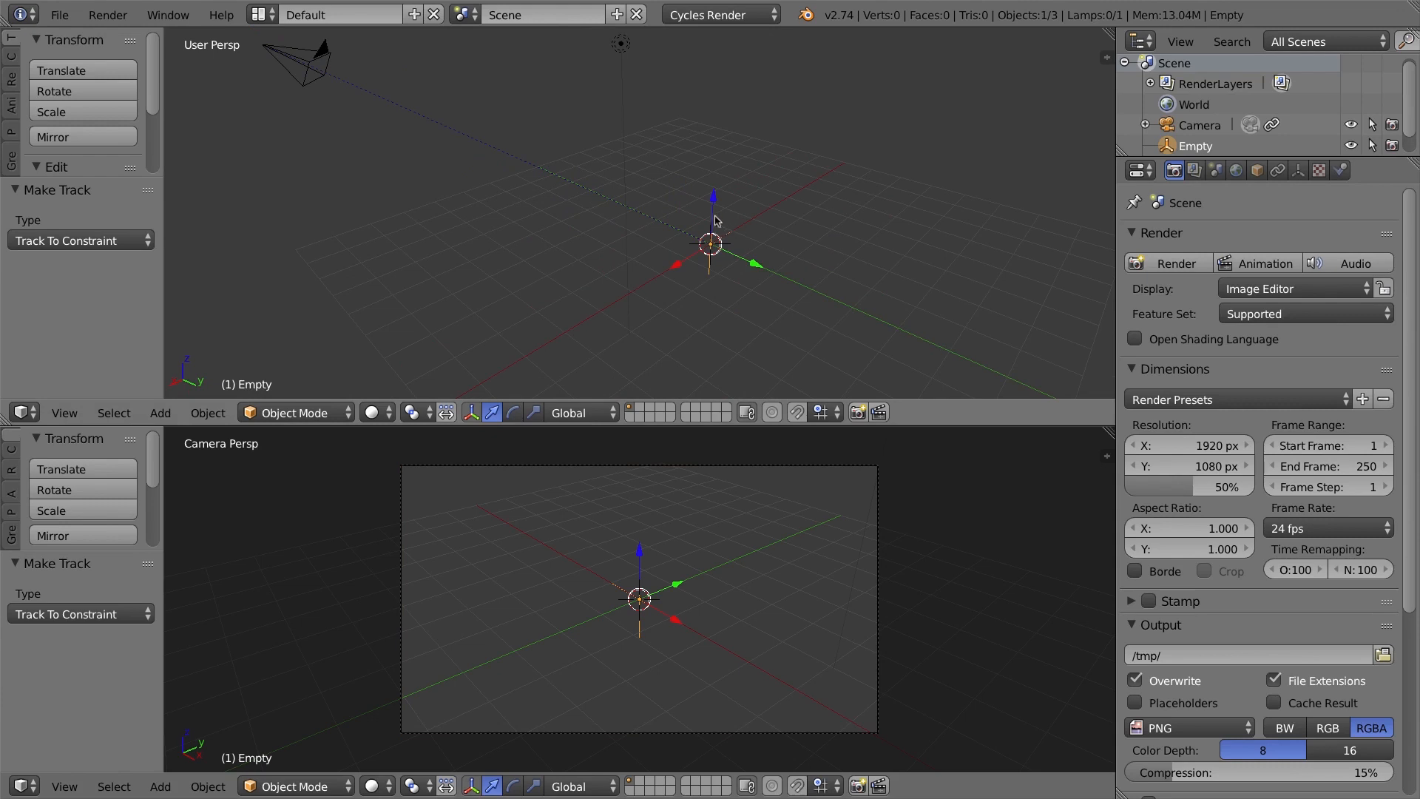
pyautogui.moveTo(724, 259)
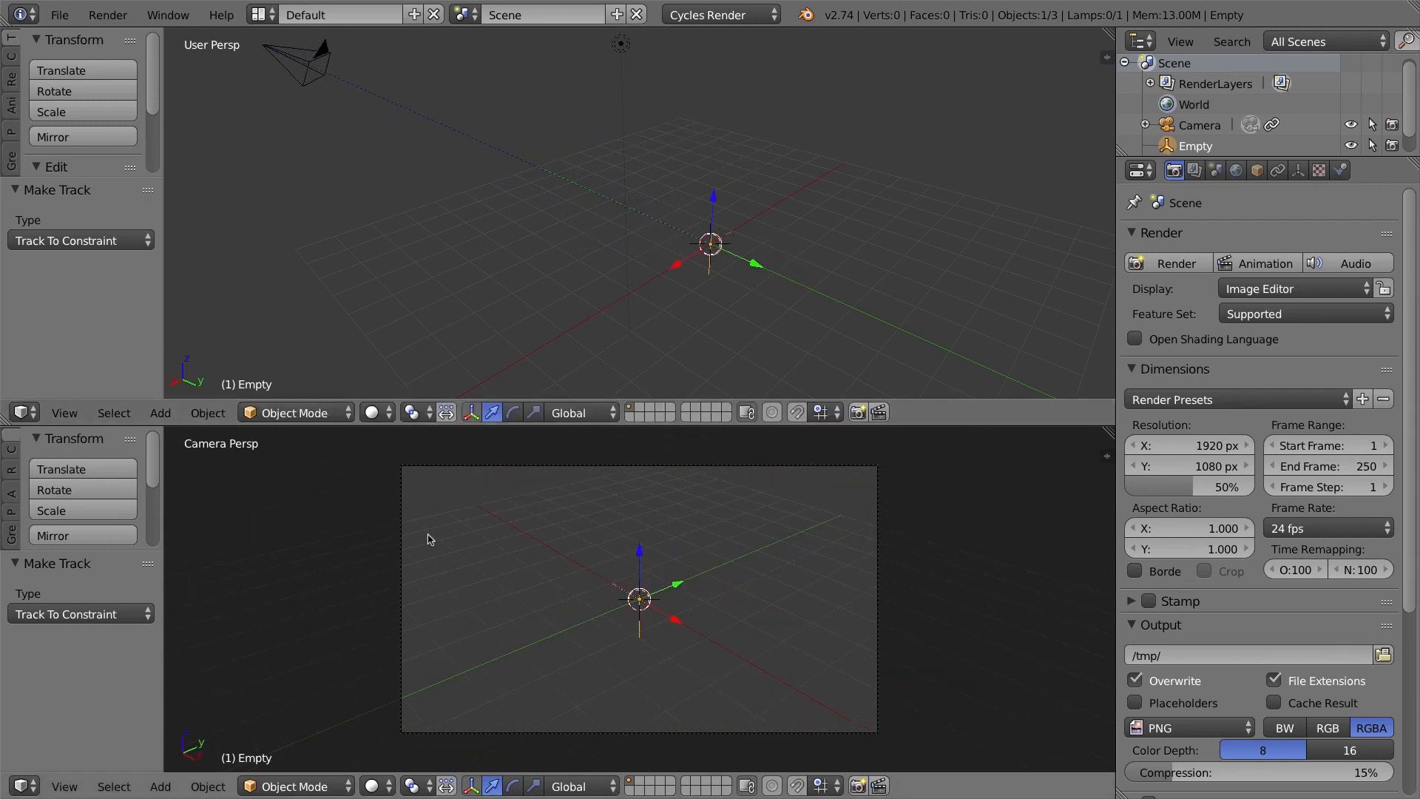
pyautogui.moveTo(544, 528)
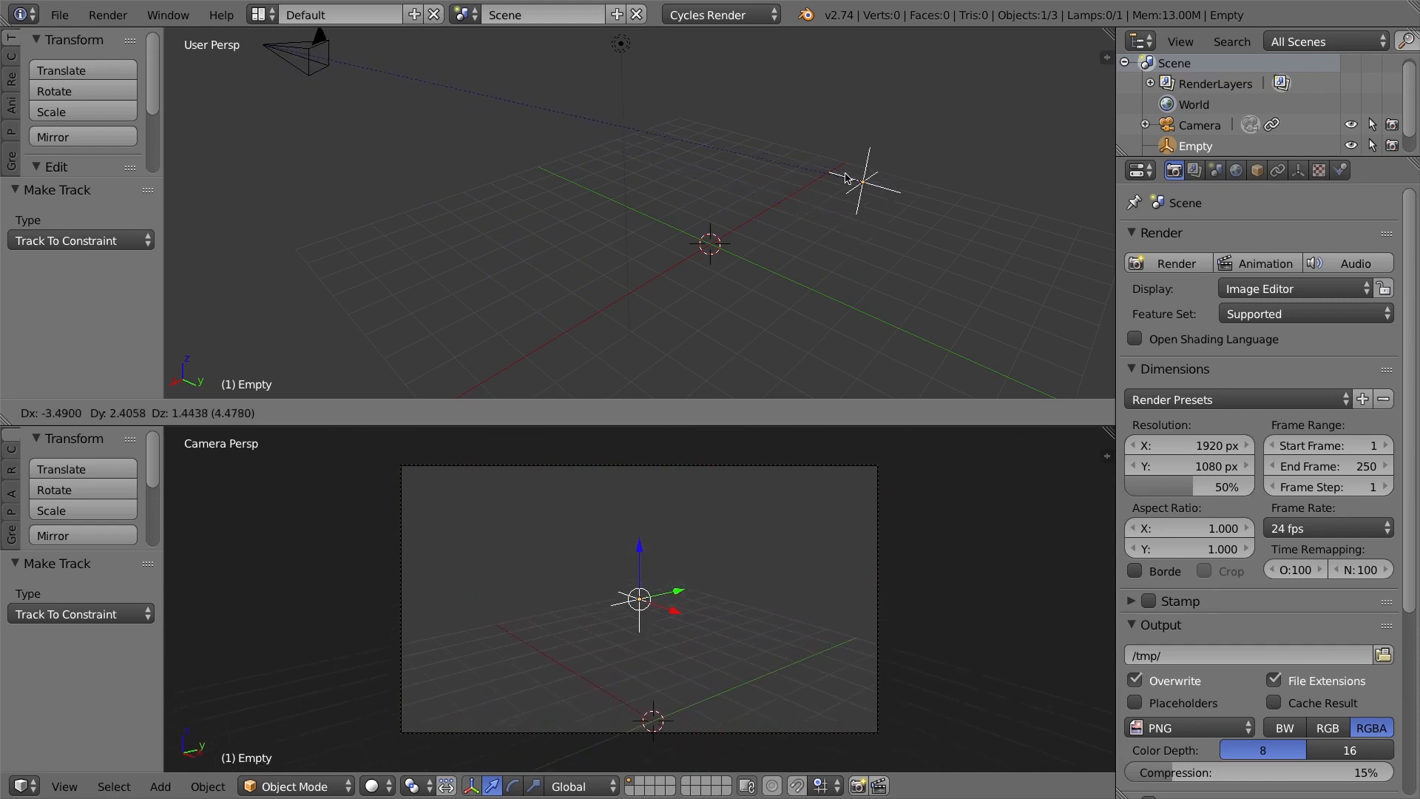
# Test-move the empty to check the tracking, then delete it.
pyautogui.click(605, 218)
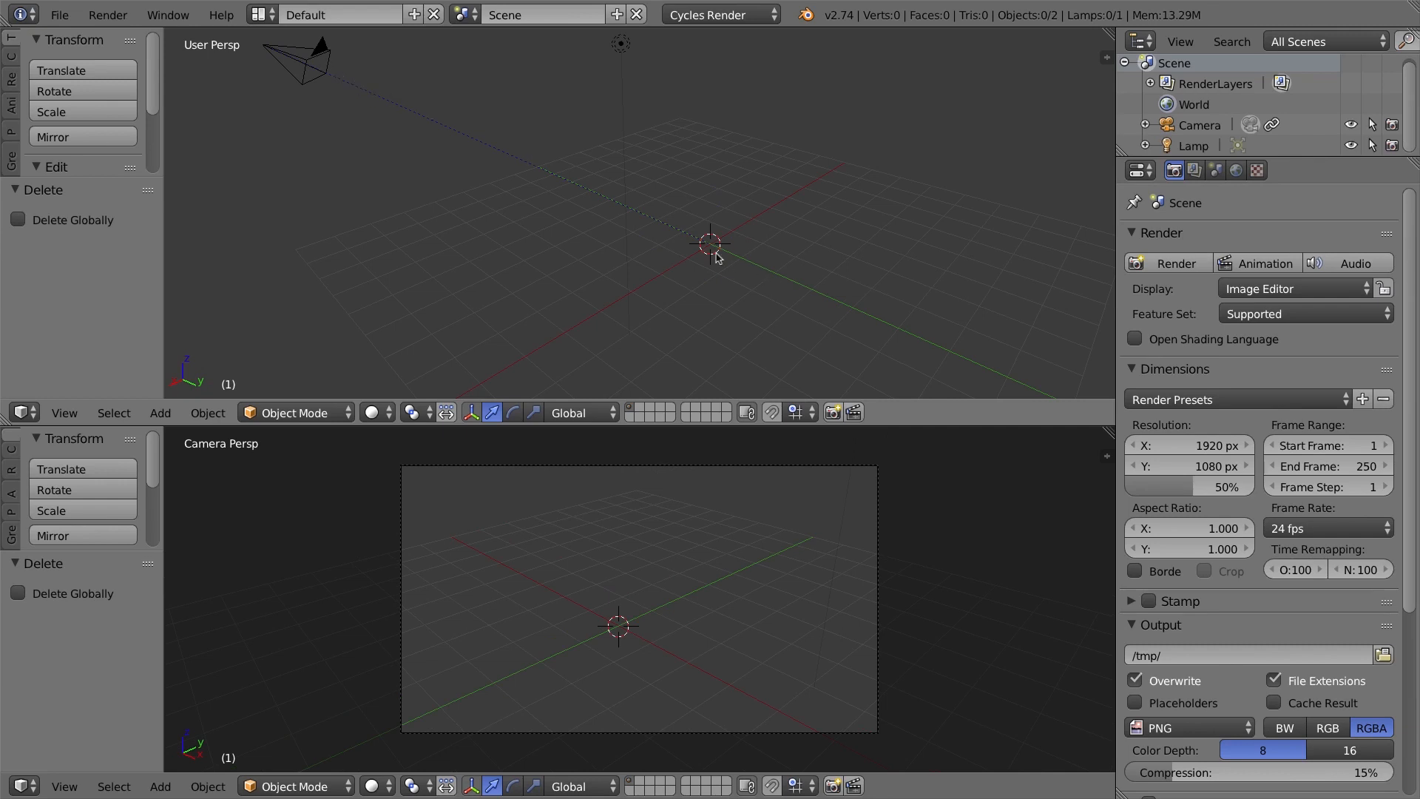
pyautogui.moveTo(564, 167)
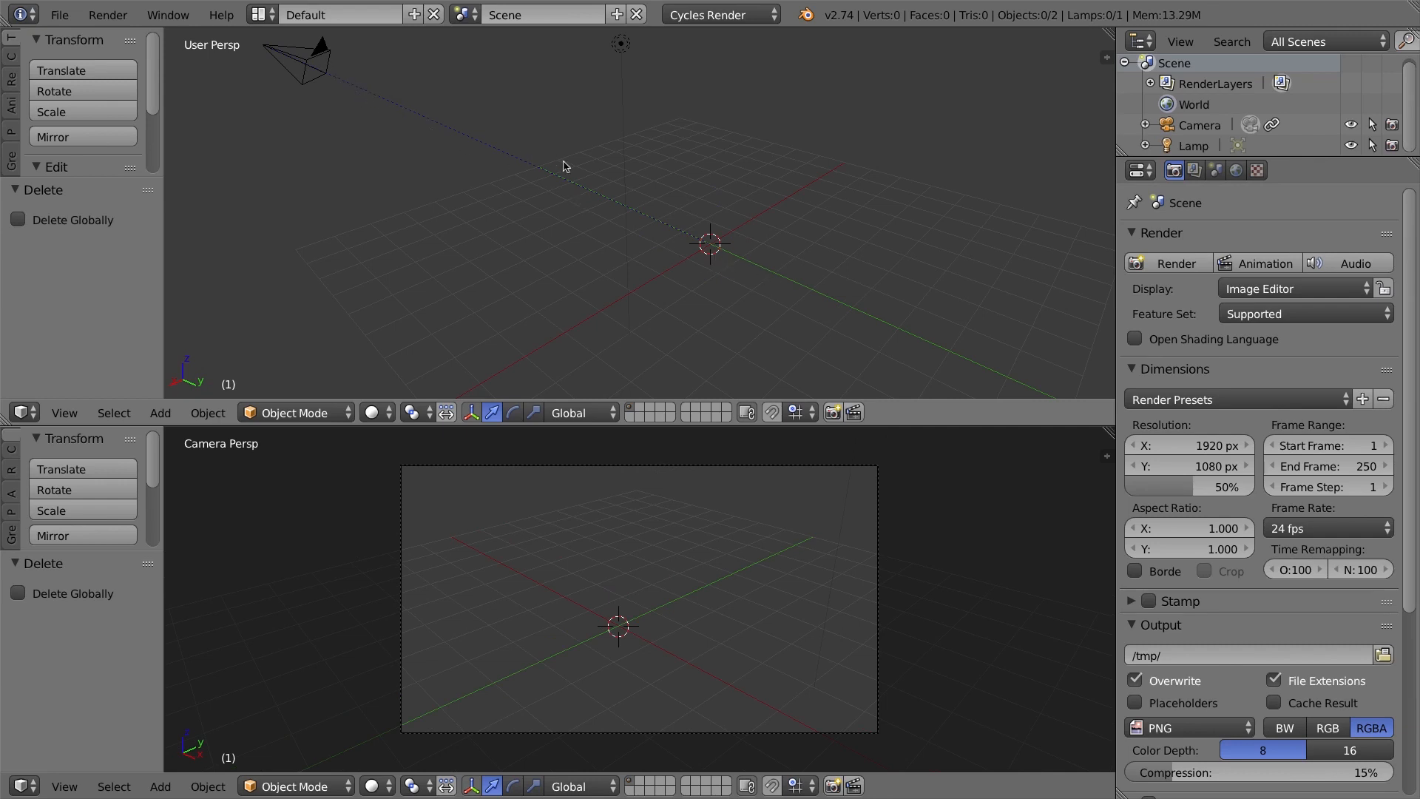
pyautogui.moveTo(322, 62)
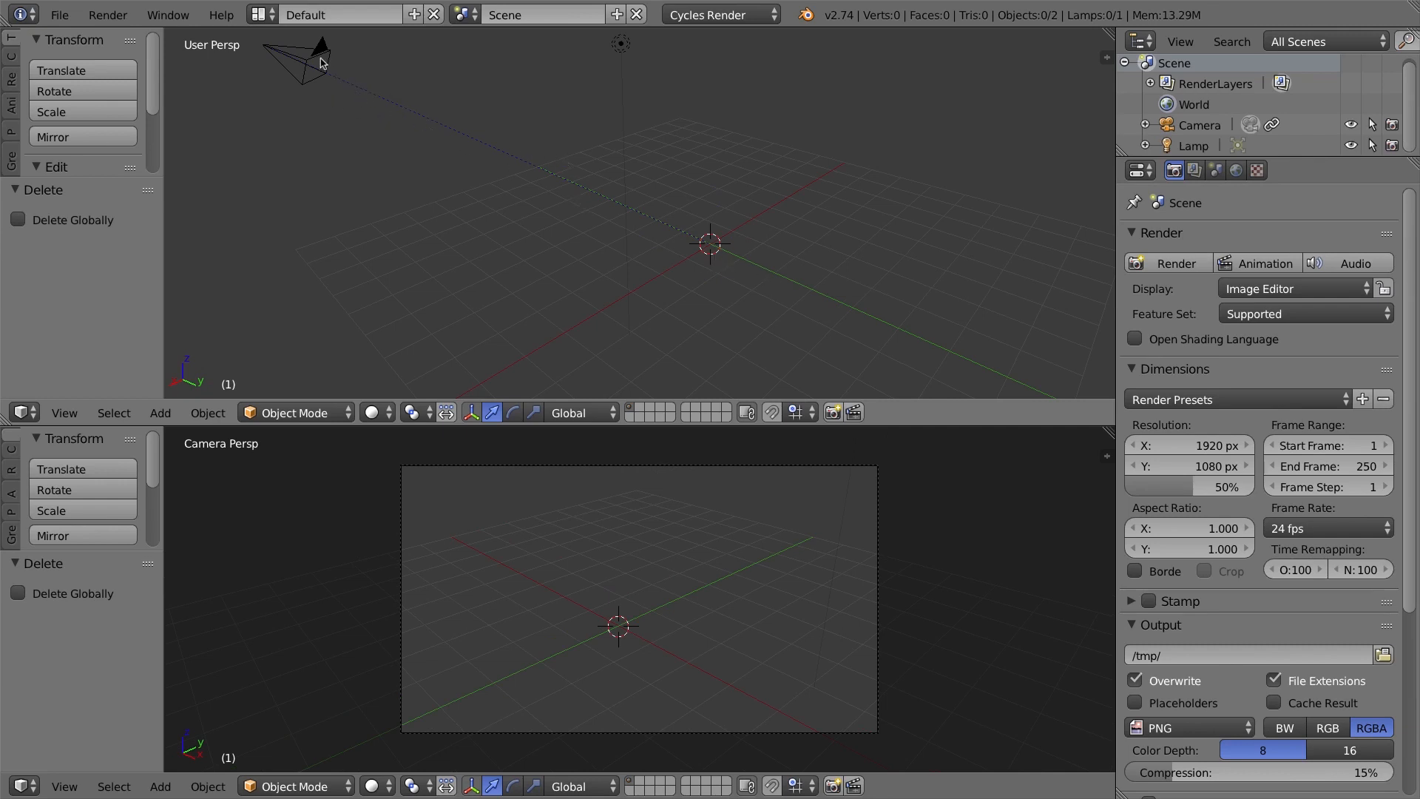
# Show the camera's Object Constraints, listing the now target-less Track To constraint.
pyautogui.click(312, 68)
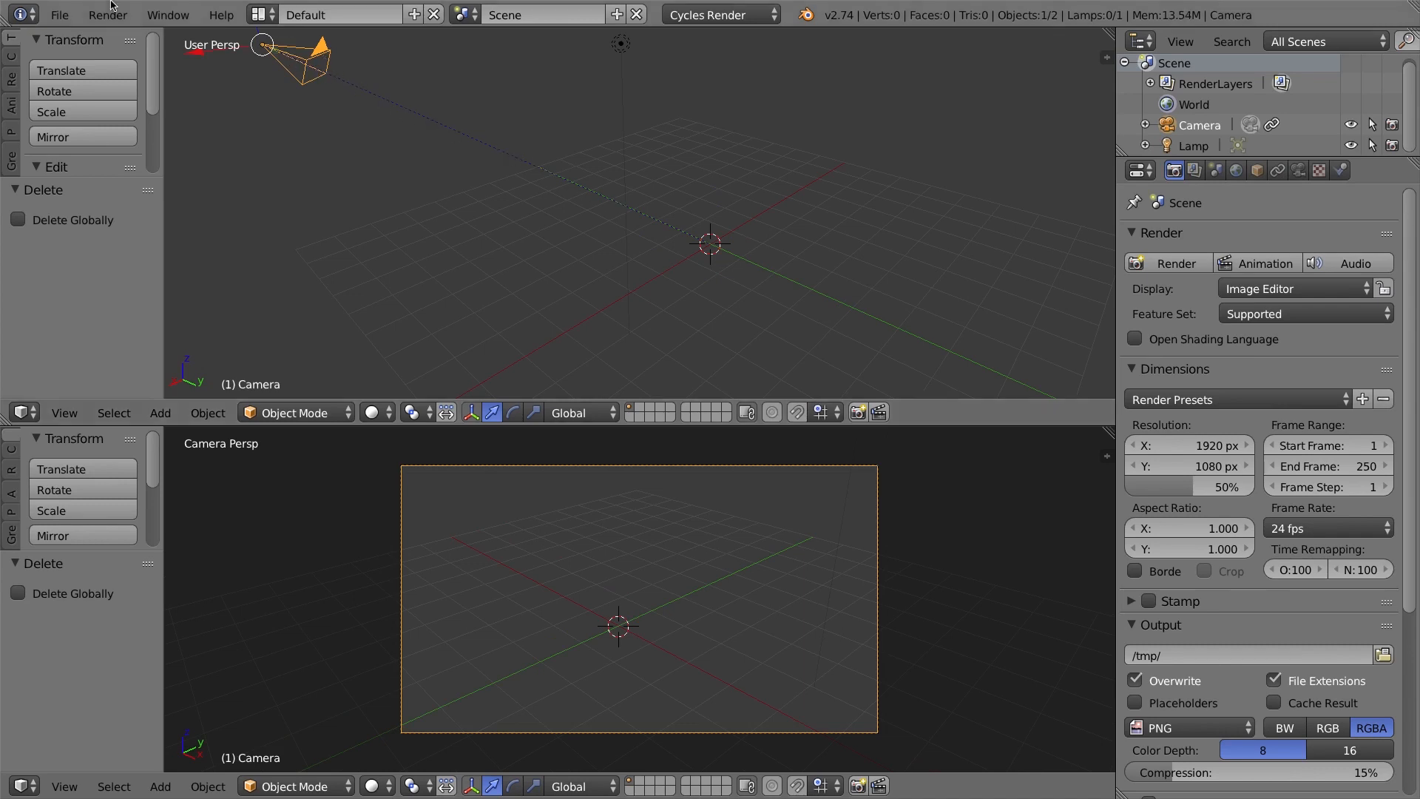
pyautogui.moveTo(463, 153)
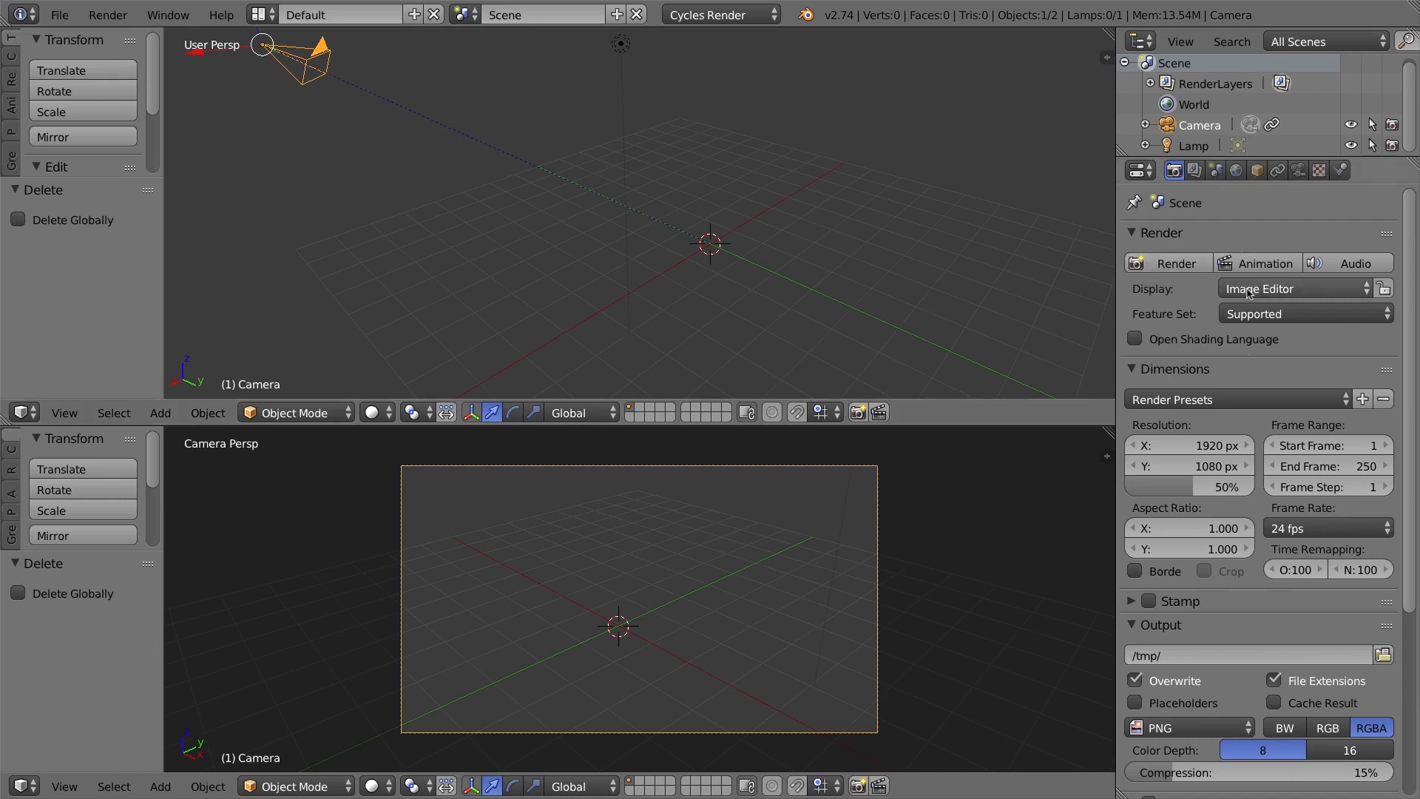
pyautogui.moveTo(1280, 172)
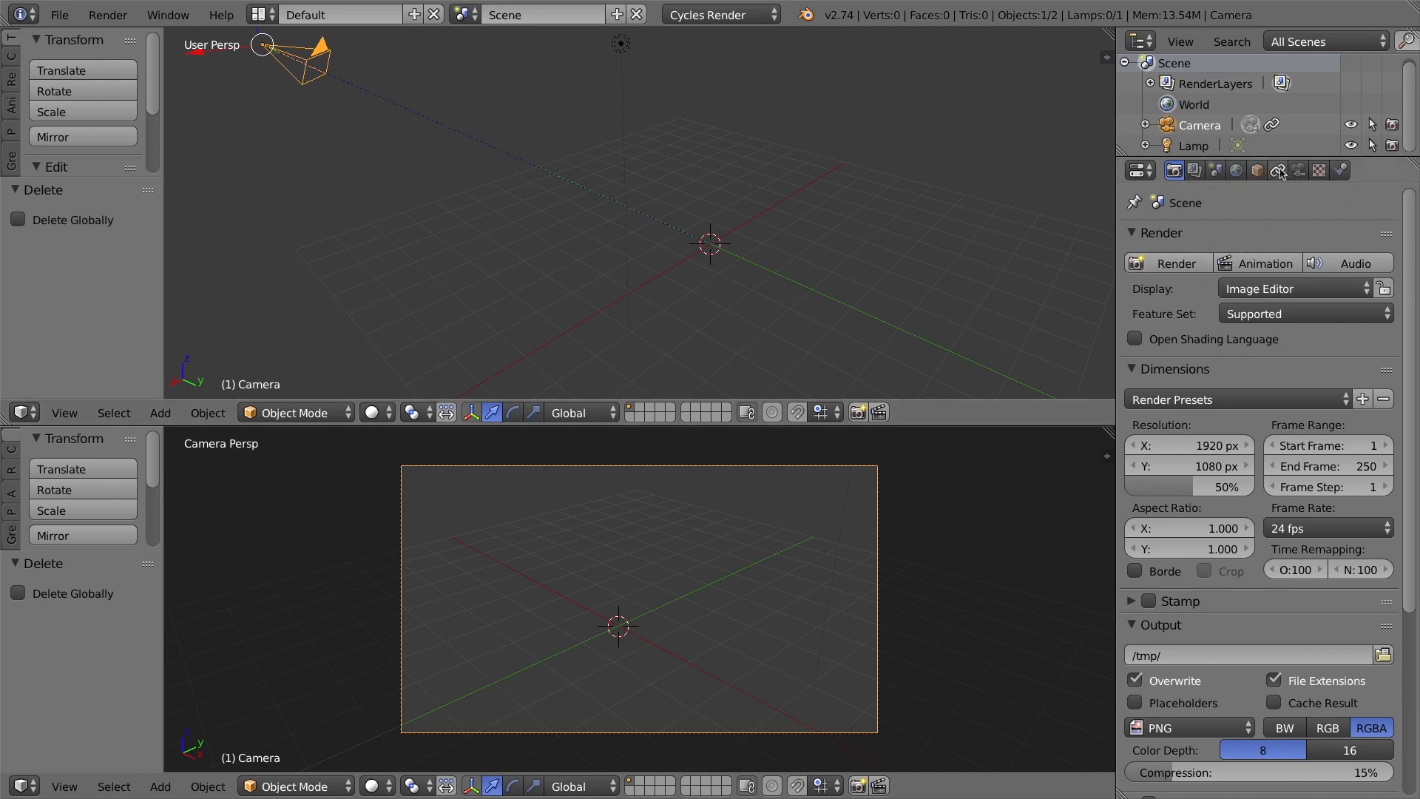
pyautogui.click(1278, 169)
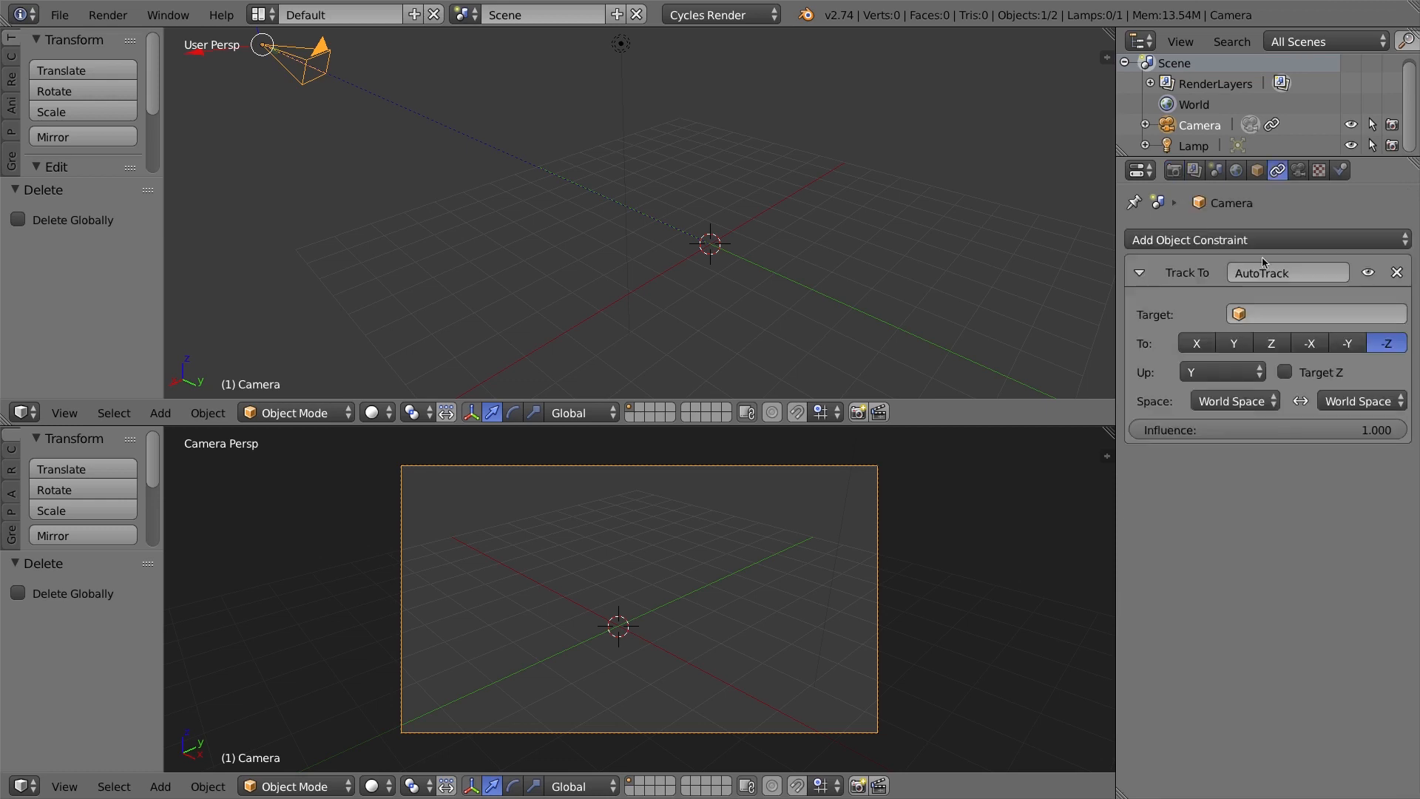
pyautogui.click(1138, 273)
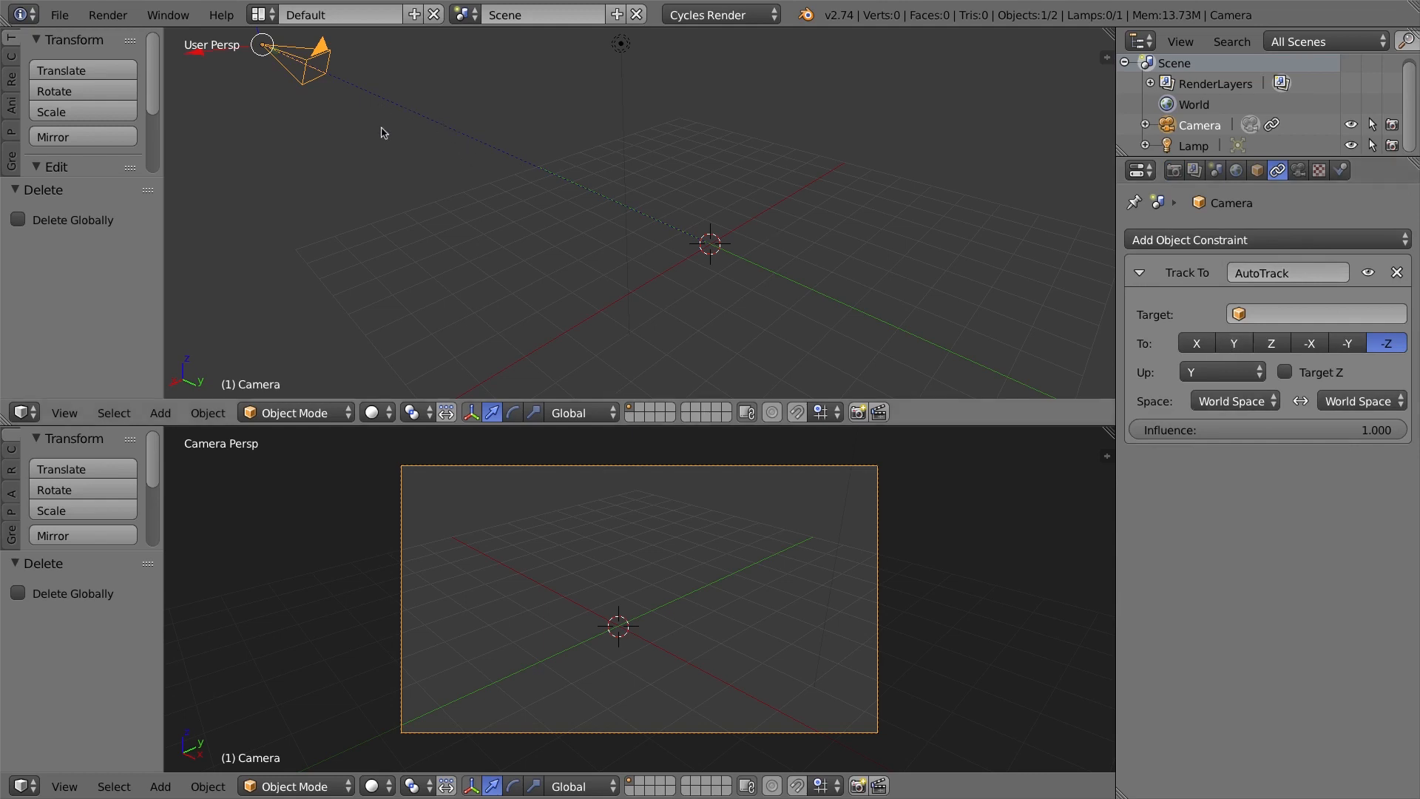
pyautogui.moveTo(957, 278)
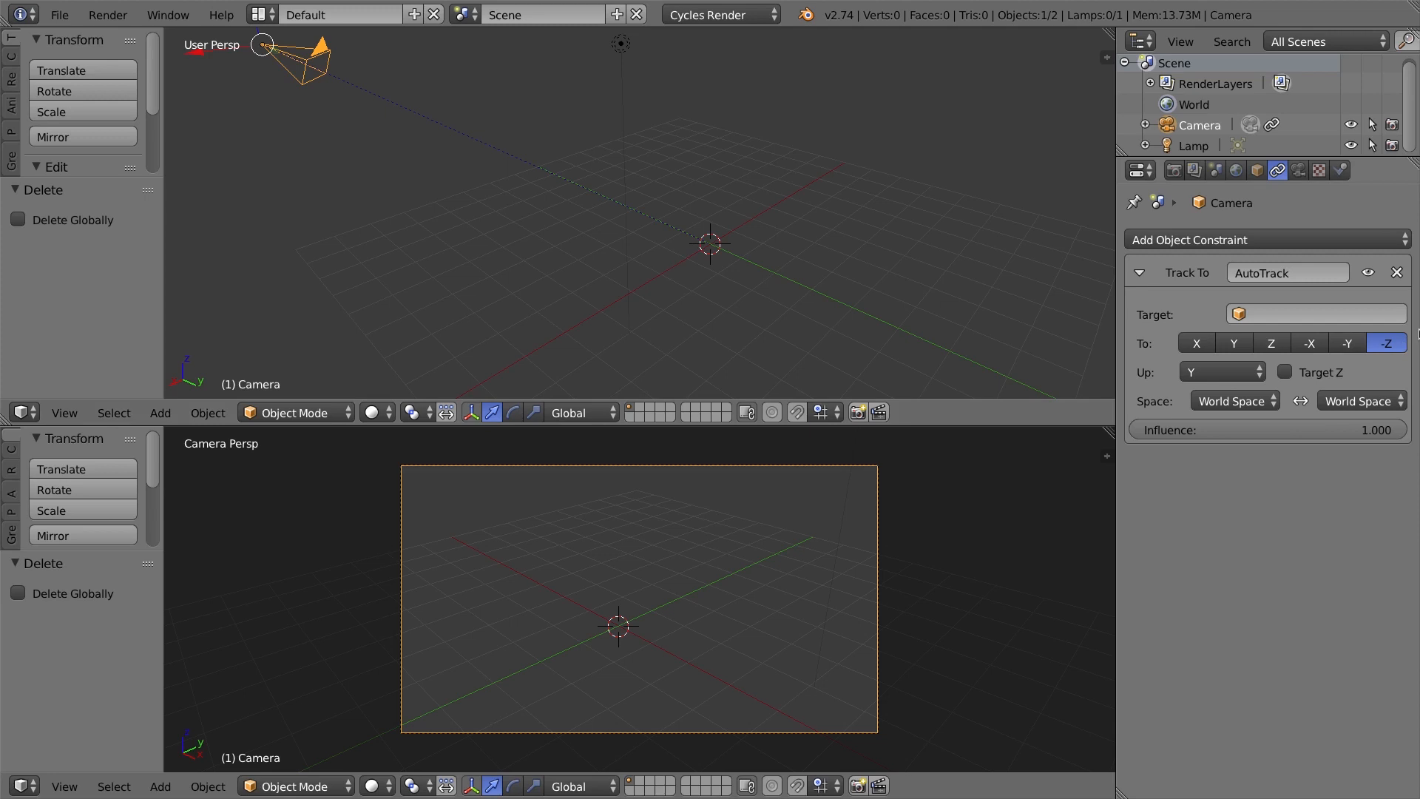
pyautogui.moveTo(1397, 276)
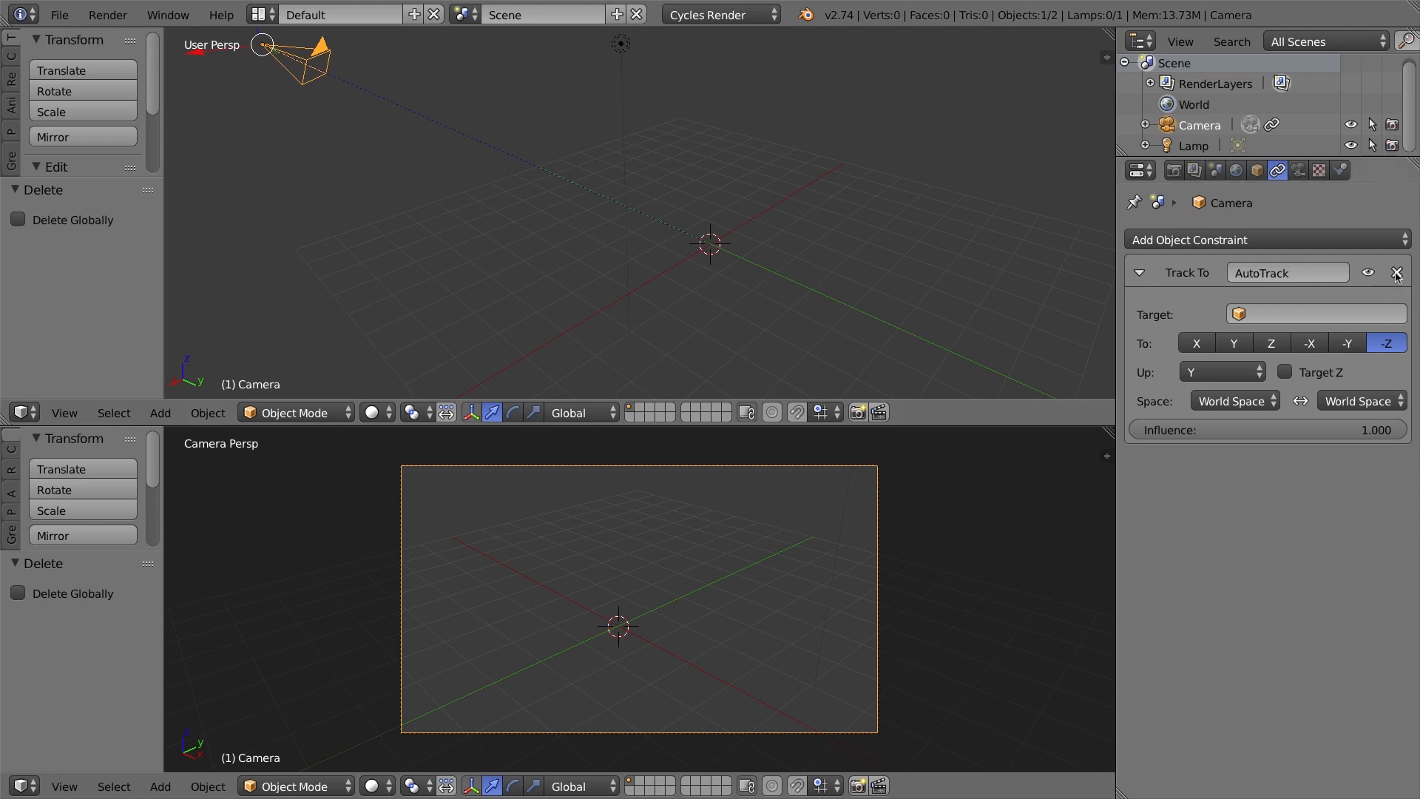
# Remove the camera's old Track To constraint and add an Arrows empty at the origin.
pyautogui.click(1397, 273)
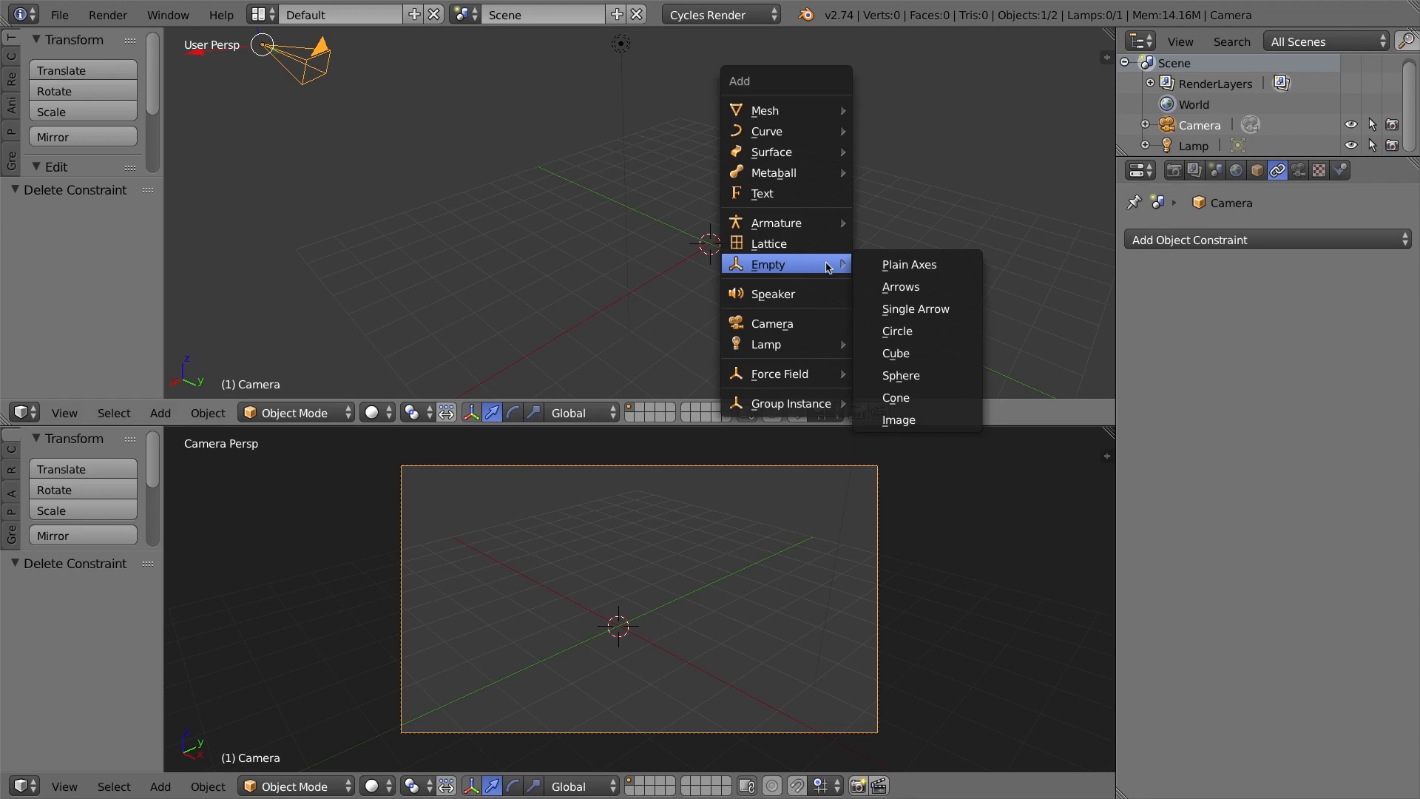
pyautogui.moveTo(908, 264)
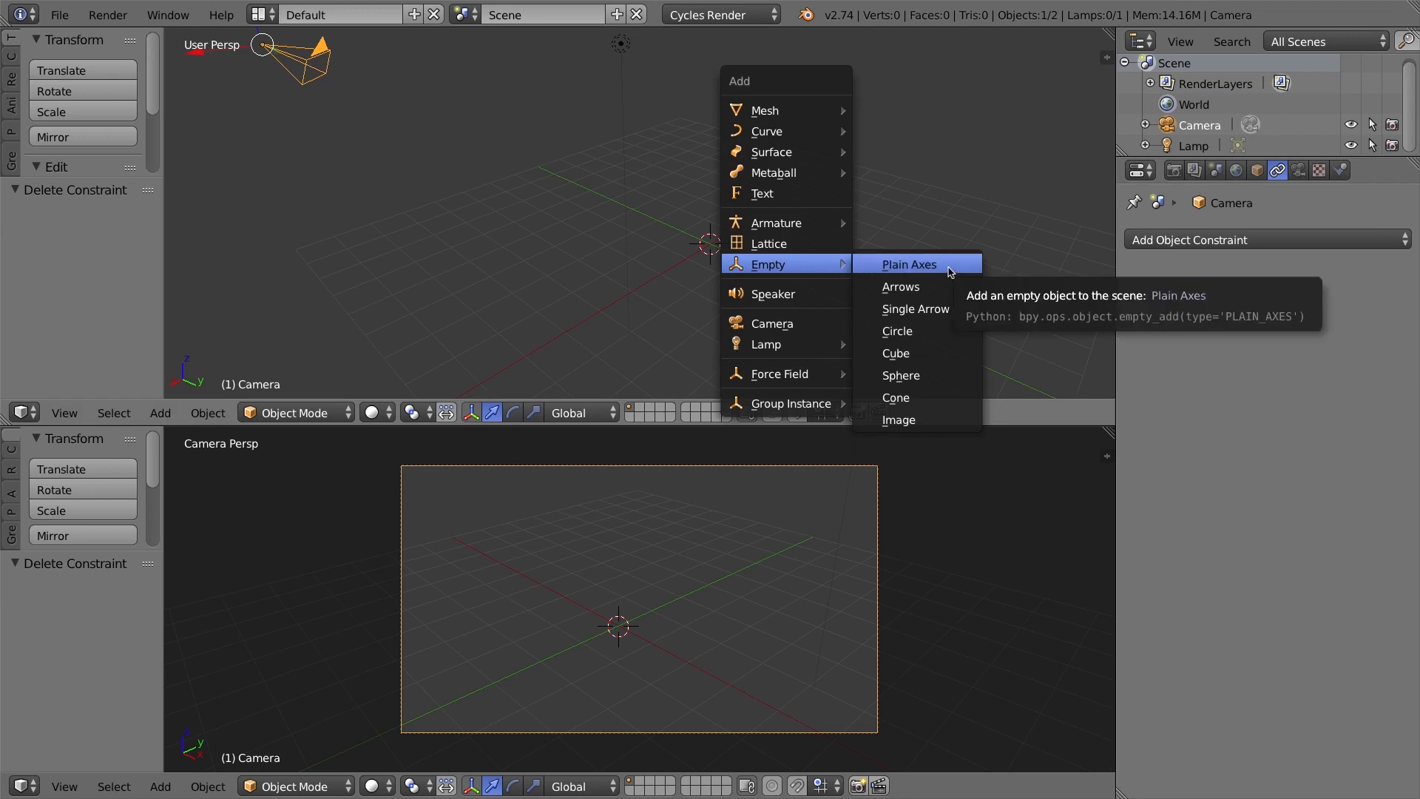
pyautogui.click(902, 287)
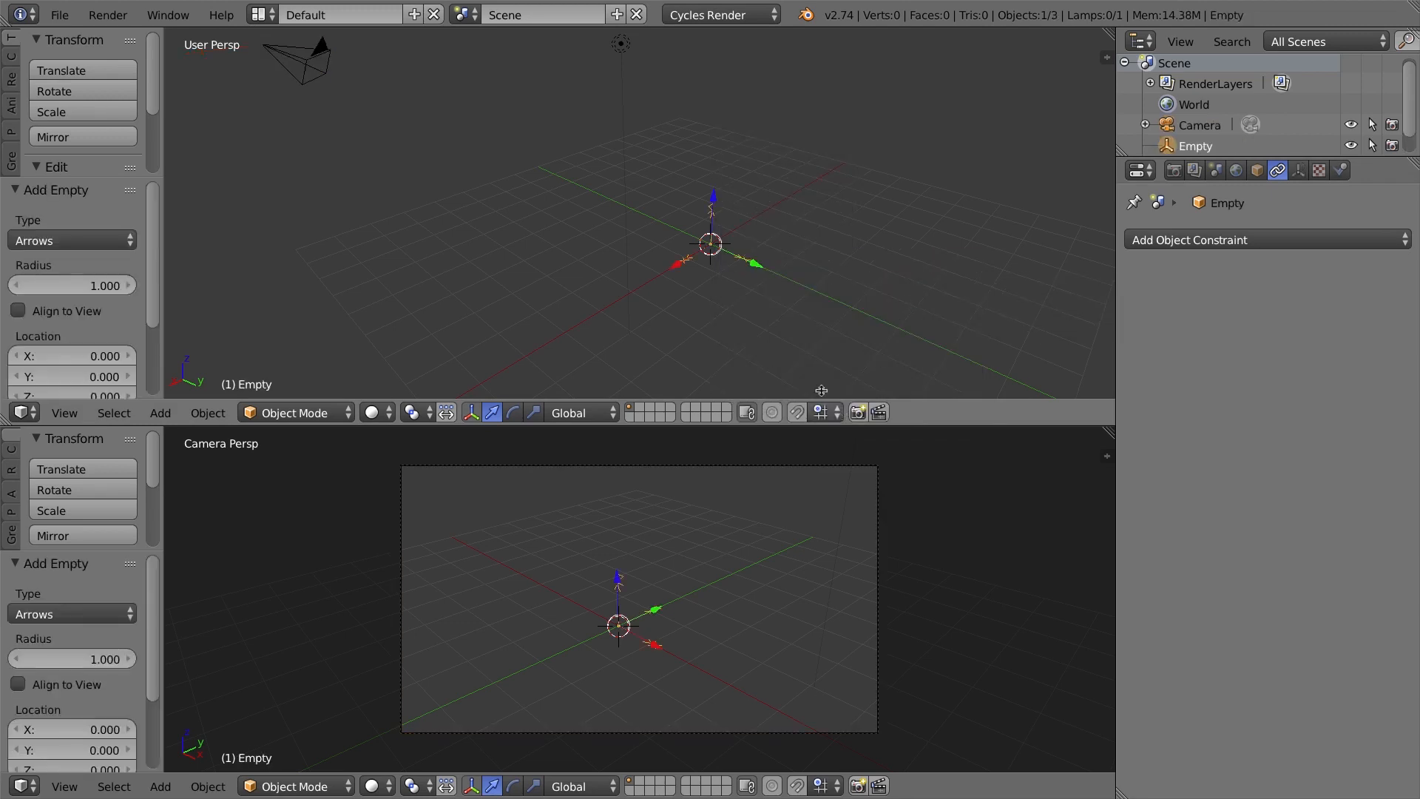
pyautogui.moveTo(792, 234)
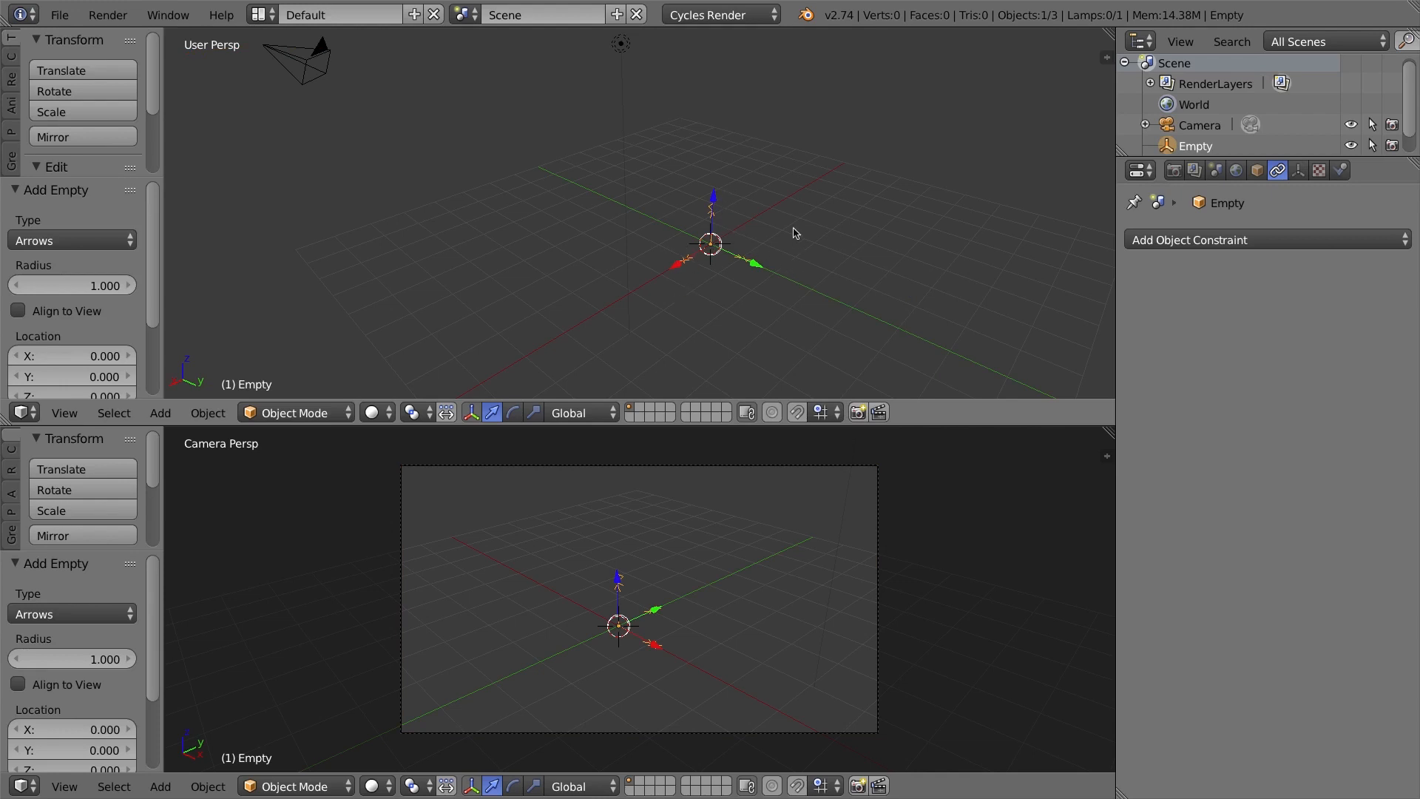
pyautogui.moveTo(765, 262)
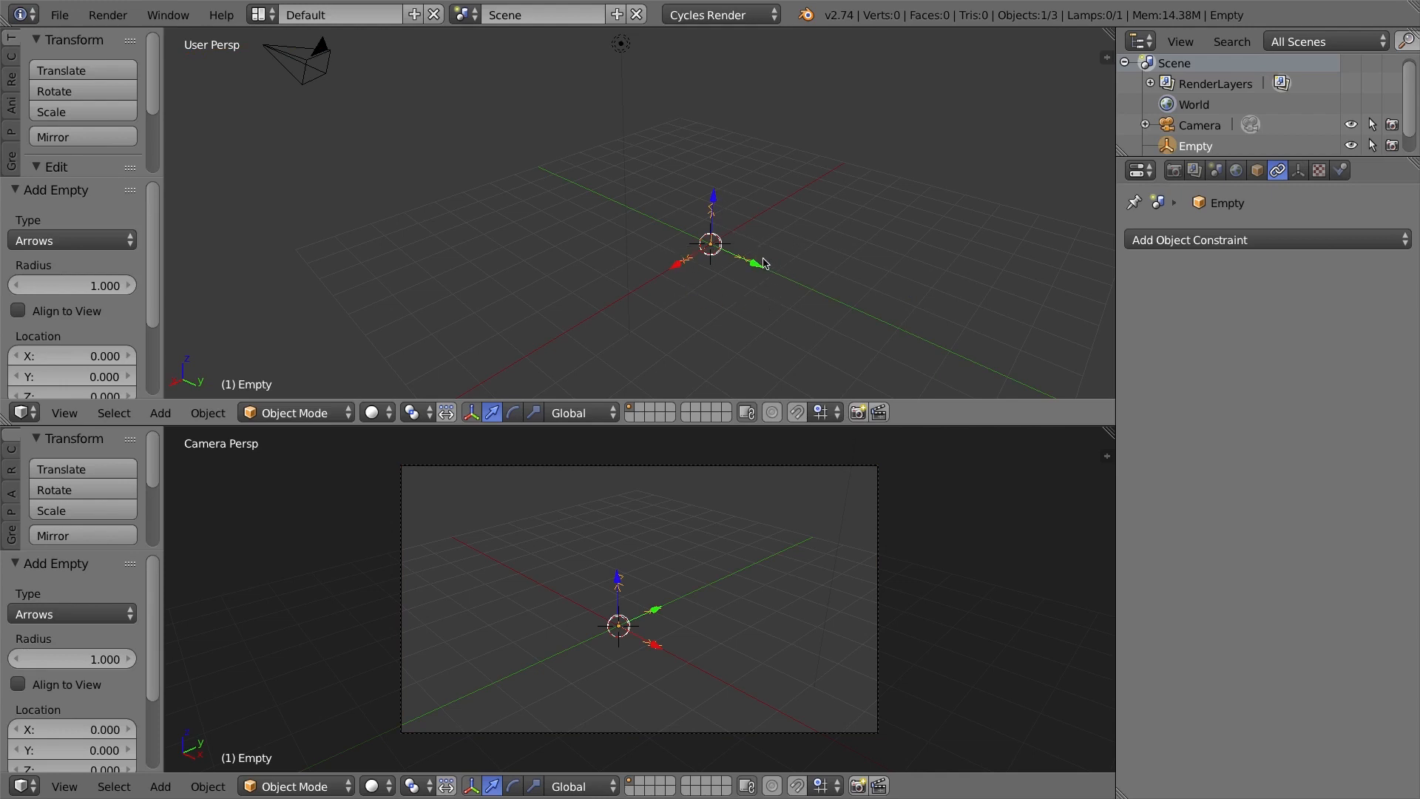
pyautogui.moveTo(1225, 258)
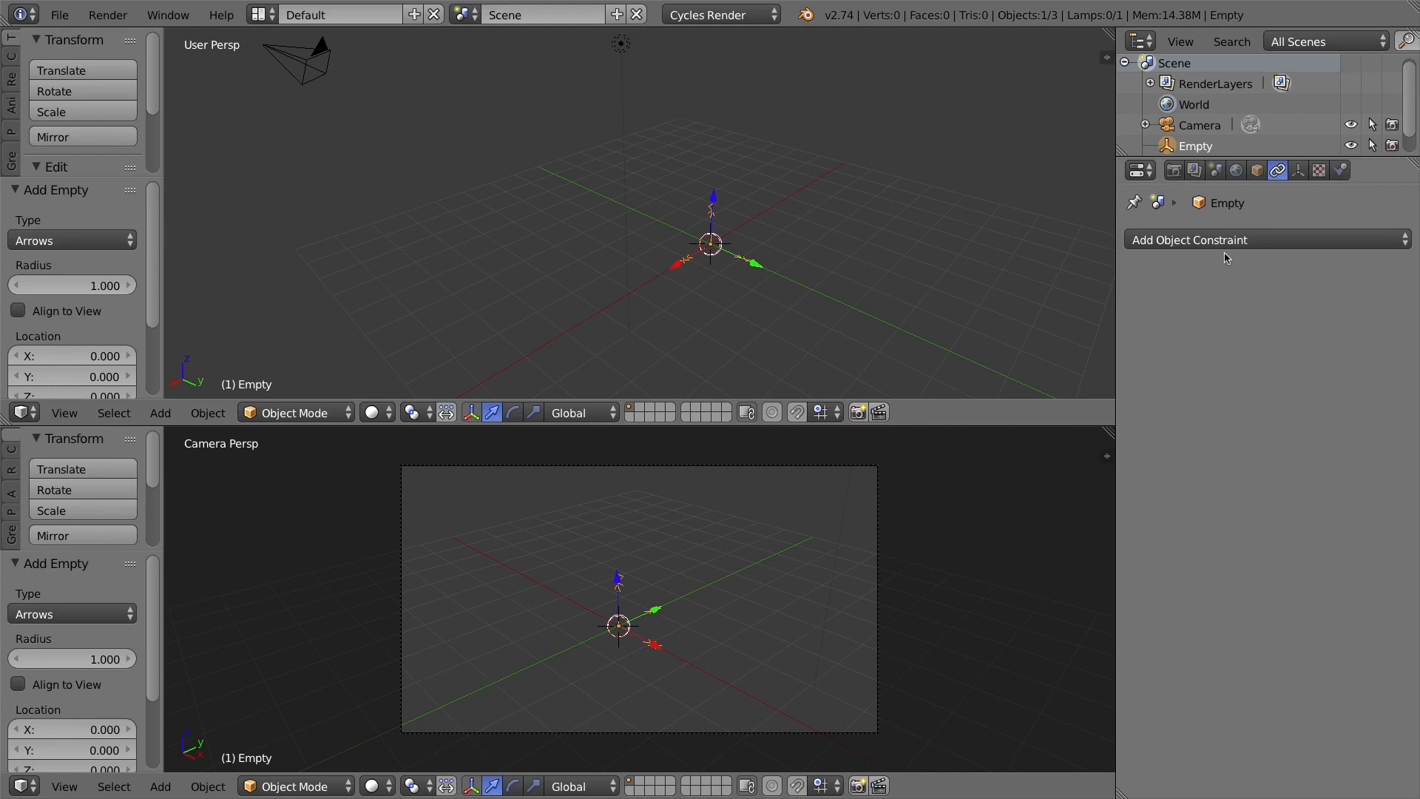
pyautogui.moveTo(309, 70)
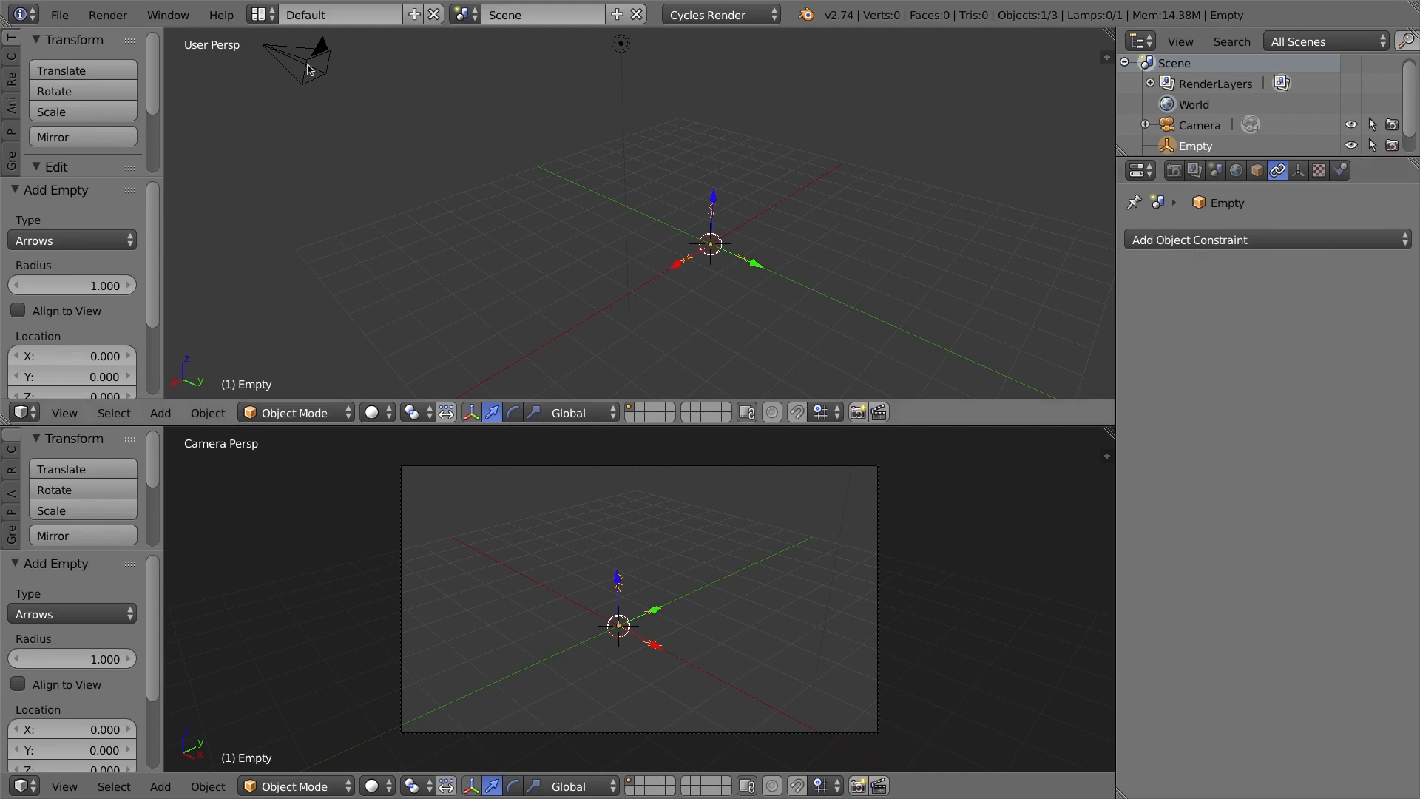
pyautogui.moveTo(310, 61)
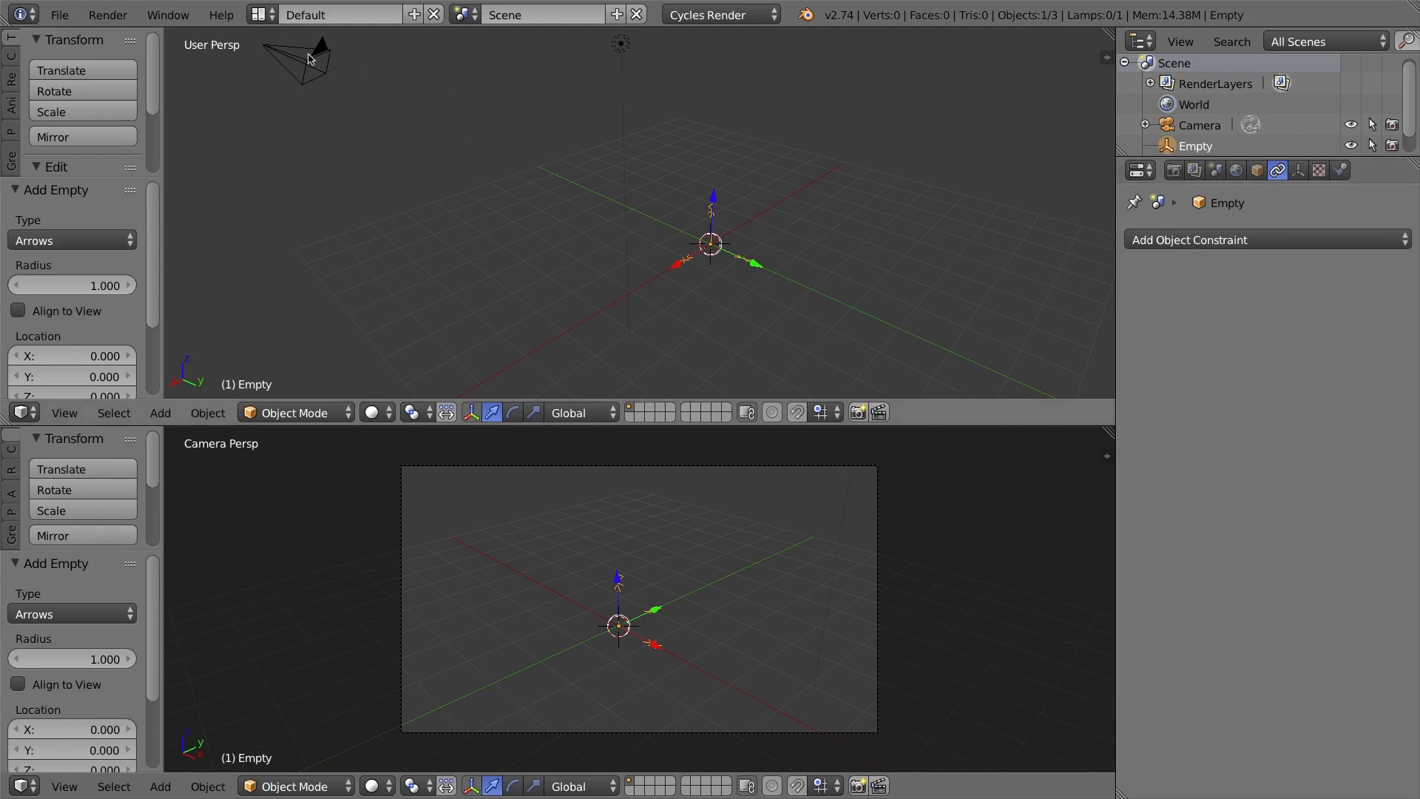
# Add a Track To constraint to the camera with the Empty as its target.
pyautogui.click(1200, 124)
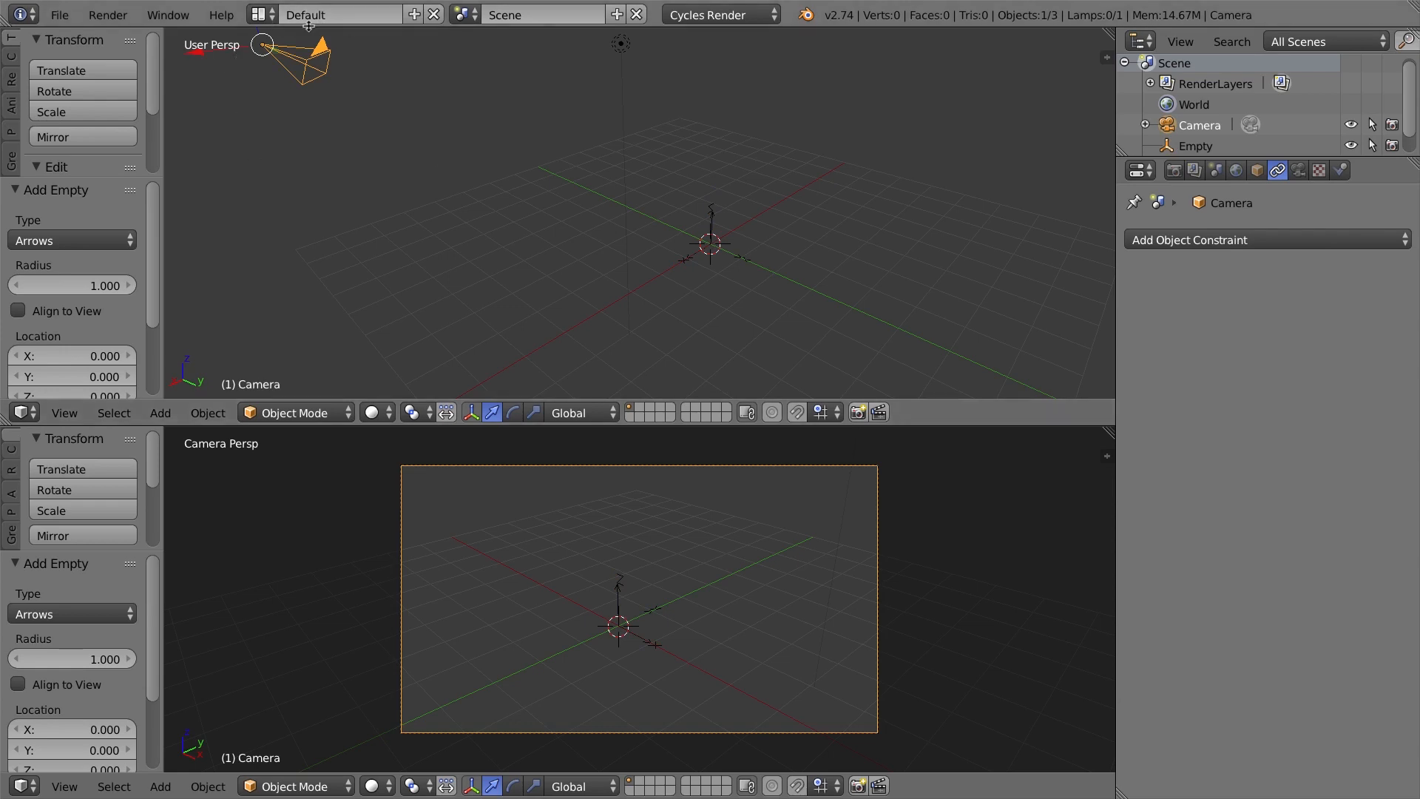
pyautogui.moveTo(1331, 310)
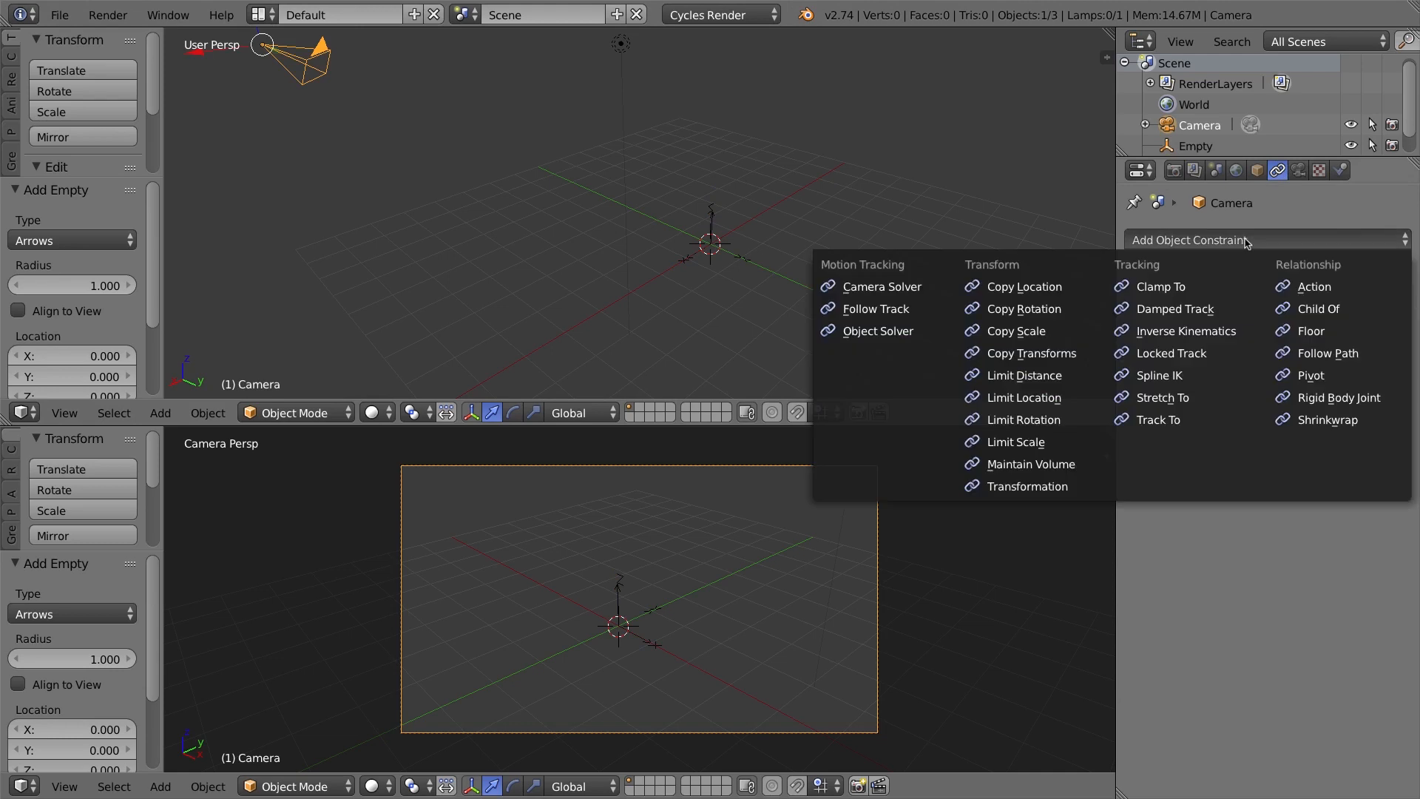
pyautogui.moveTo(1161, 286)
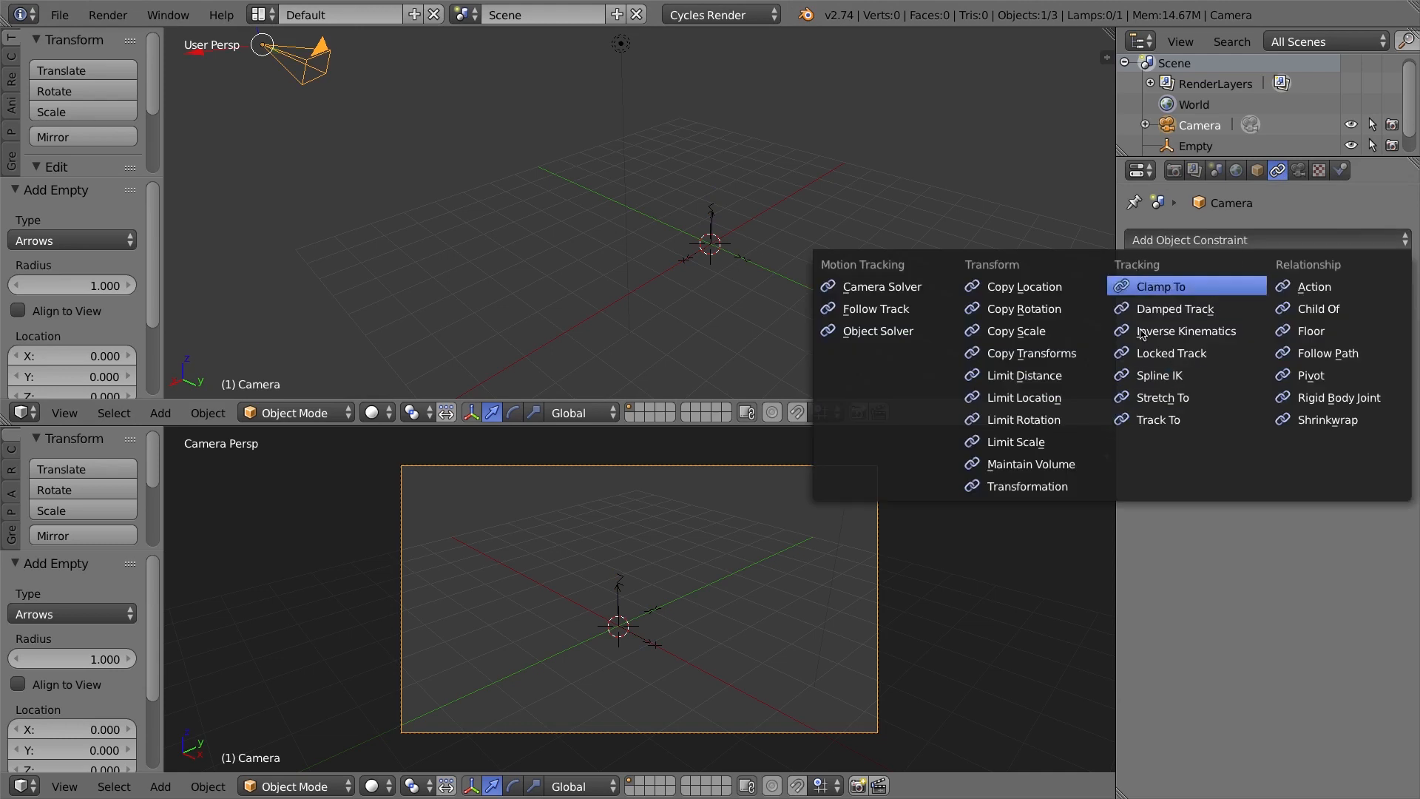
pyautogui.moveTo(1157, 419)
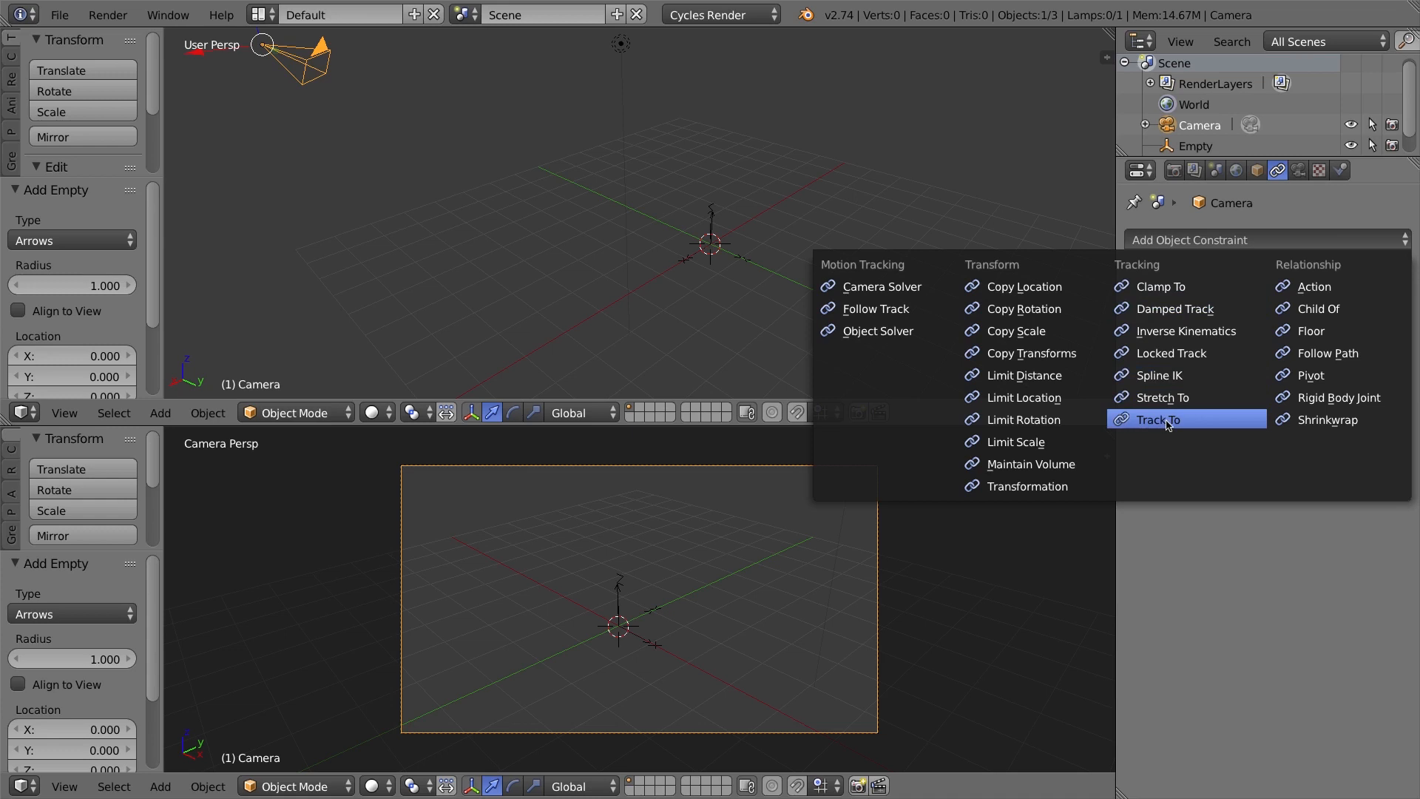
pyautogui.click(1162, 419)
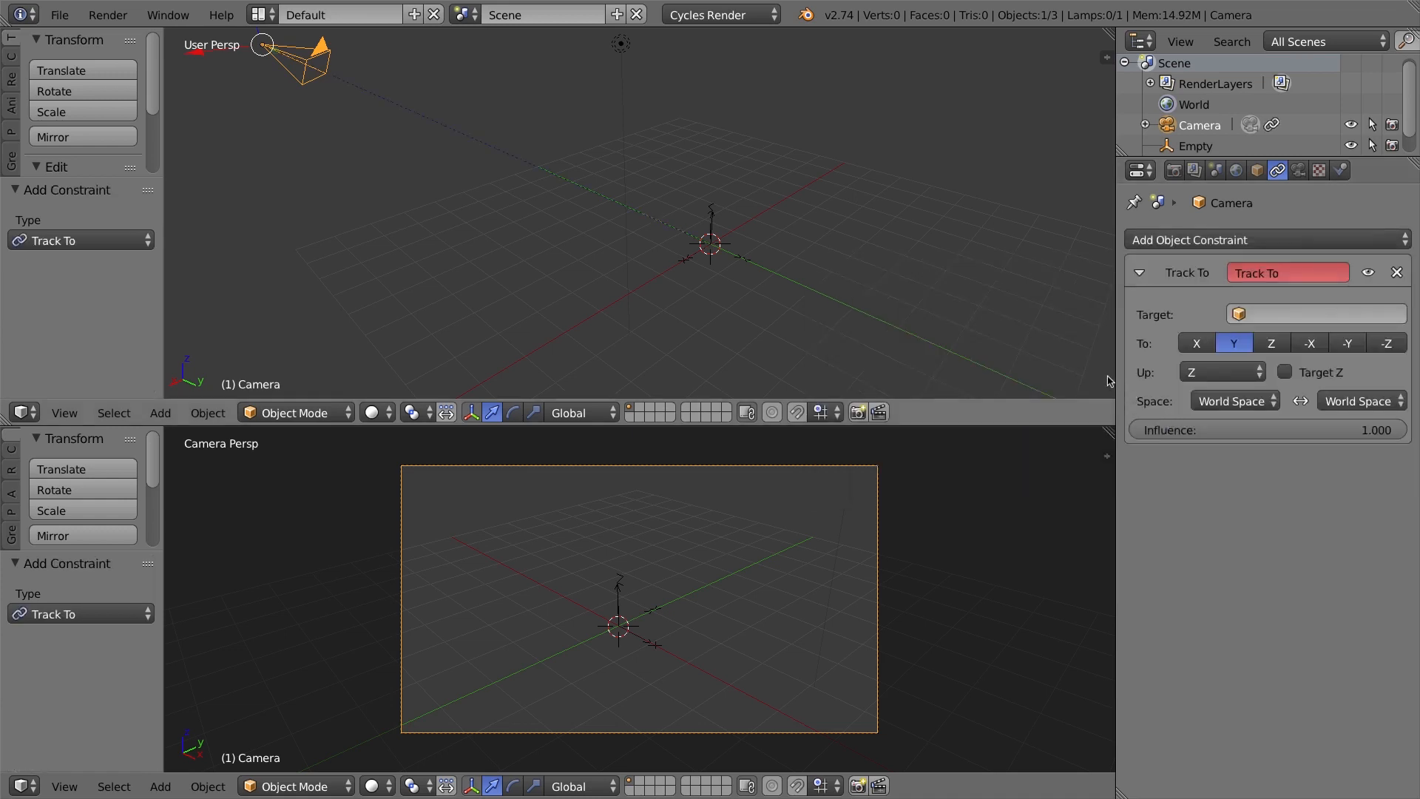
pyautogui.moveTo(750, 256)
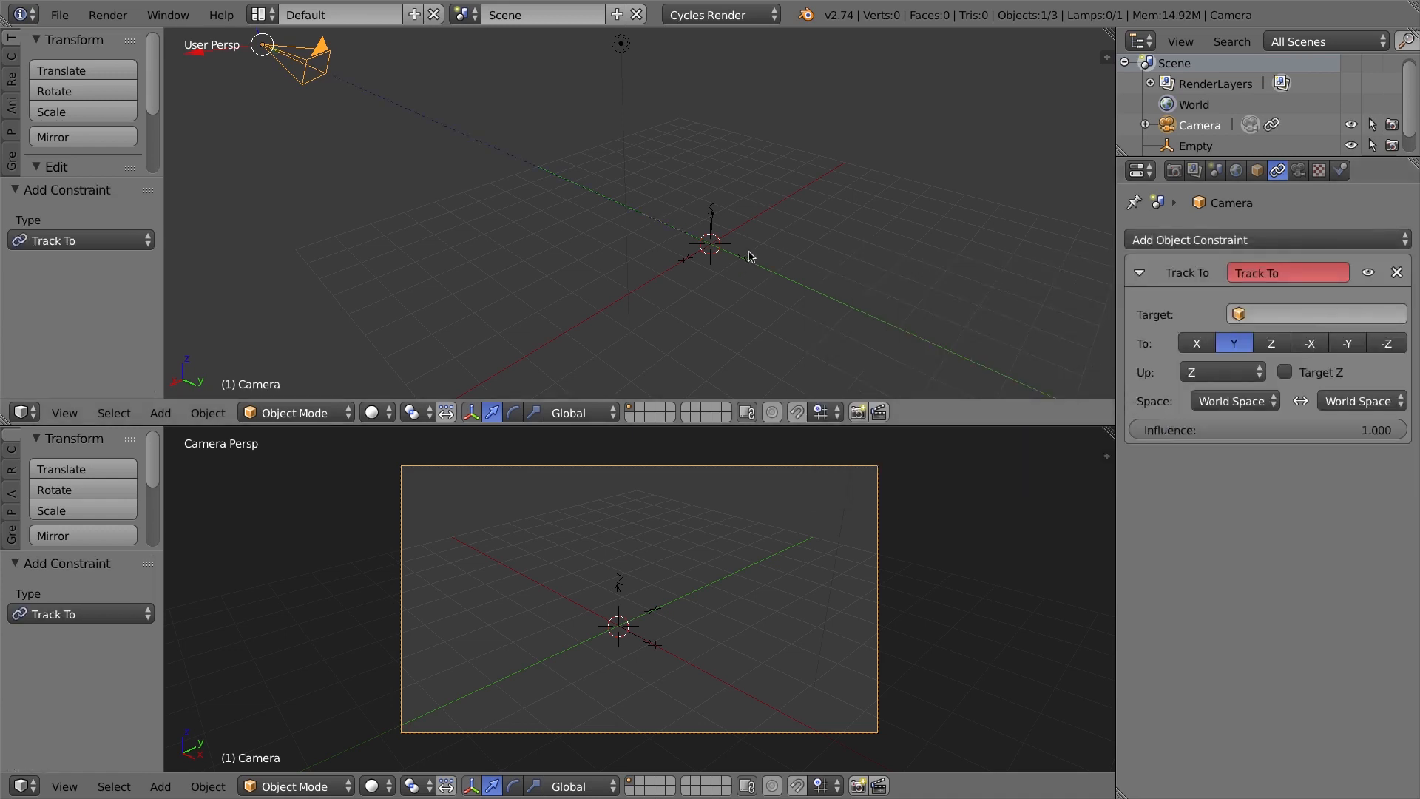
pyautogui.moveTo(1250, 321)
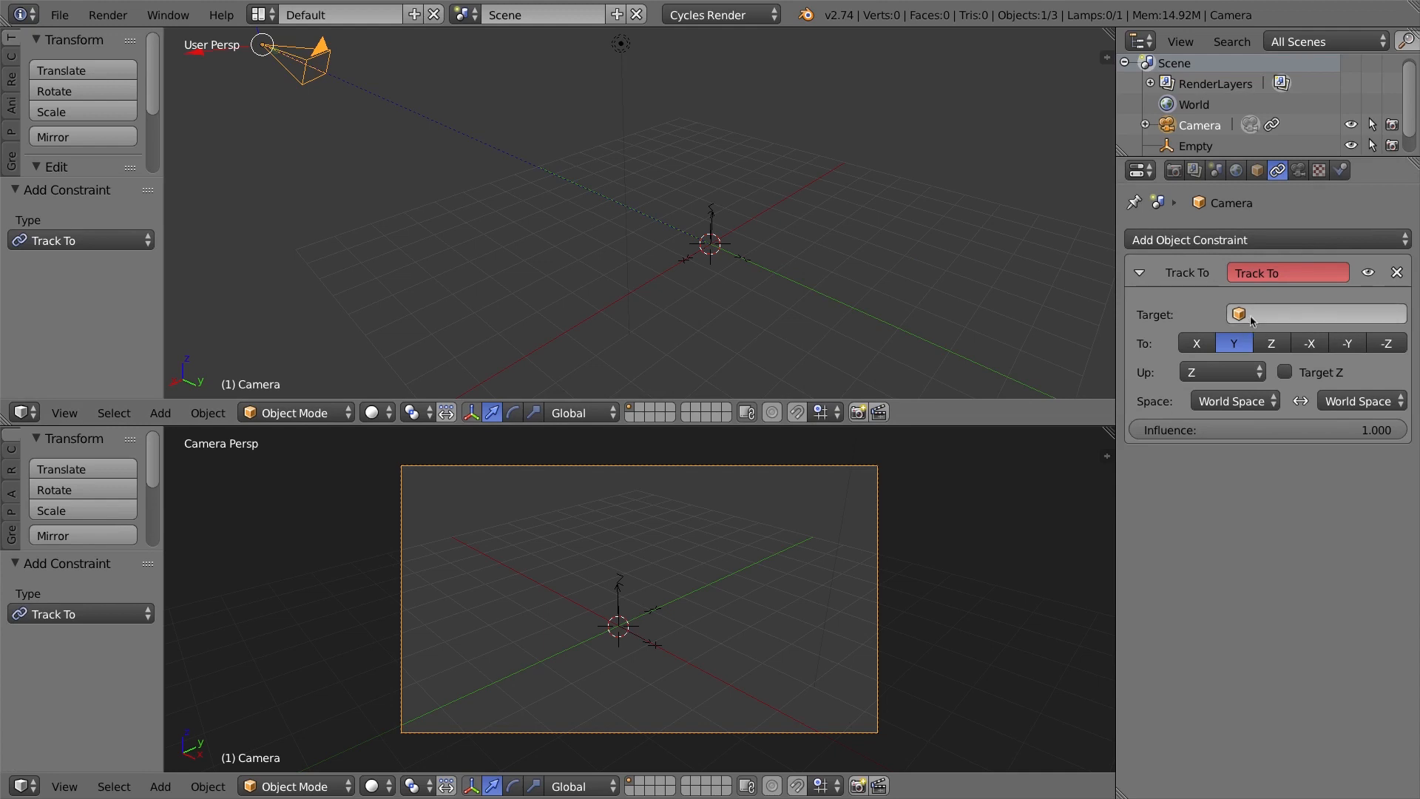
pyautogui.click(1318, 314)
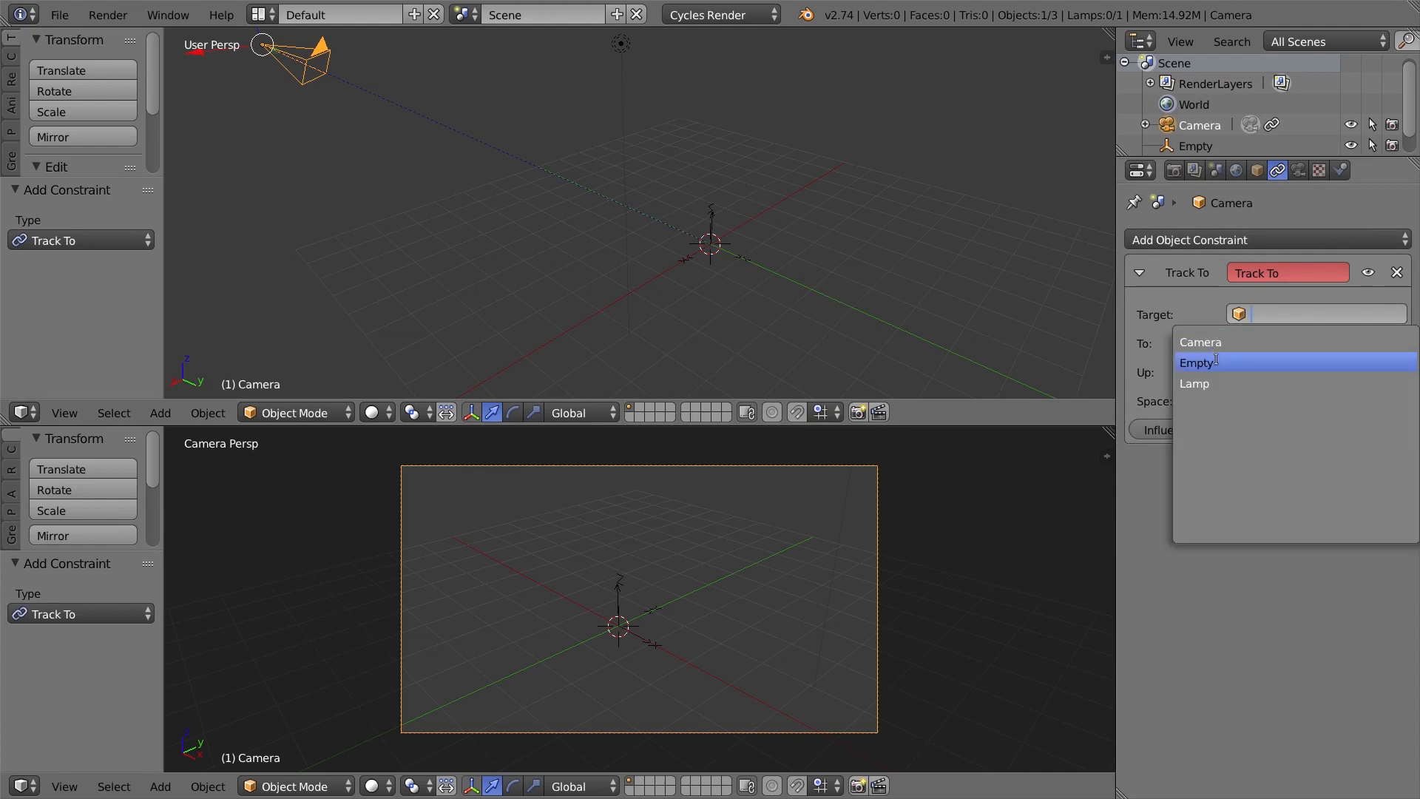
pyautogui.click(1197, 362)
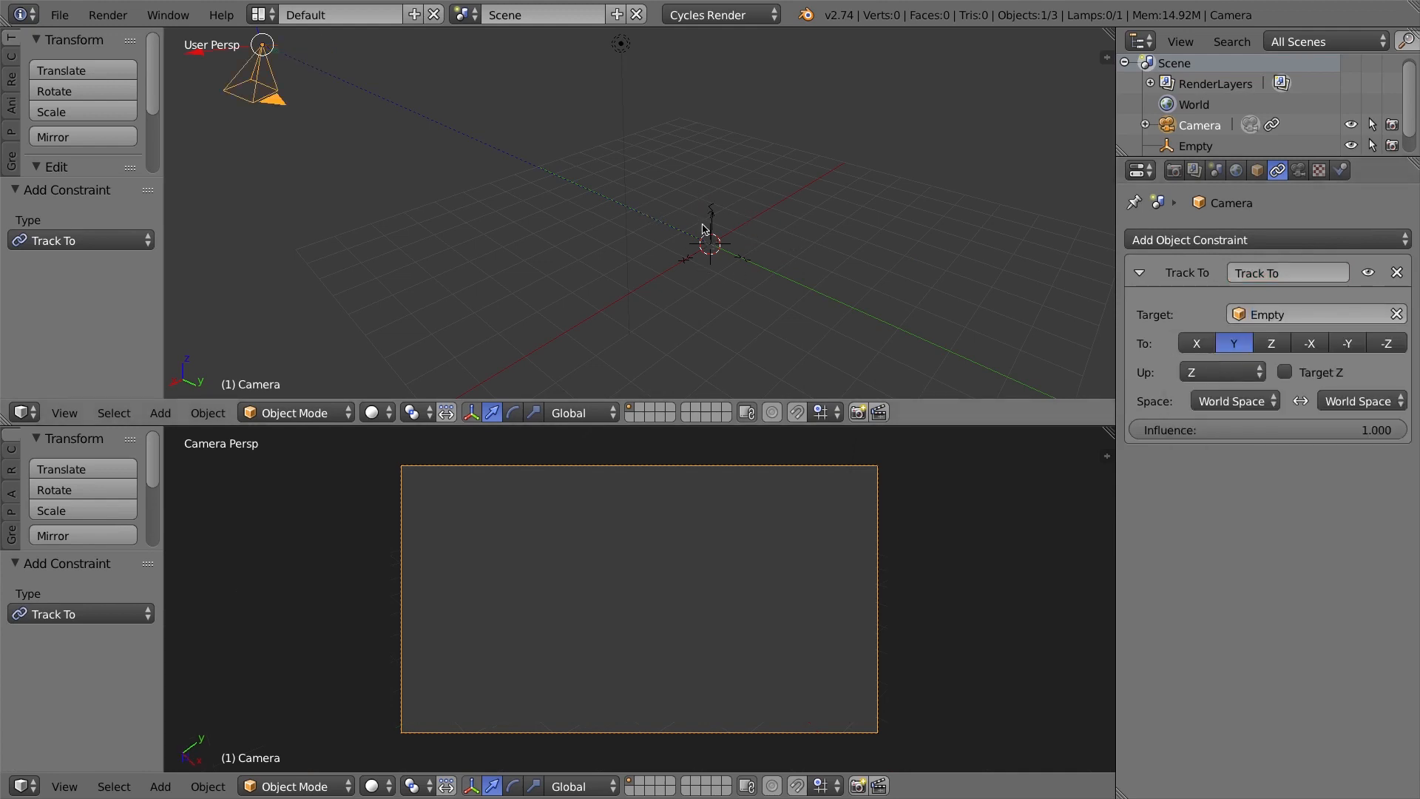
pyautogui.moveTo(847, 260)
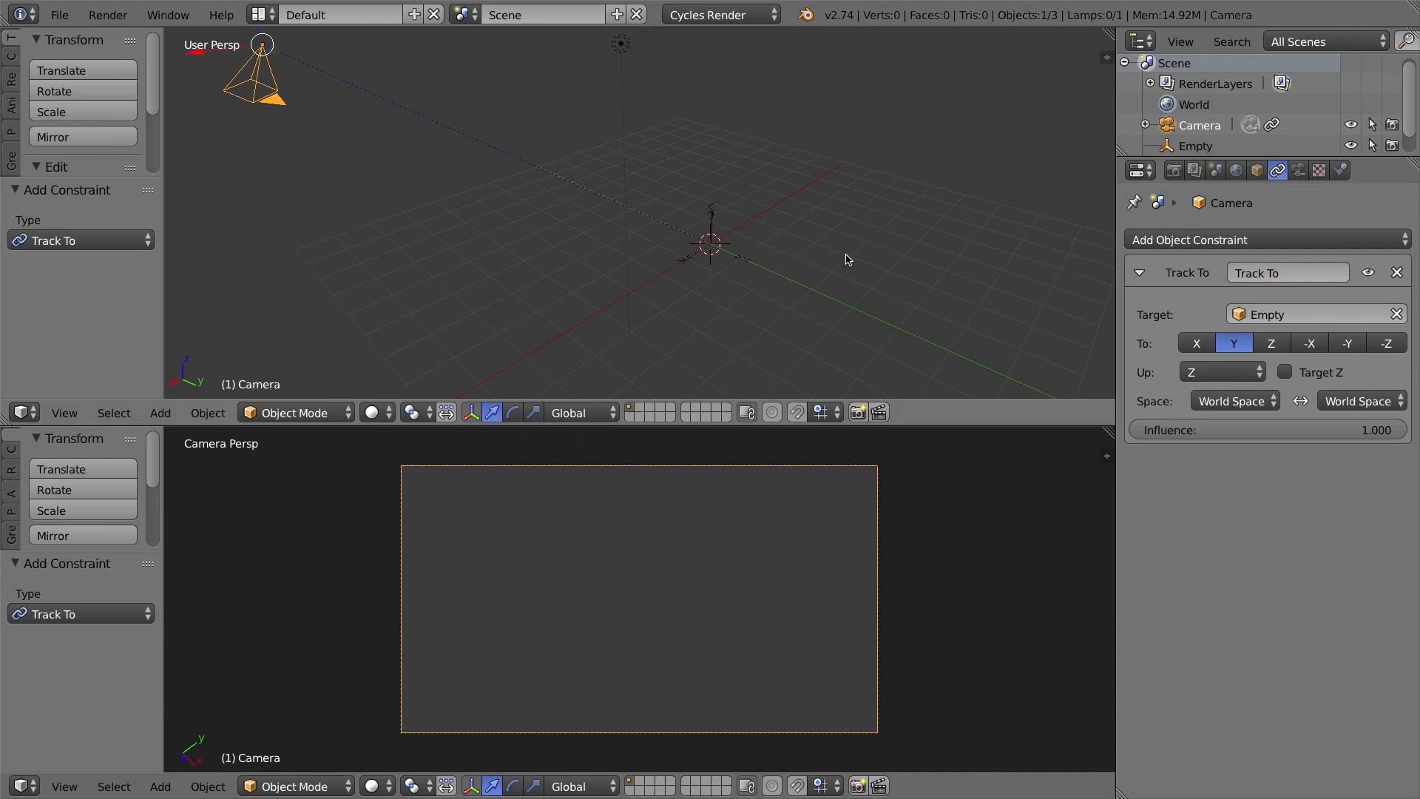
pyautogui.moveTo(473, 313)
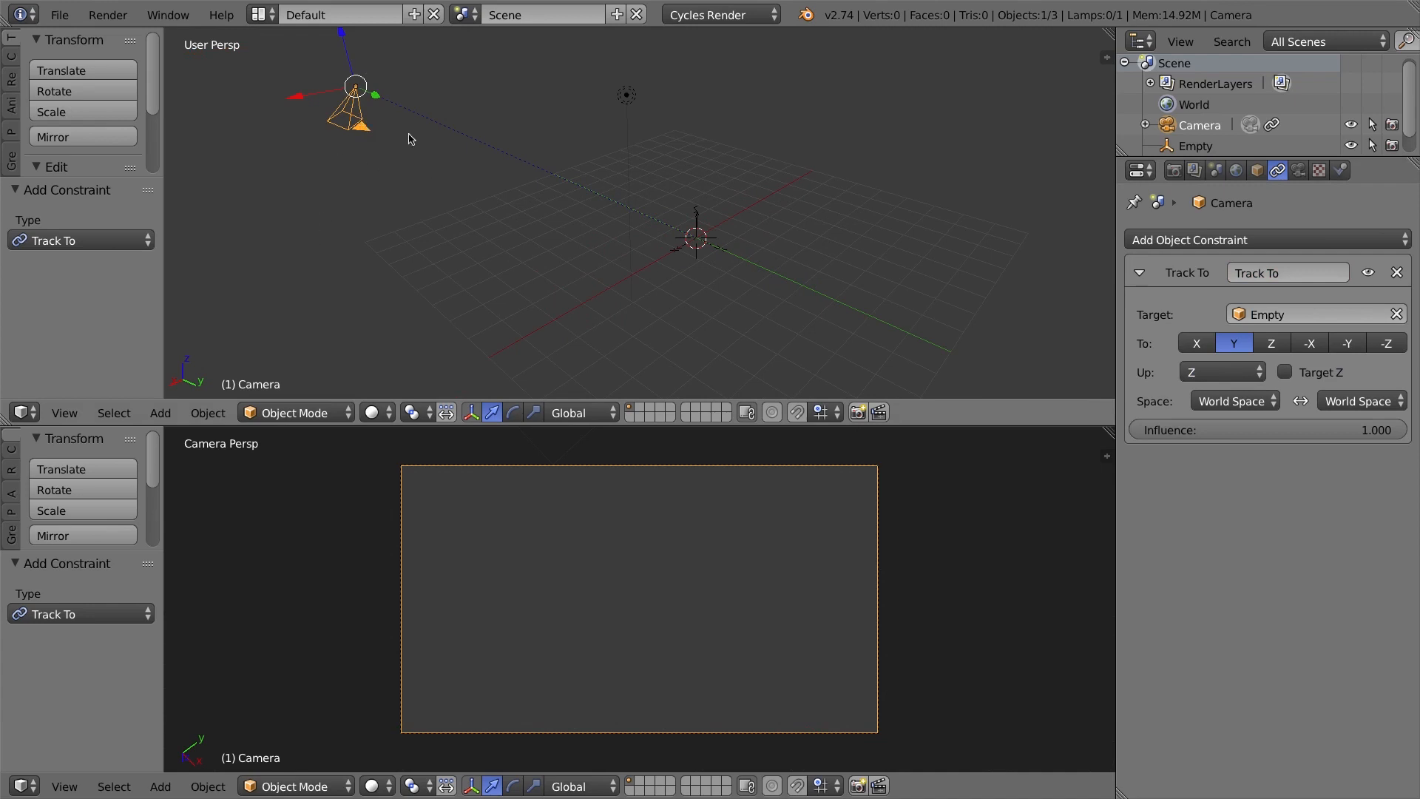
pyautogui.moveTo(720, 298)
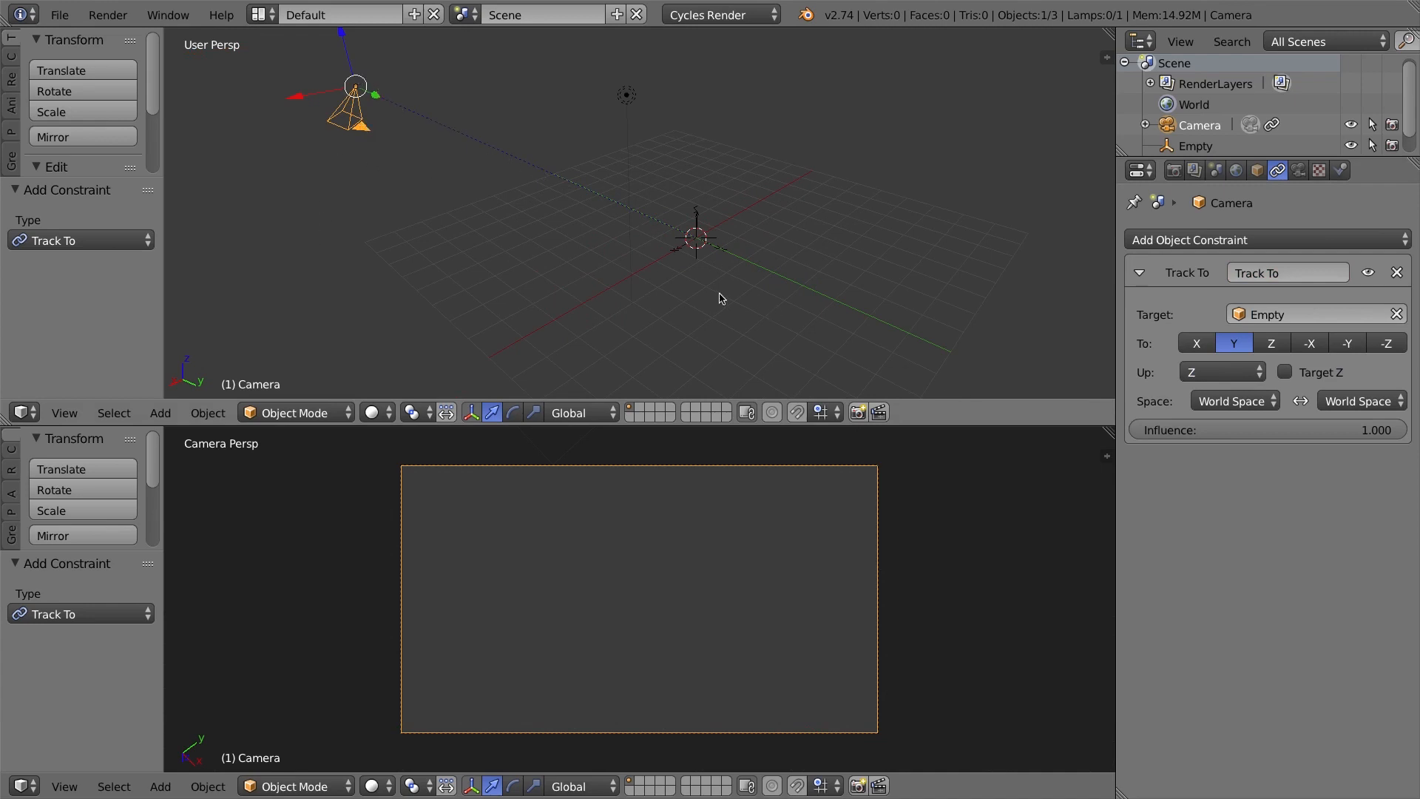
pyautogui.moveTo(715, 267)
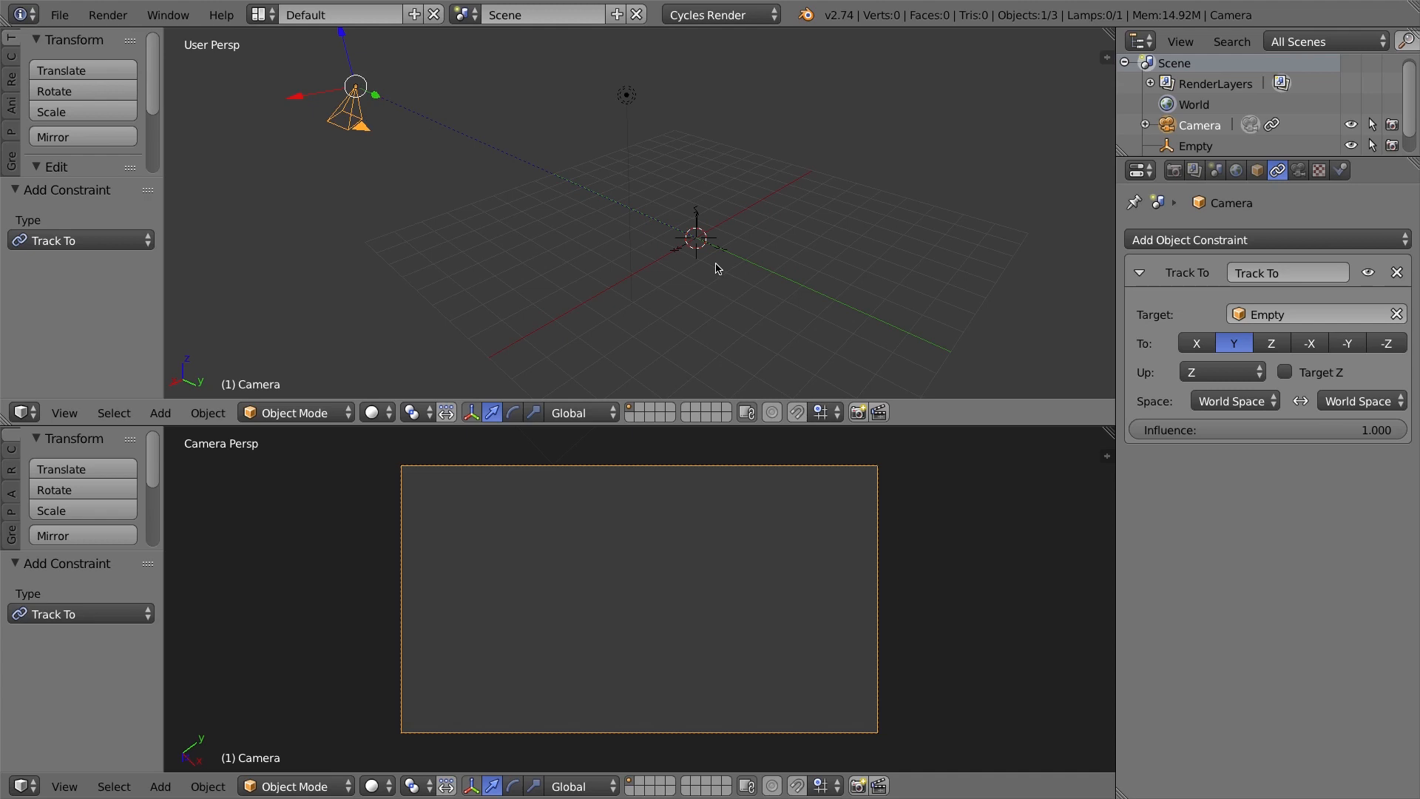
pyautogui.moveTo(715, 263)
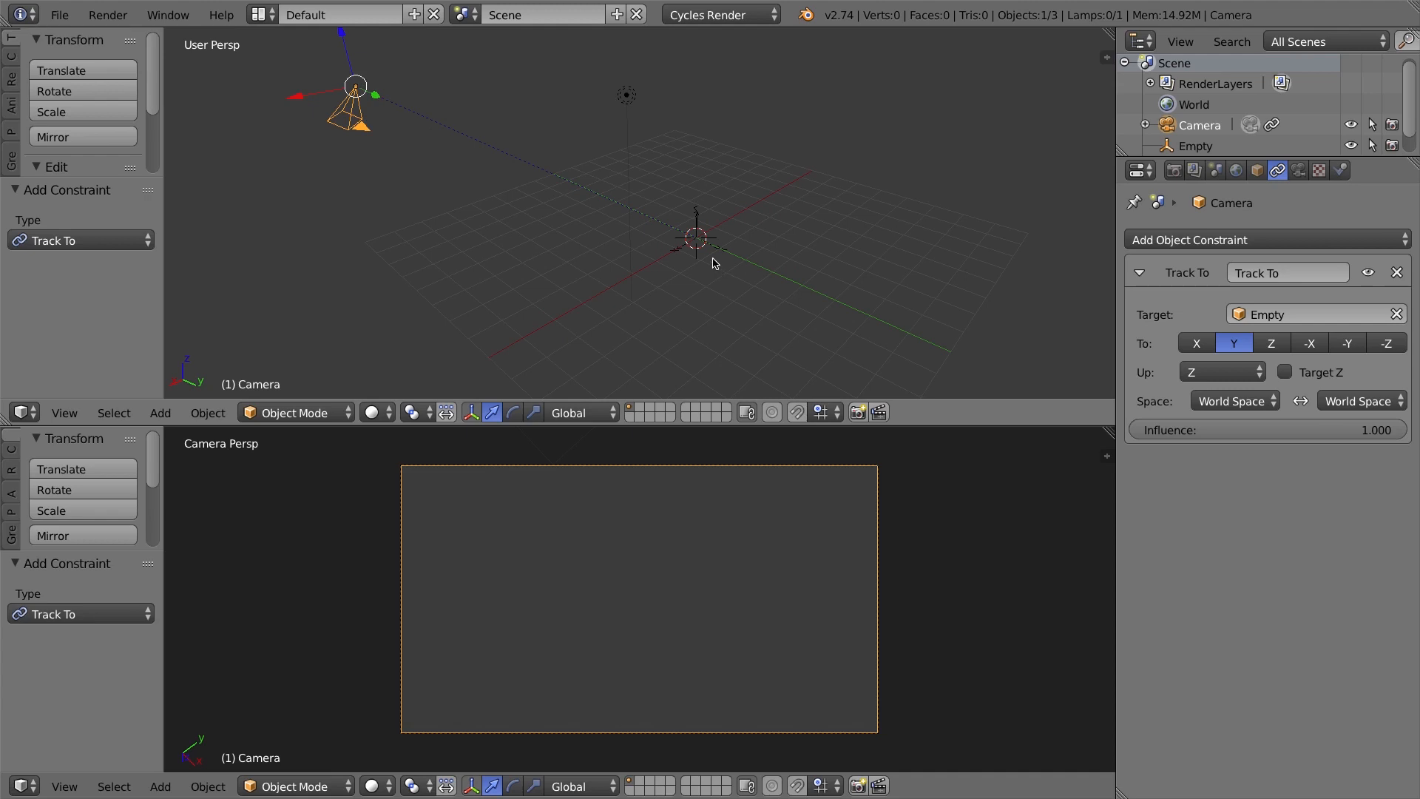
pyautogui.moveTo(1179, 344)
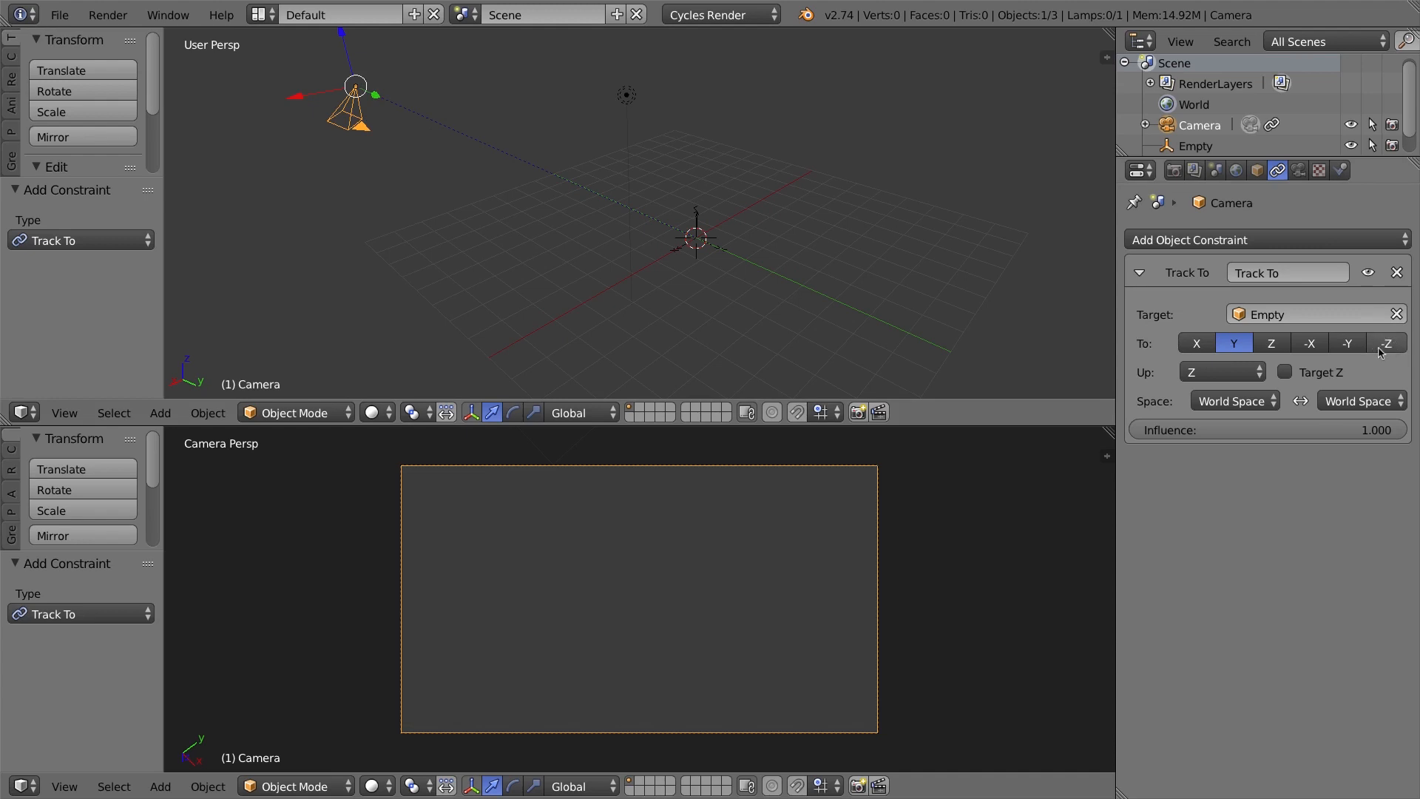
# Set the Track To constraint's To axis to -Z and reselect the camera.
pyautogui.click(1385, 342)
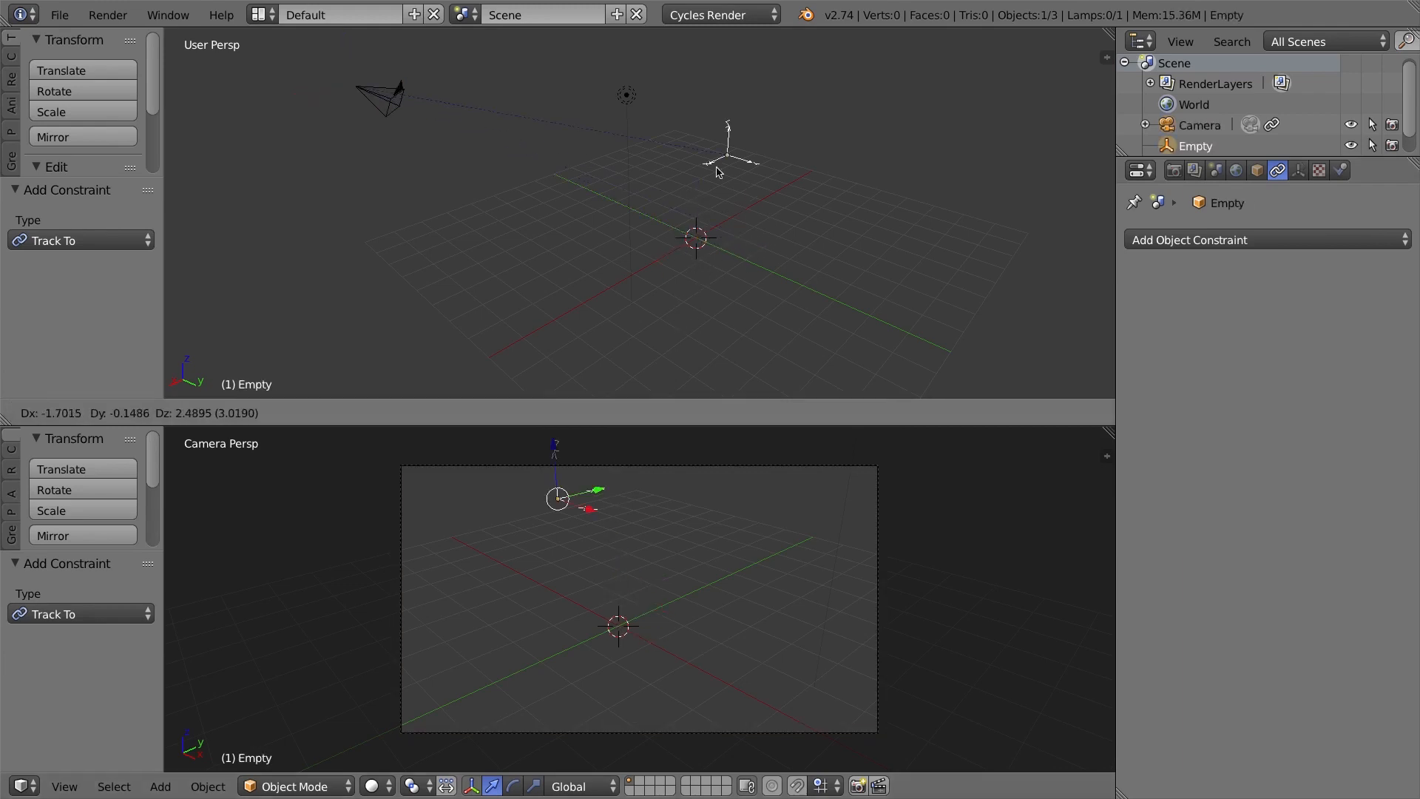
pyautogui.moveTo(732, 223)
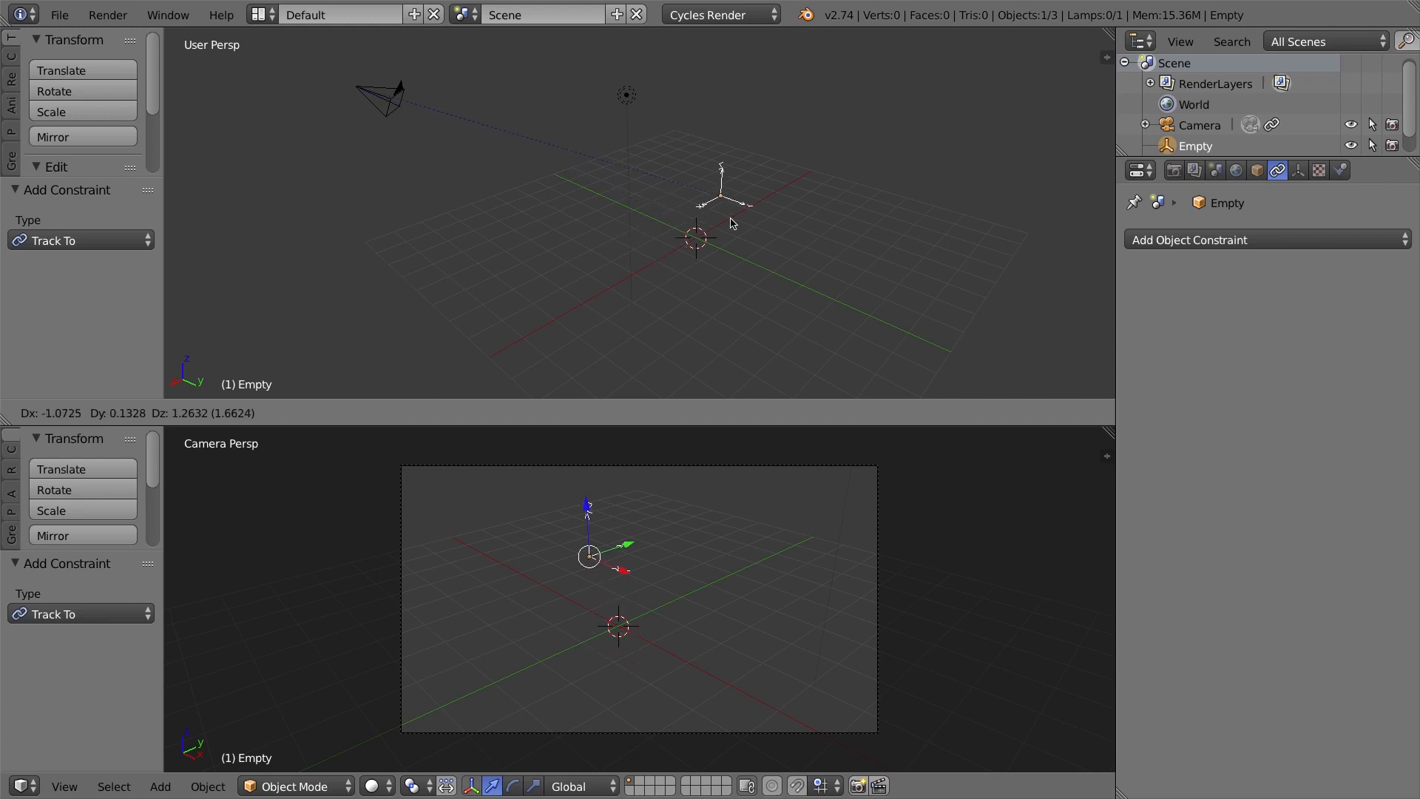
pyautogui.click(1198, 125)
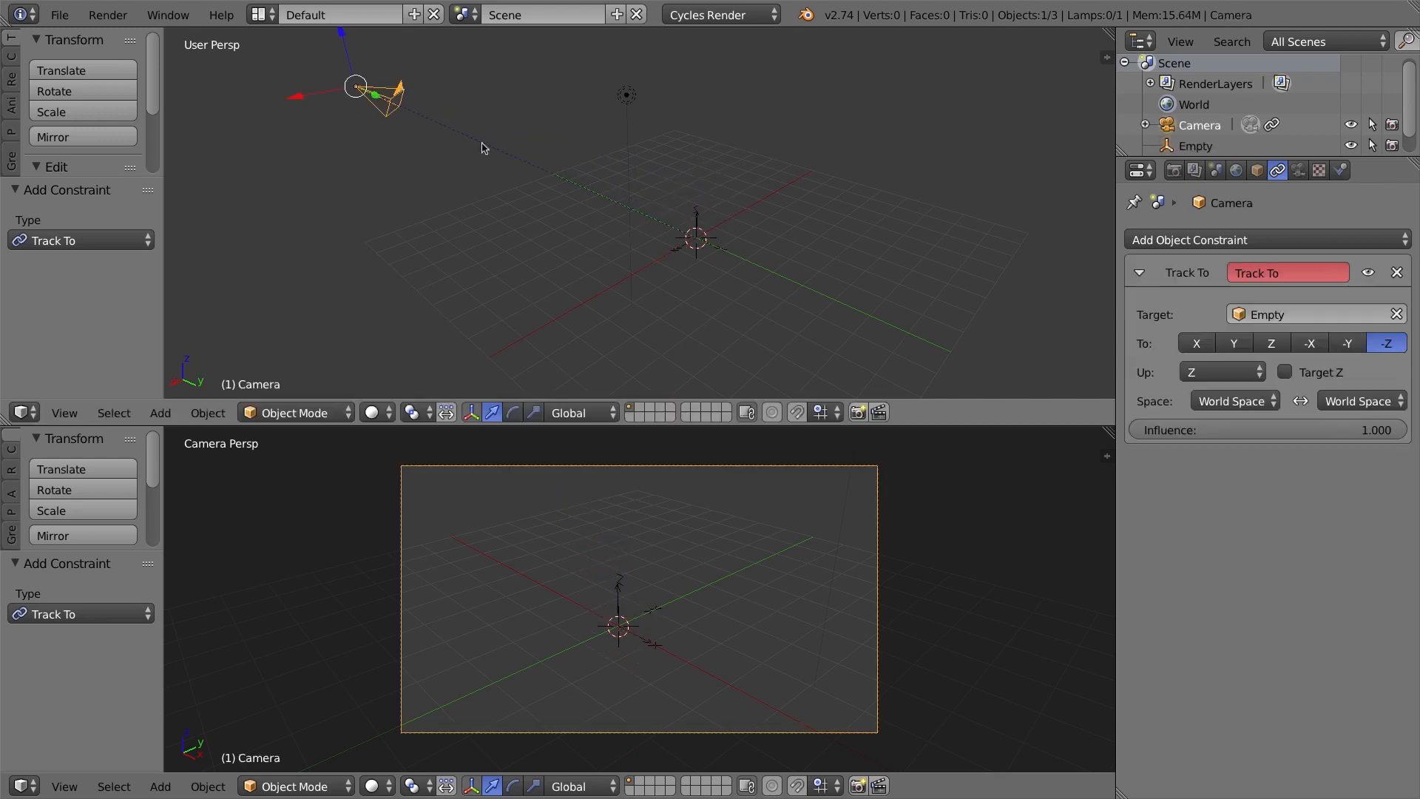
pyautogui.moveTo(1056, 326)
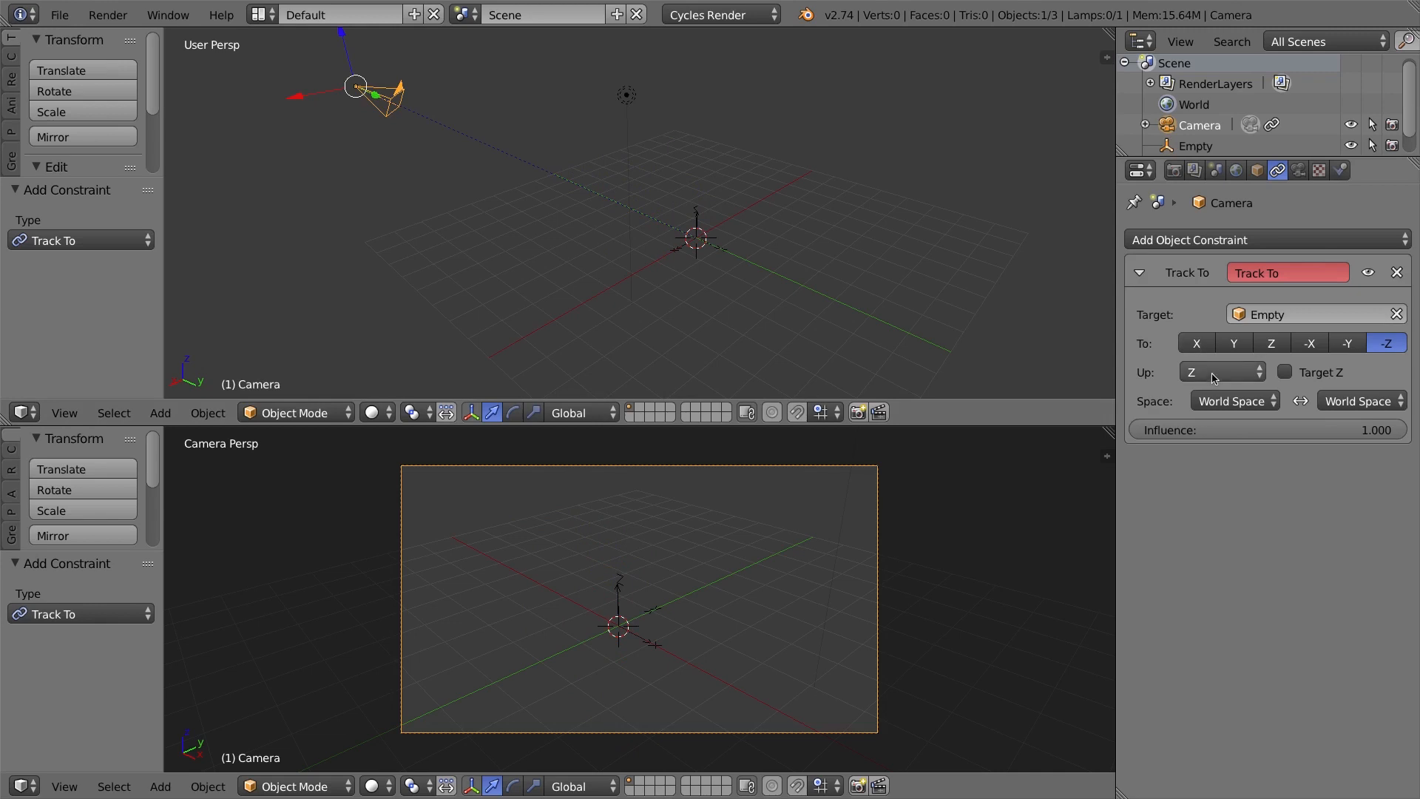
pyautogui.moveTo(367, 330)
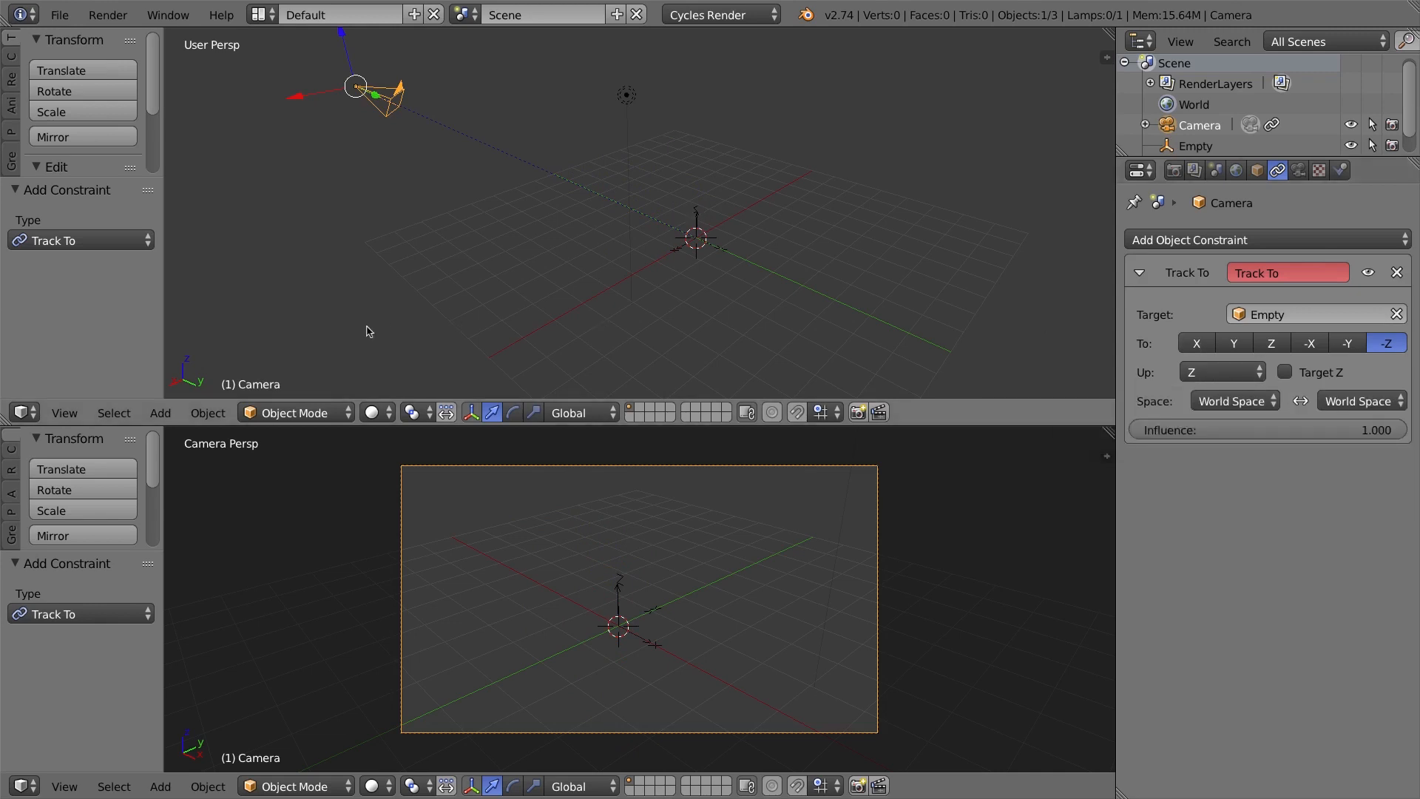
pyautogui.moveTo(274, 312)
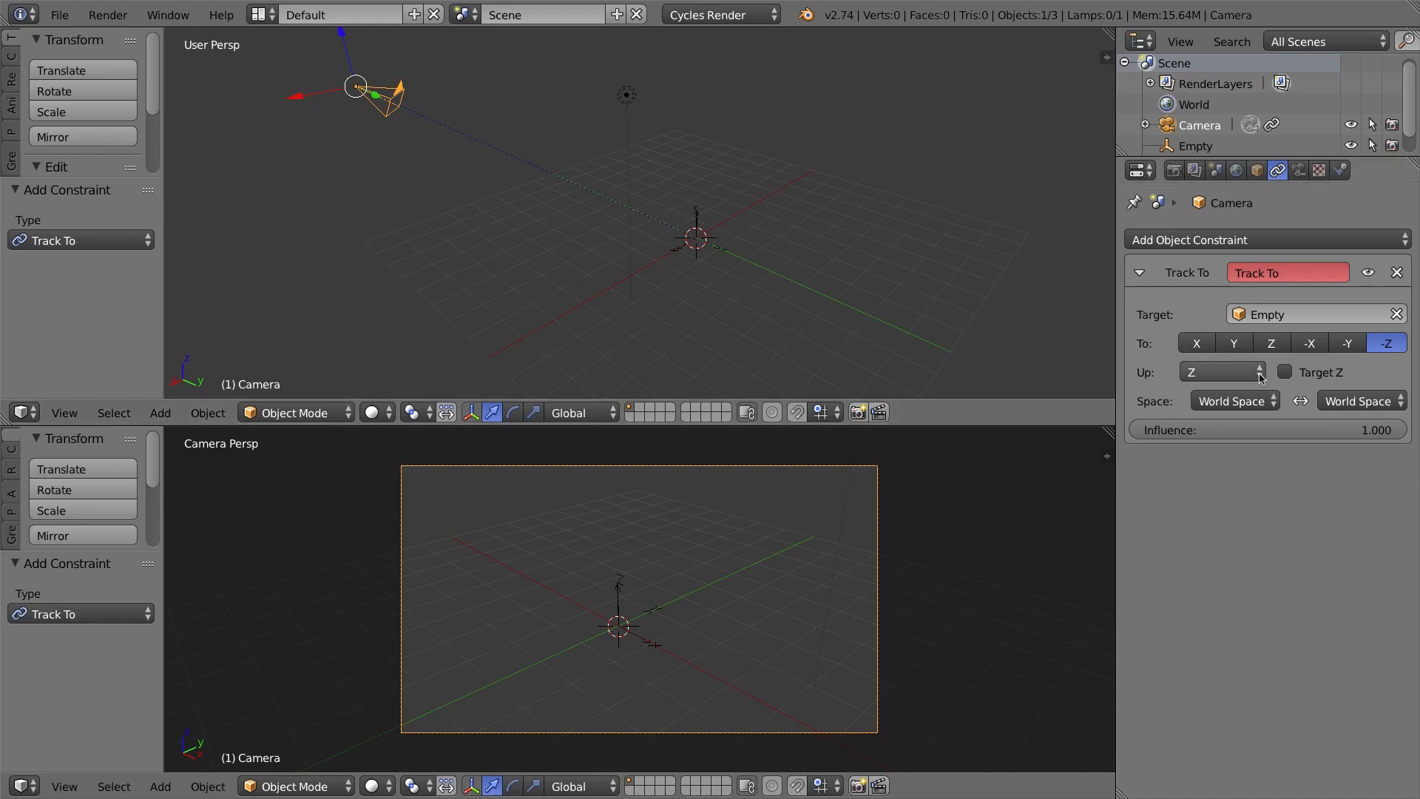
pyautogui.moveTo(1222, 371)
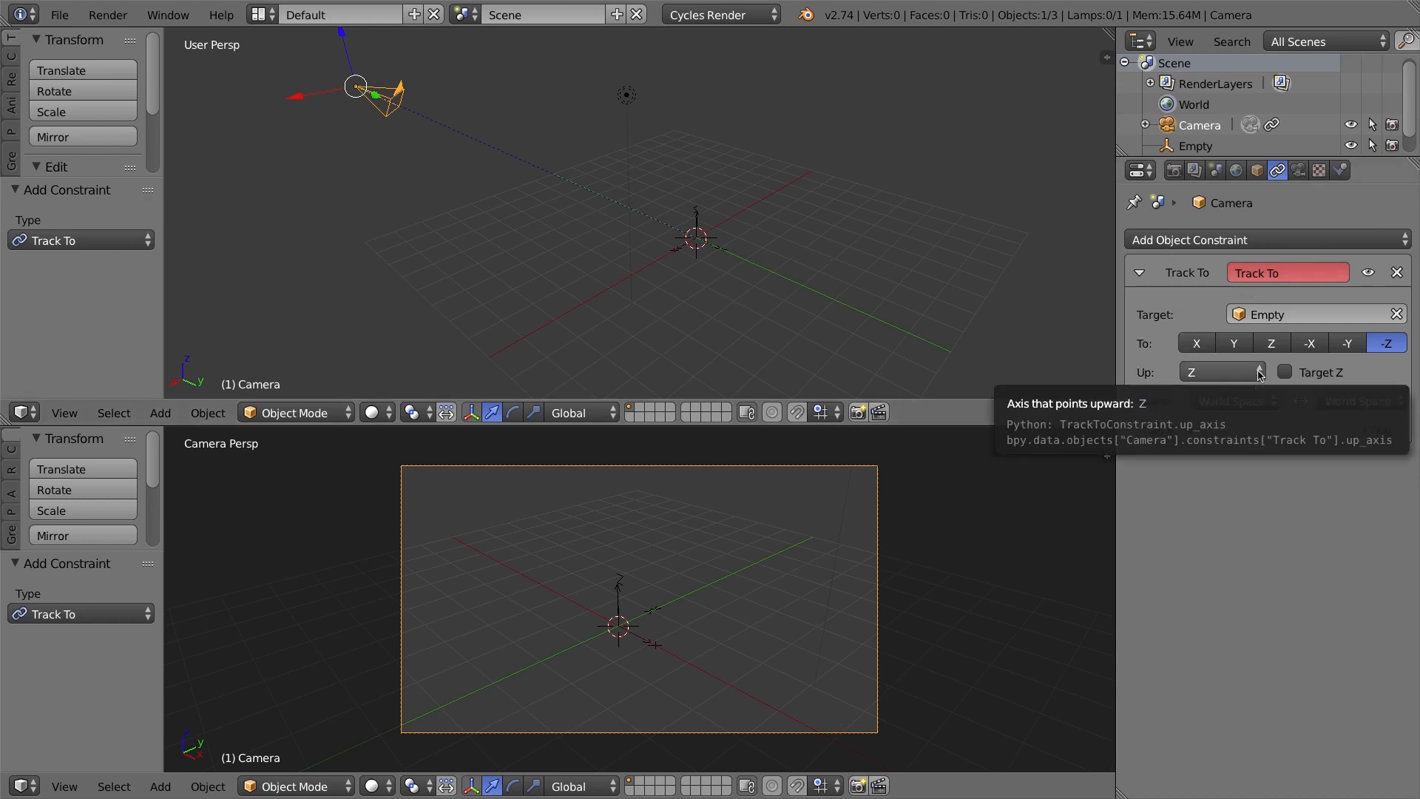
# Set the Track To constraint's Up axis to Y so the camera view sits level.
pyautogui.click(1220, 372)
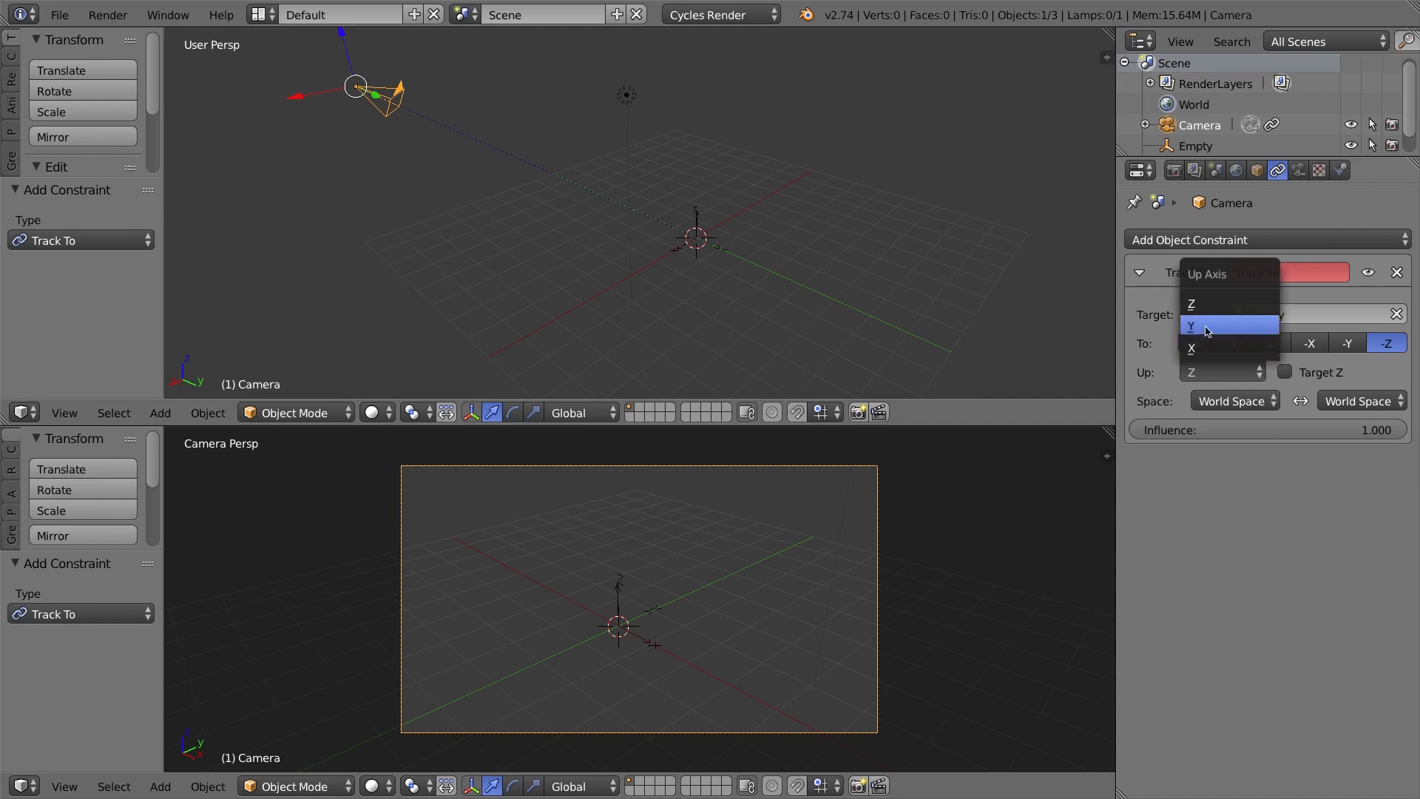
pyautogui.click(1190, 326)
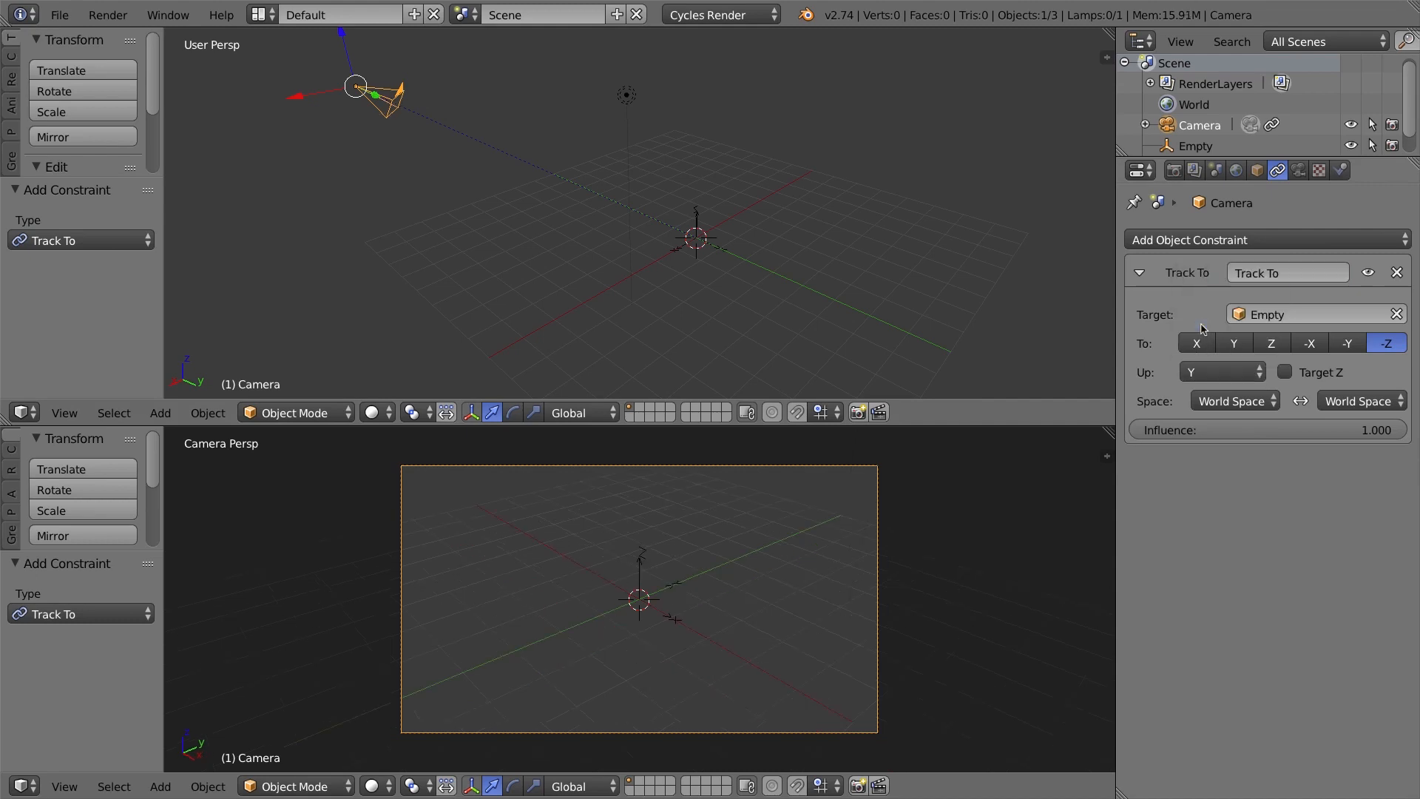
pyautogui.moveTo(403, 278)
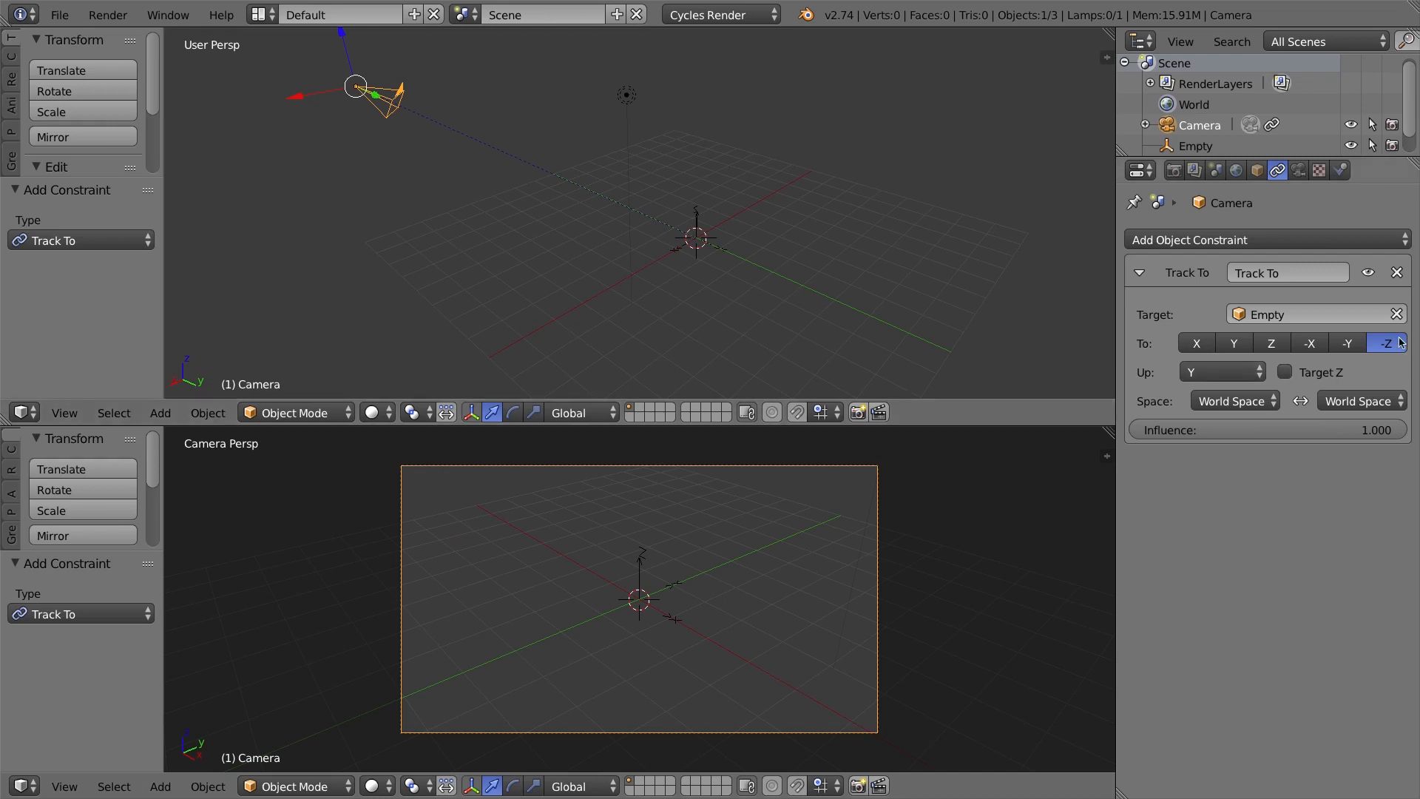
# Select the arrows Empty in the viewport, making it the active object.
pyautogui.click(1195, 145)
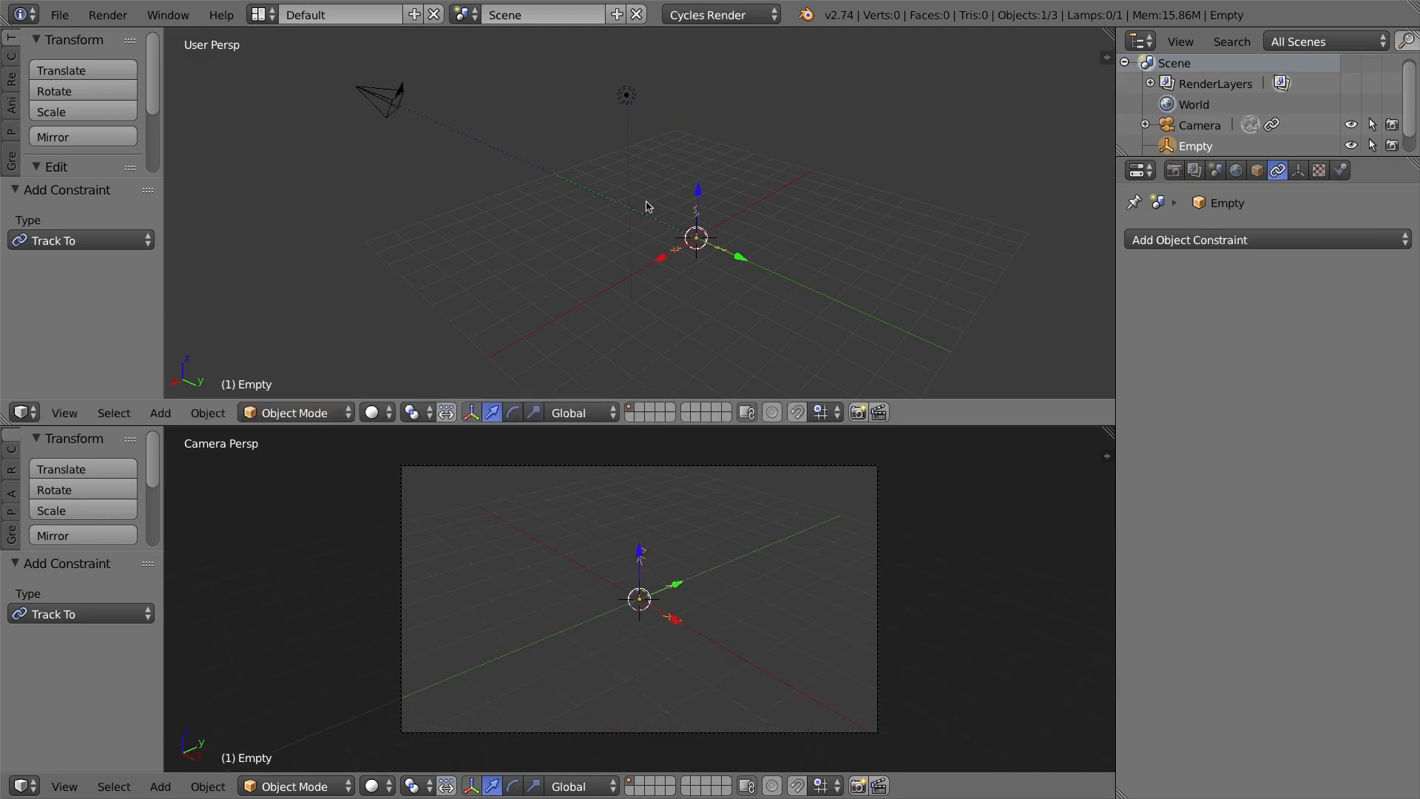
pyautogui.moveTo(670, 278)
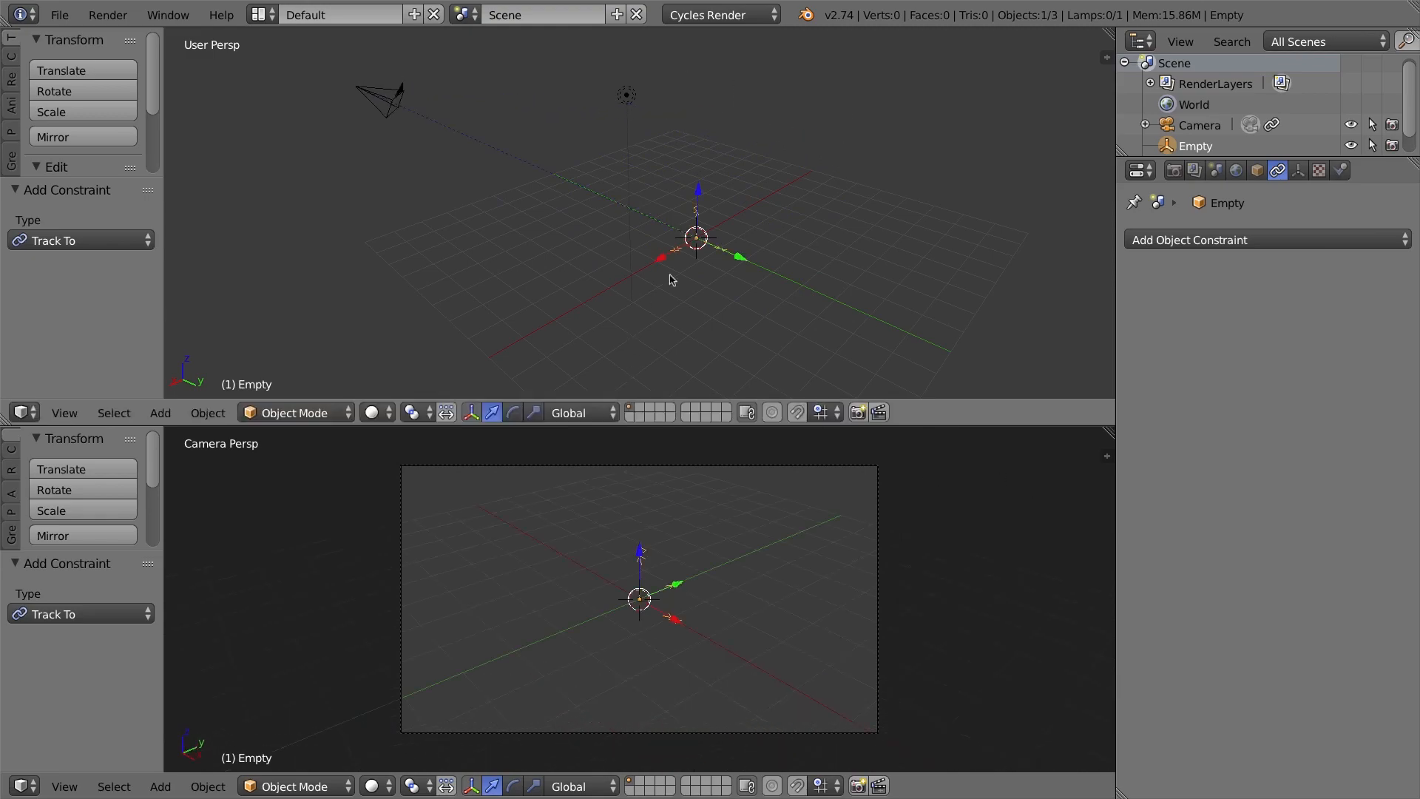